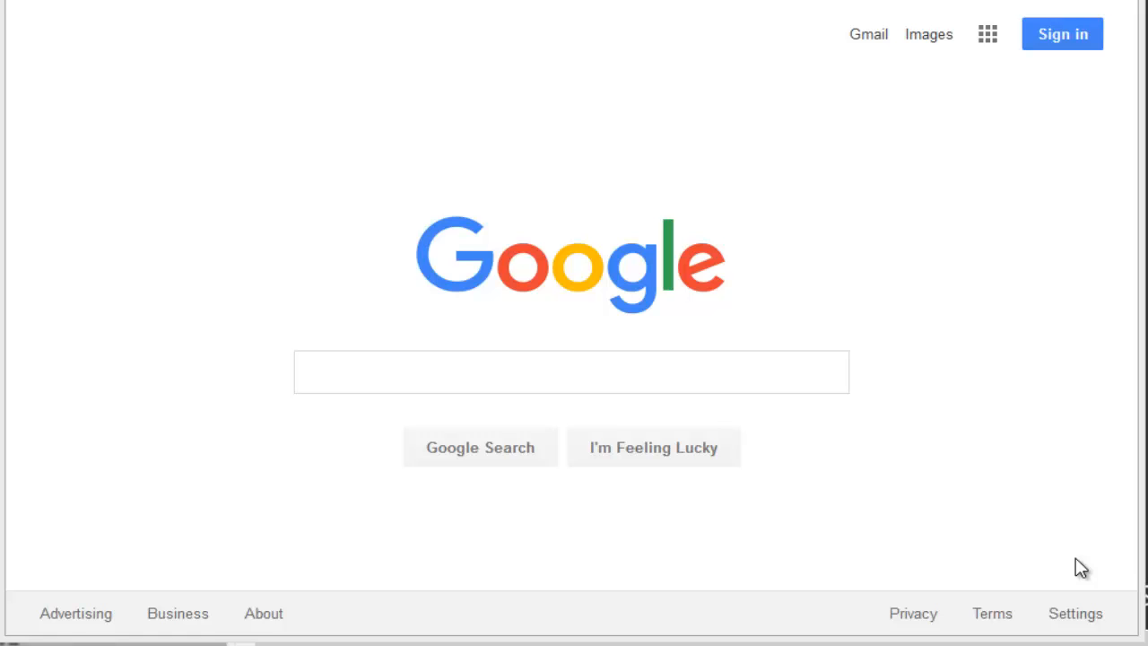
pyautogui.moveTo(516, 550)
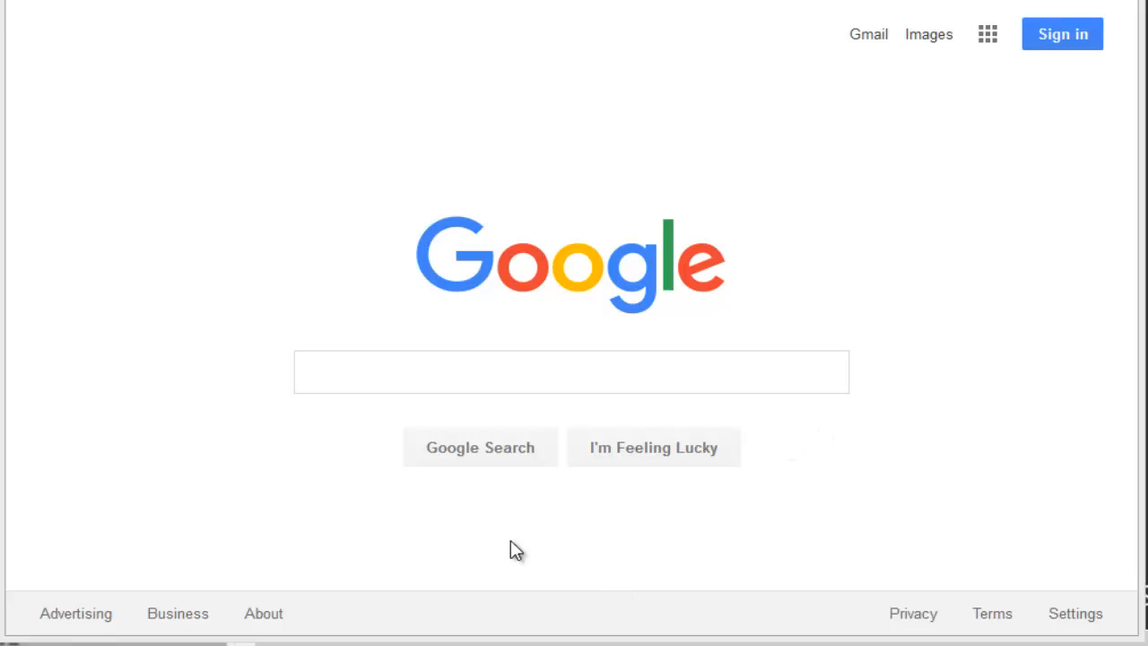
pyautogui.moveTo(319, 224)
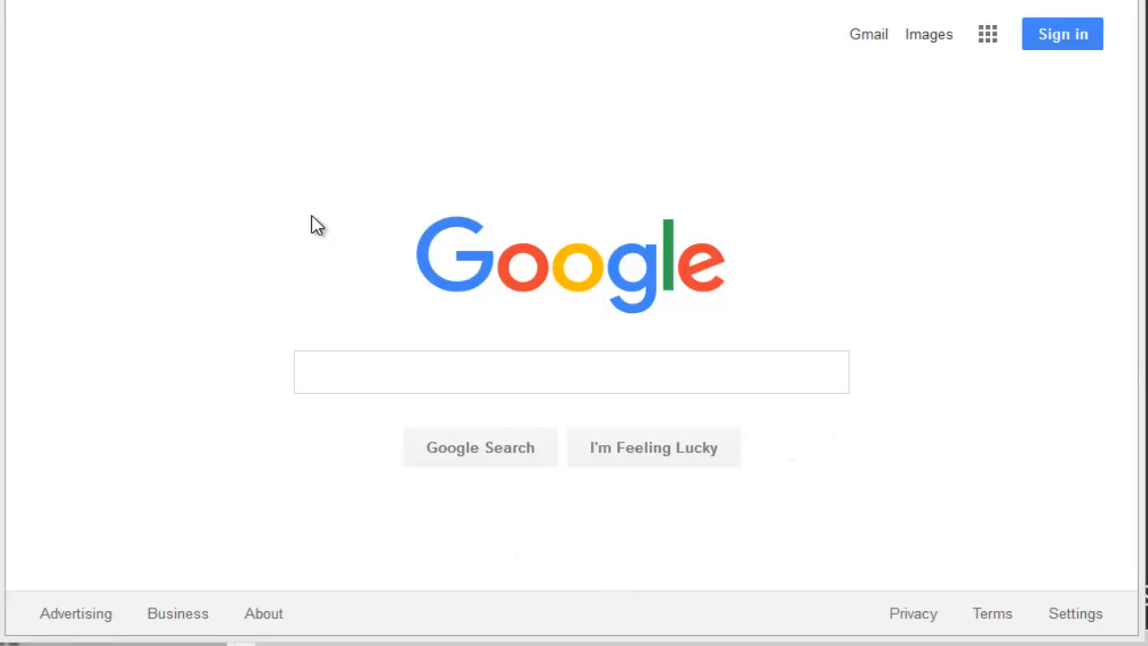
# - Search Google for 'splunk' to list the results
pyautogui.click(571, 372)
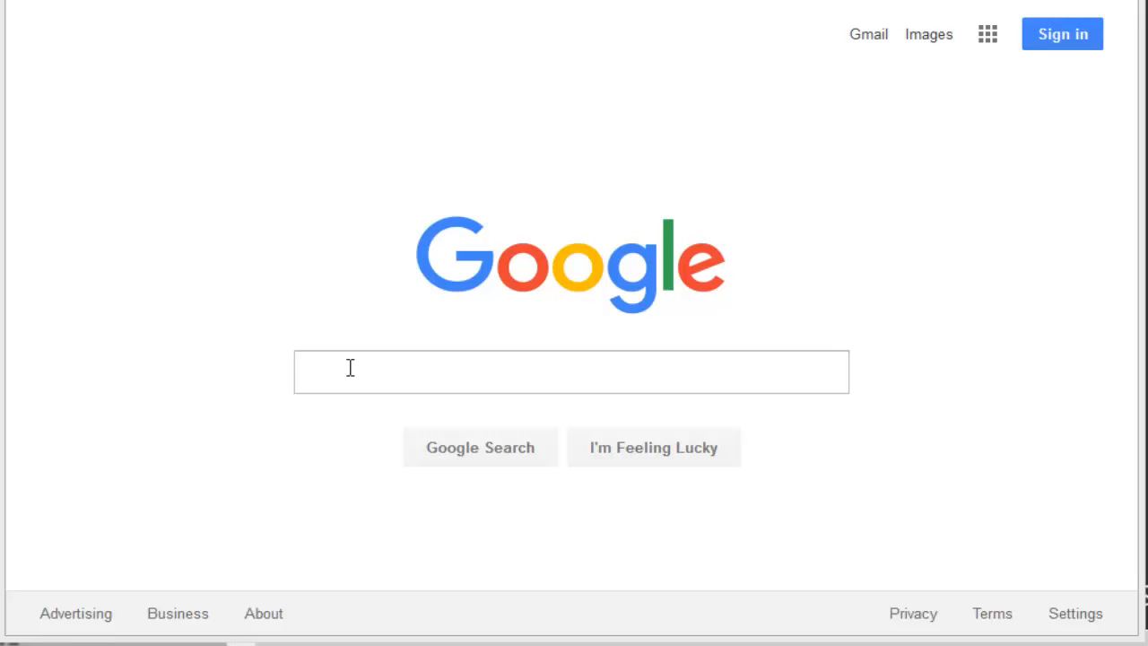
pyautogui.click(571, 371)
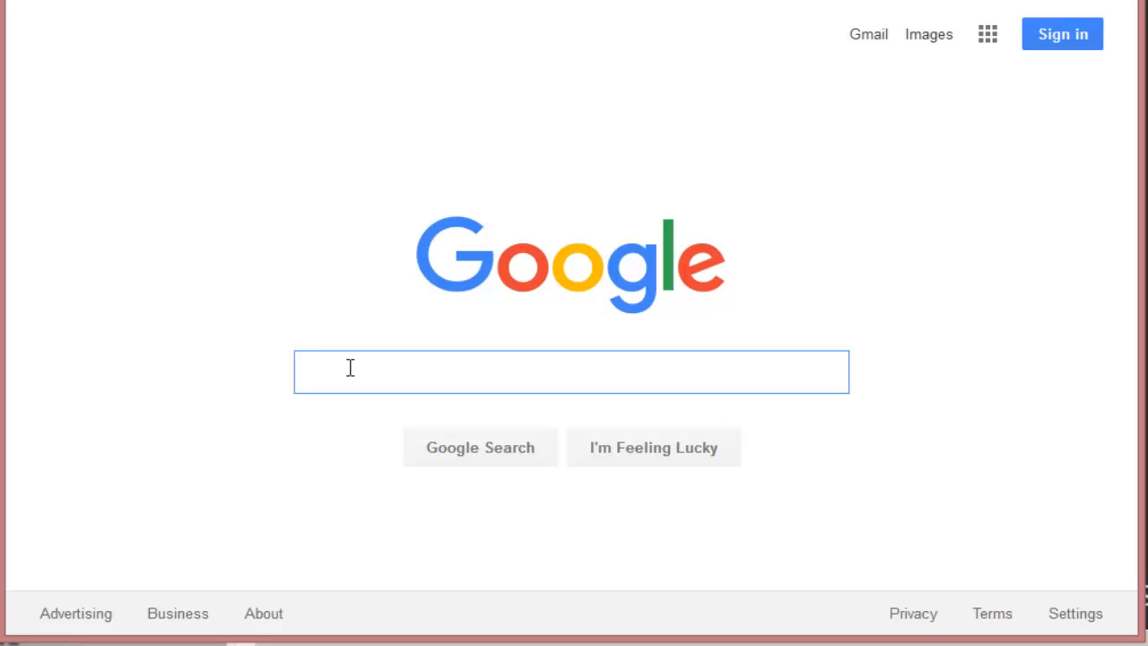
pyautogui.write('splunk')
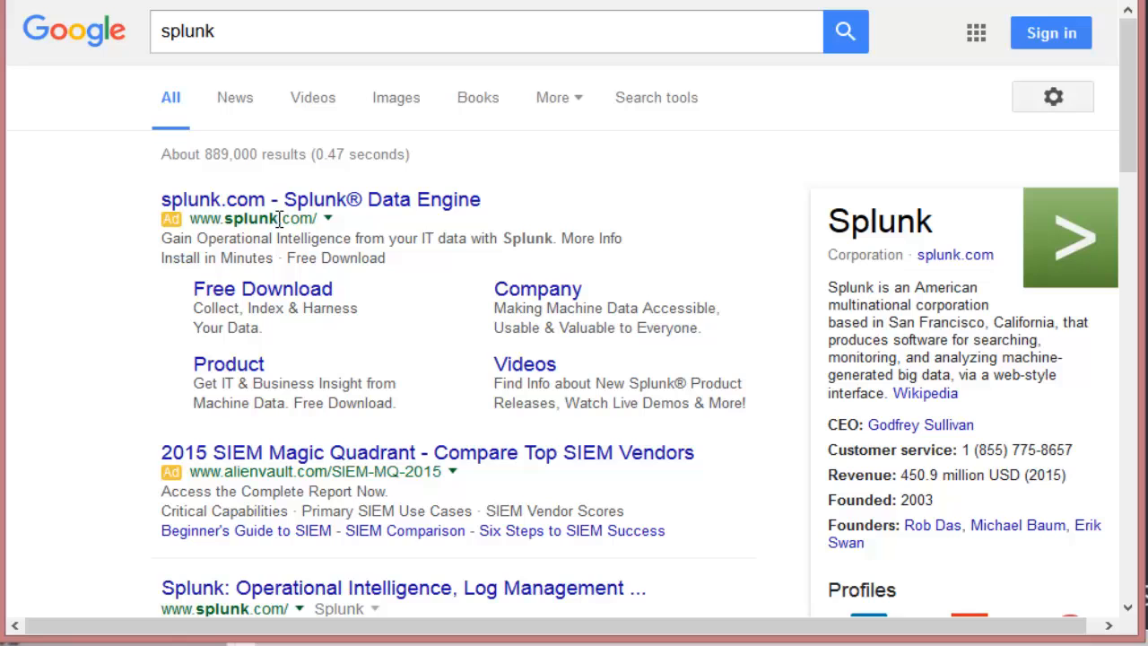
pyautogui.moveTo(236, 208)
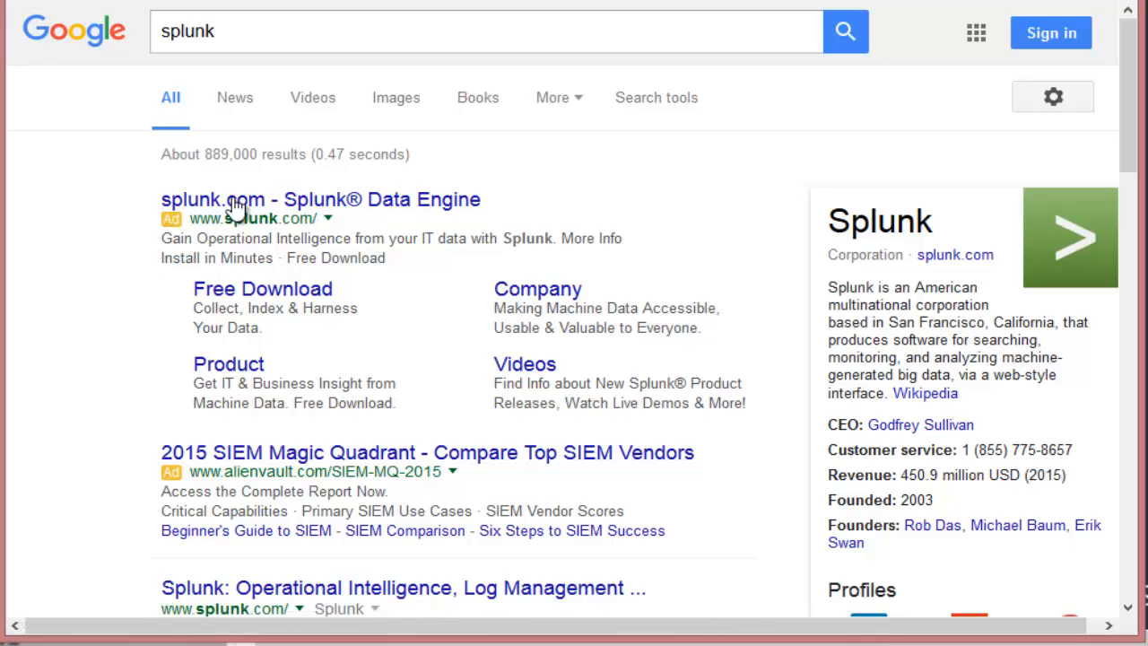
# - Scroll down the splunk.com homepage to the 'What Is Splunk?' introduction
pyautogui.scroll(-3)
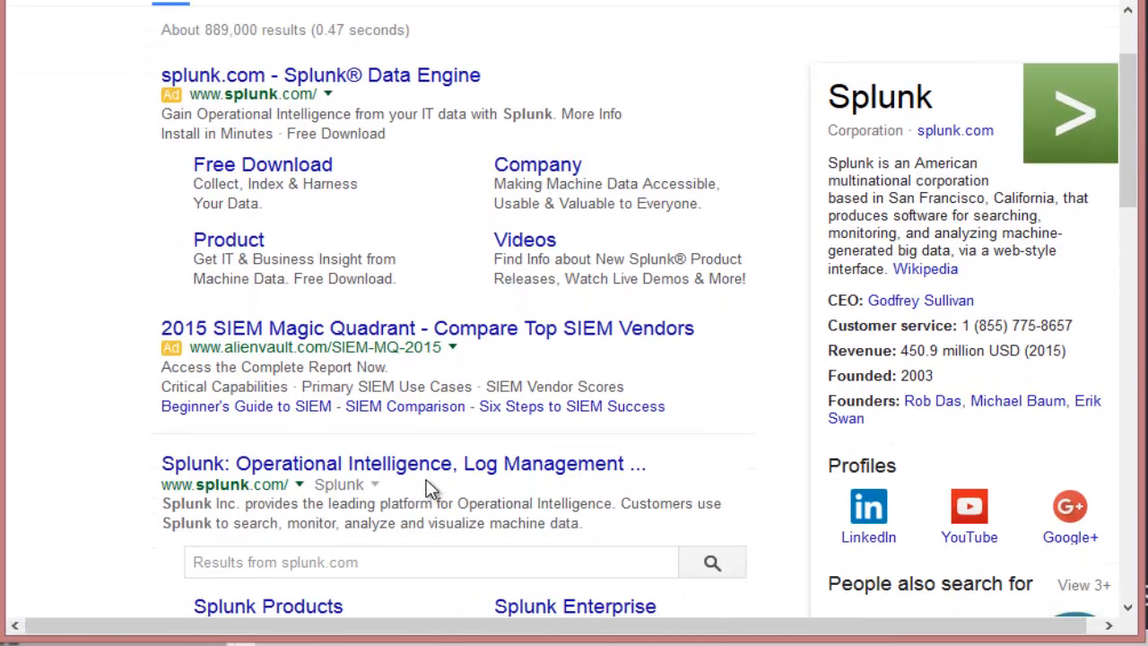
pyautogui.moveTo(346, 464)
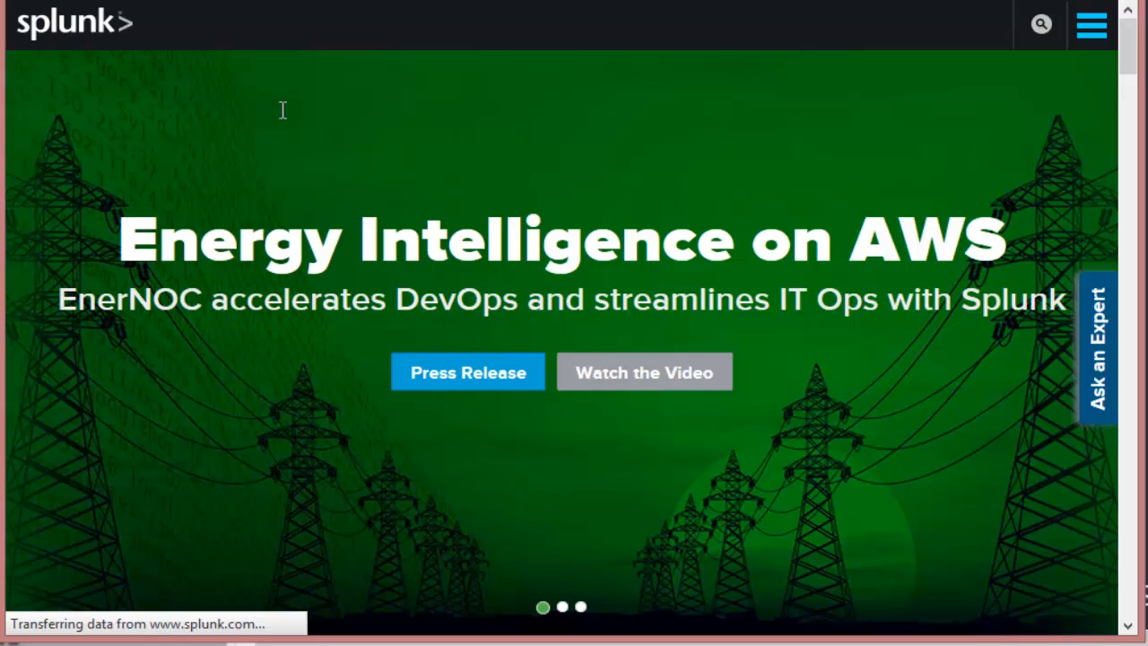
pyautogui.moveTo(121, 104)
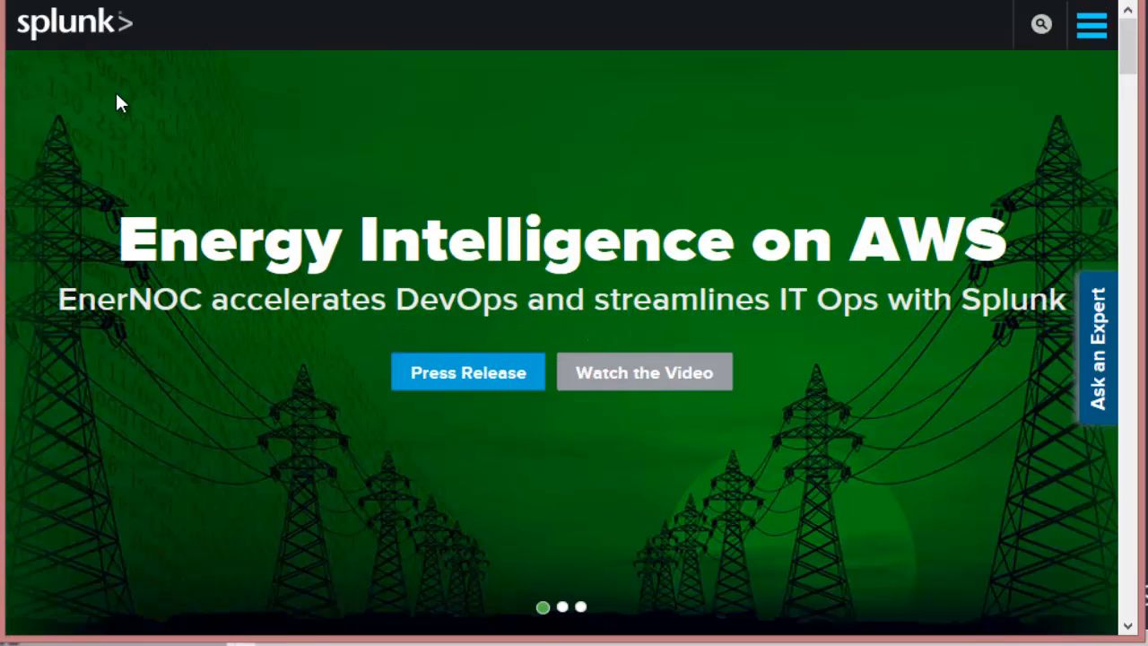
pyautogui.scroll(-3)
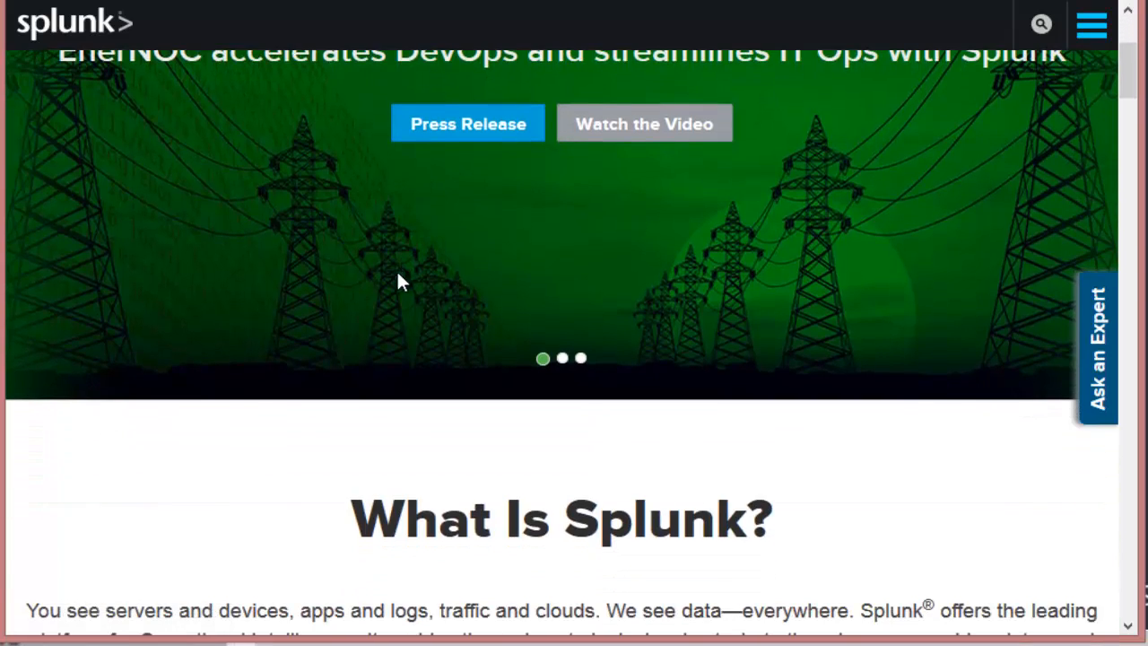
pyautogui.scroll(-3)
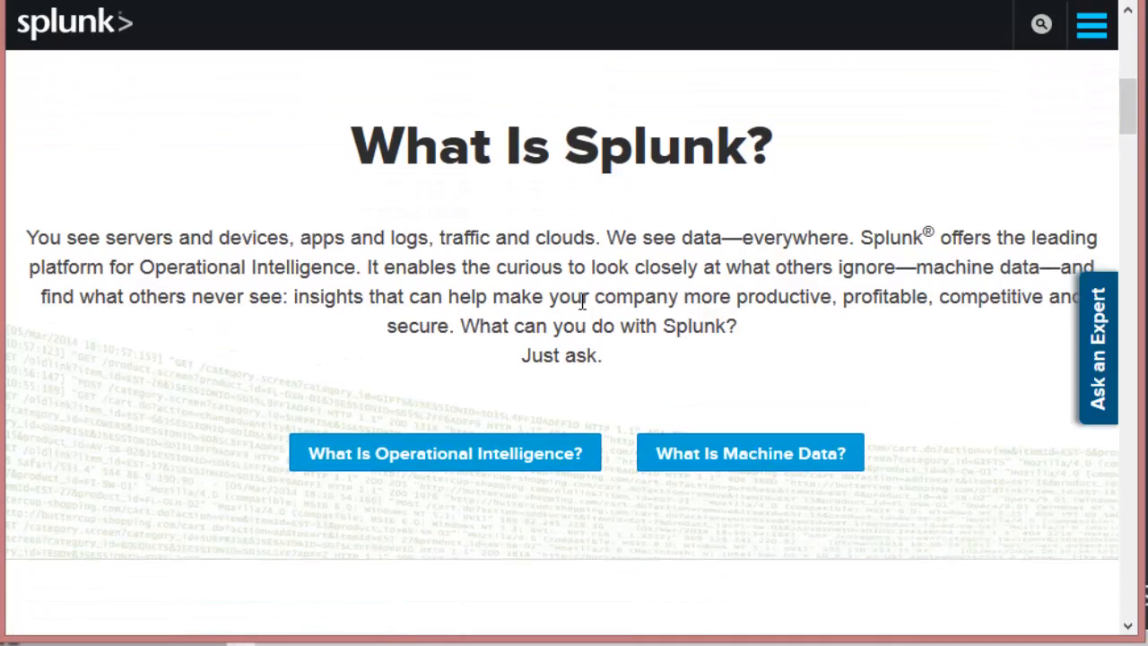
pyautogui.moveTo(569, 395)
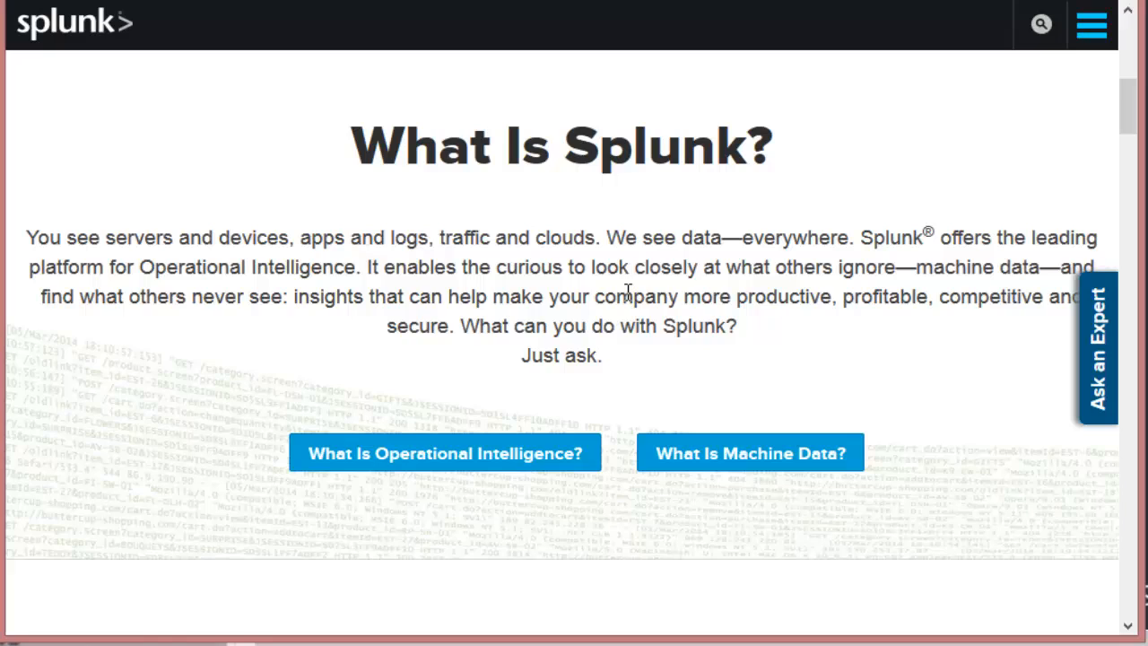
pyautogui.moveTo(264, 276)
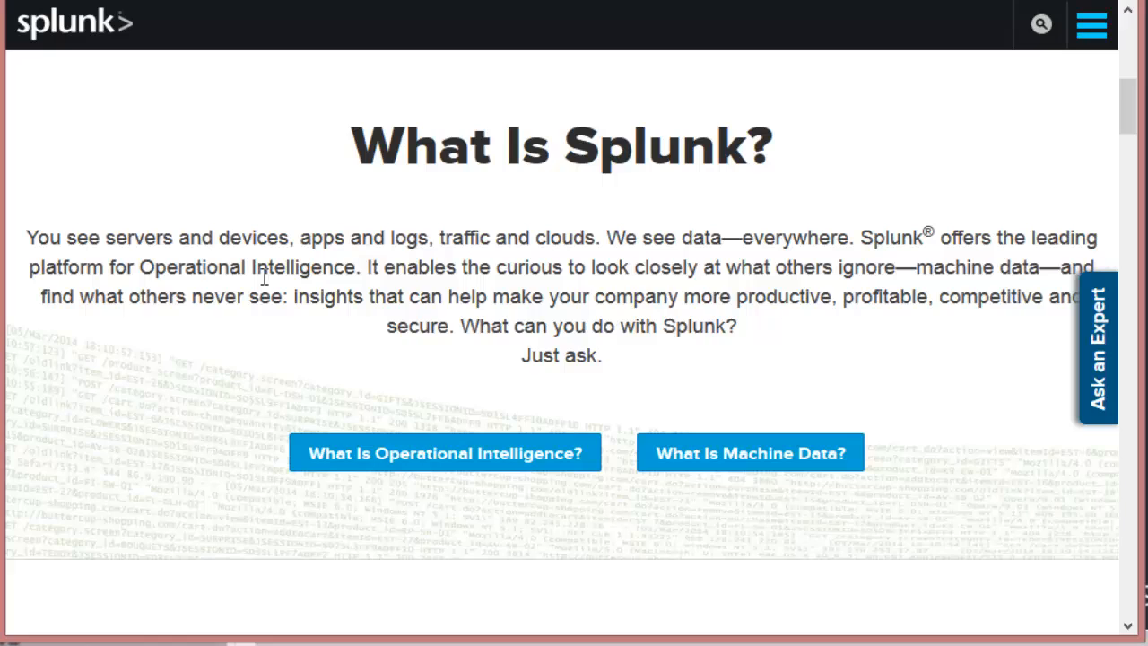
pyautogui.moveTo(231, 195)
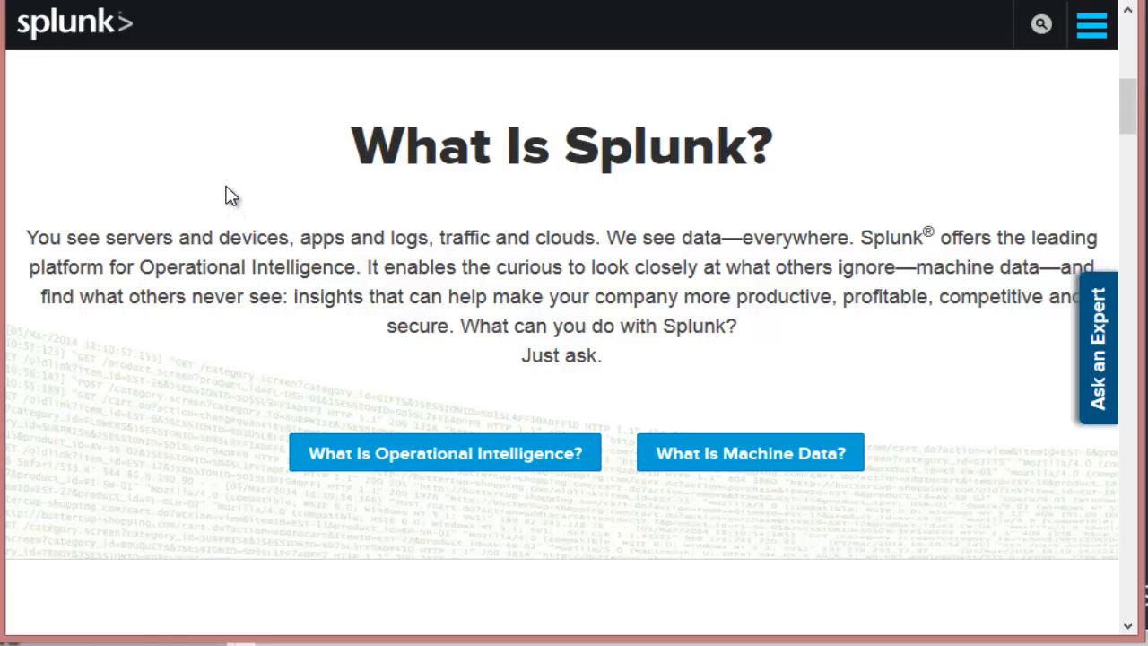
pyautogui.moveTo(260, 240)
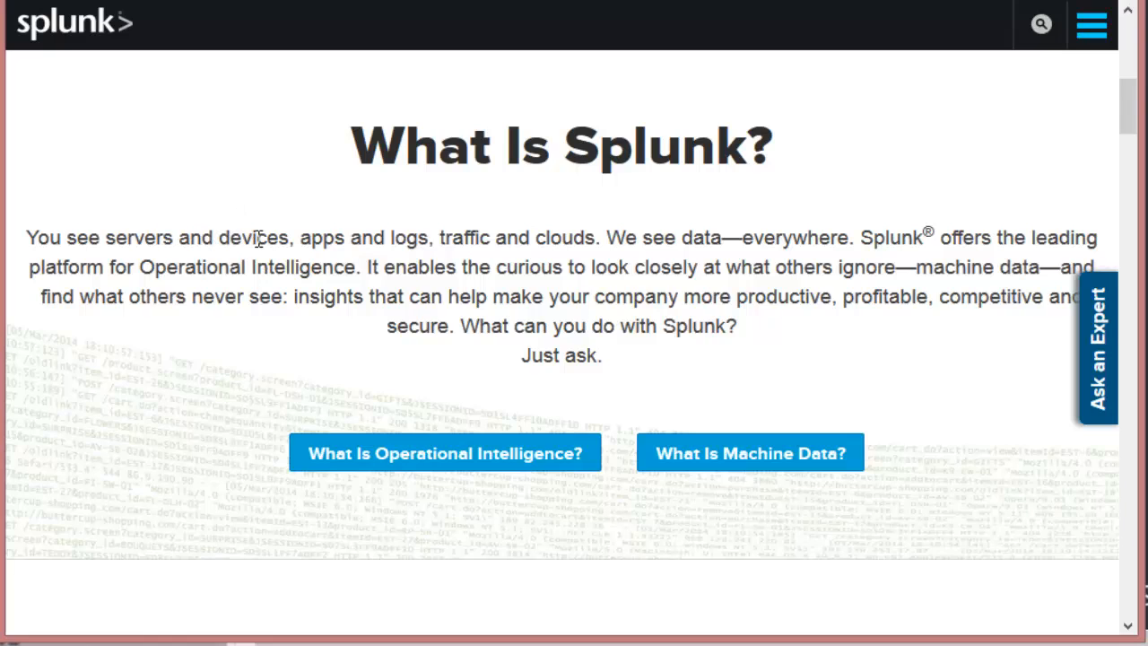
pyautogui.moveTo(144, 209)
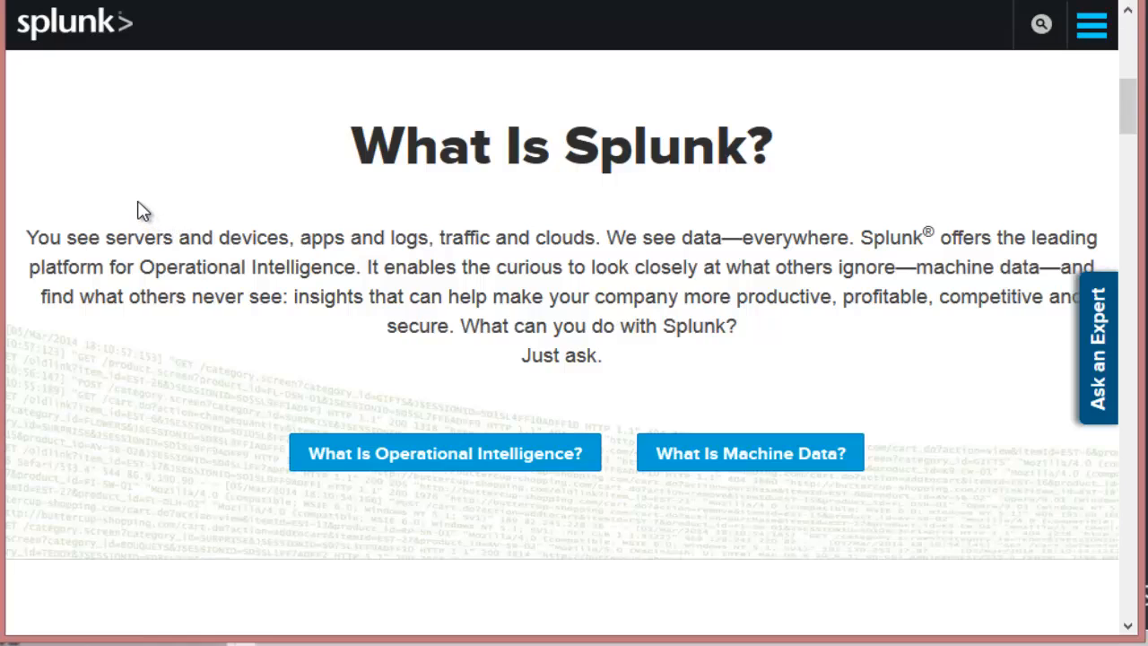
pyautogui.moveTo(140, 231)
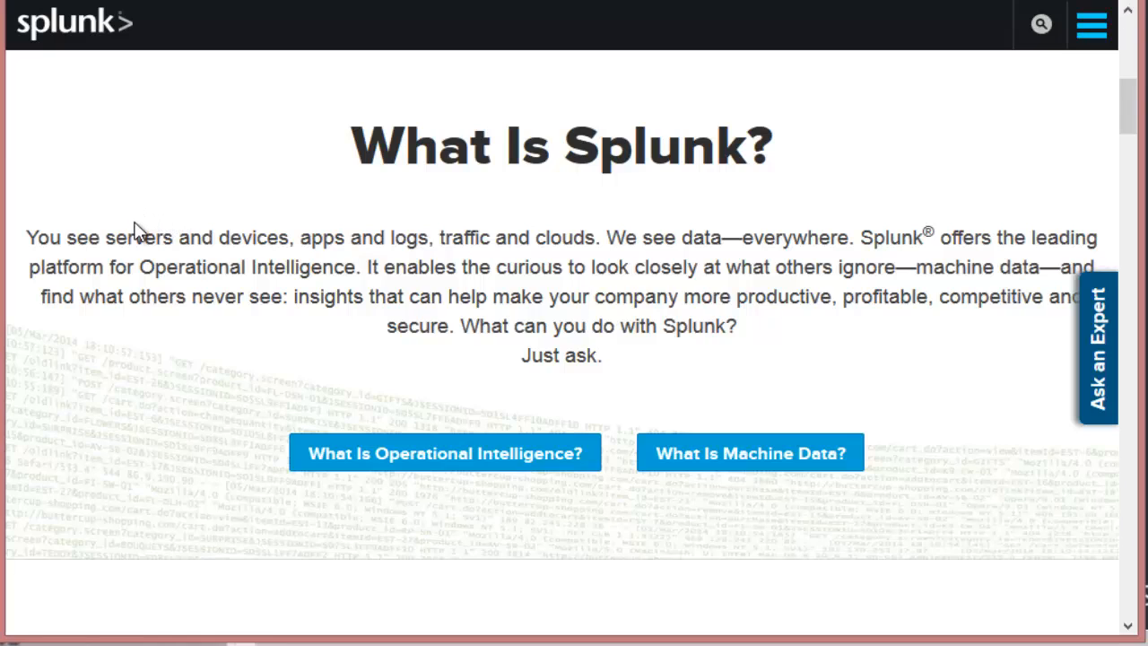
pyautogui.moveTo(128, 209)
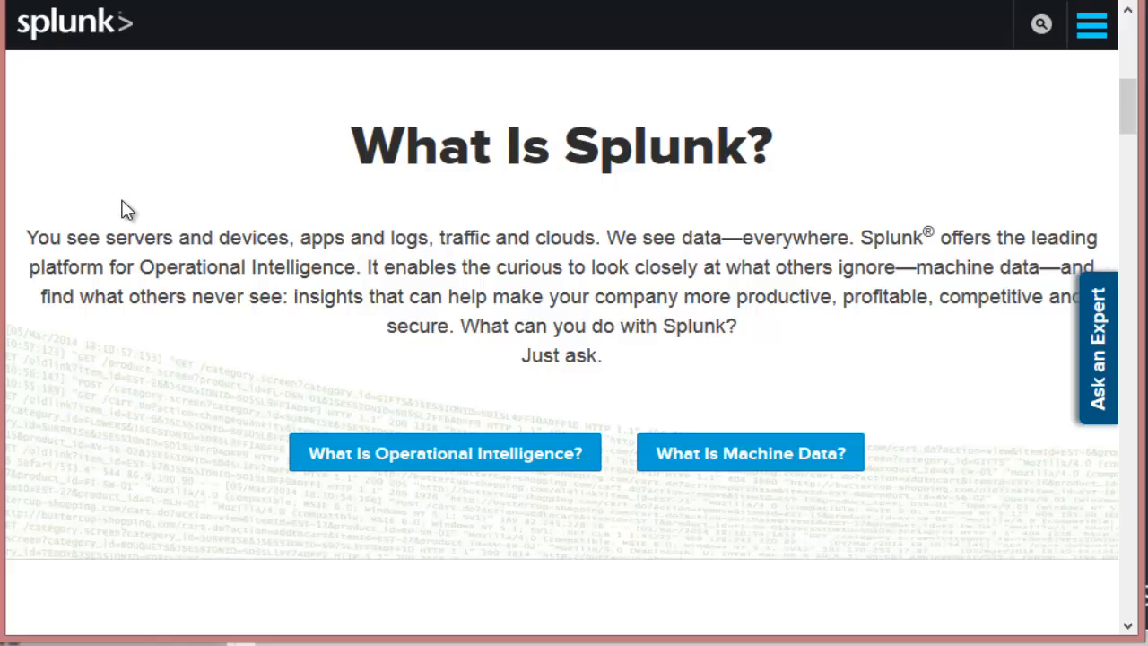
pyautogui.moveTo(136, 204)
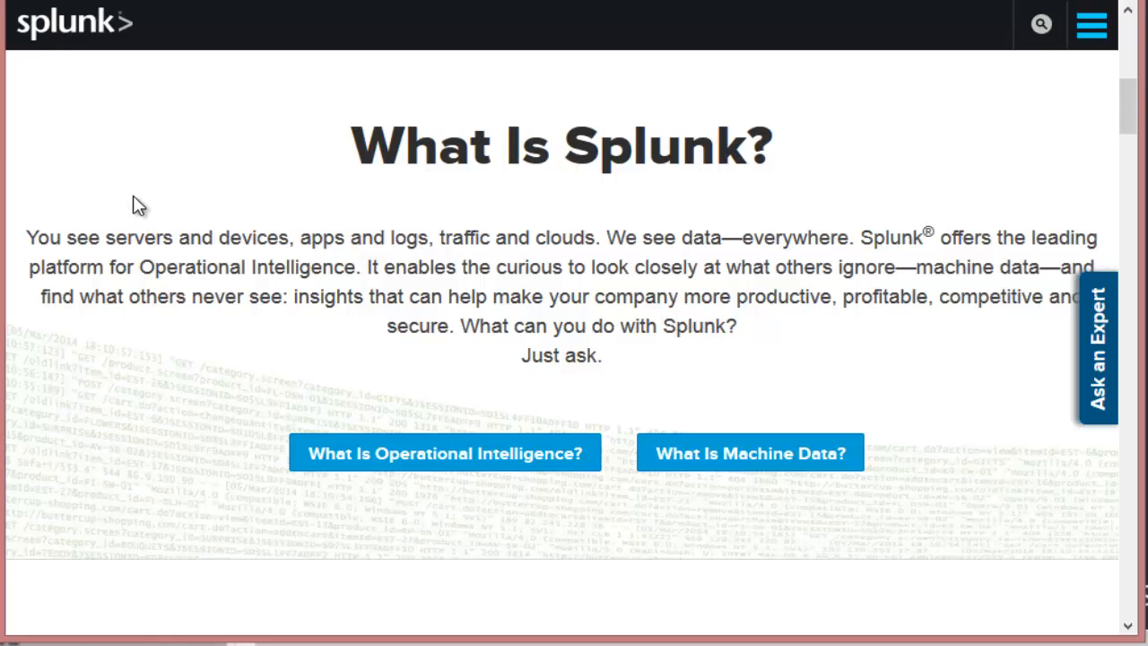
pyautogui.moveTo(321, 189)
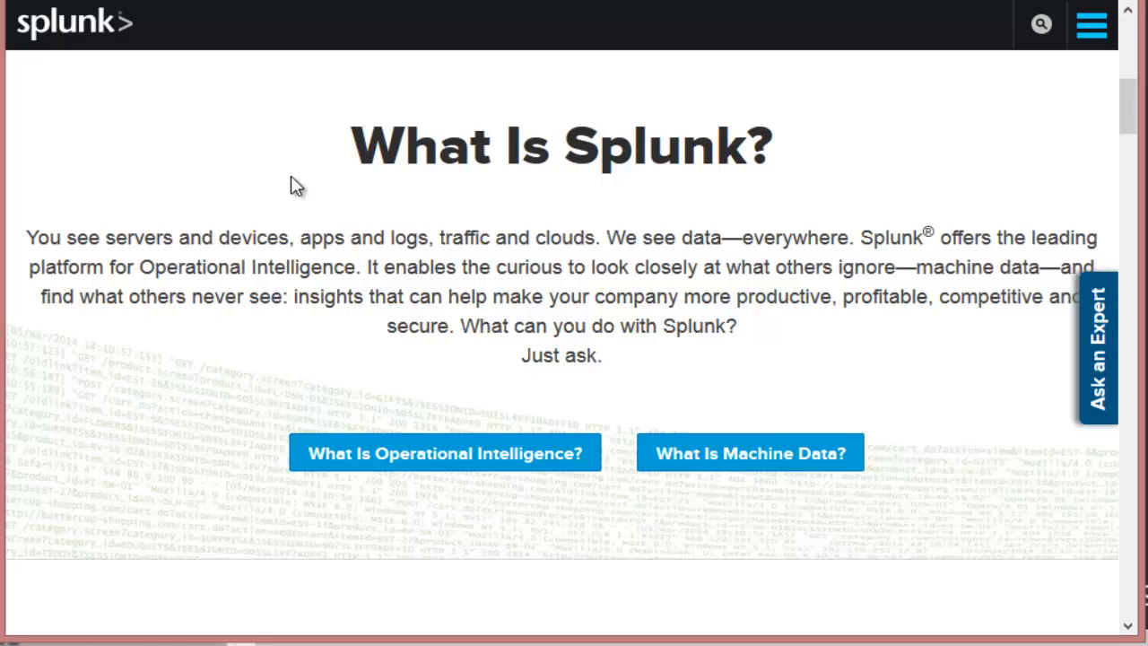
pyautogui.moveTo(199, 176)
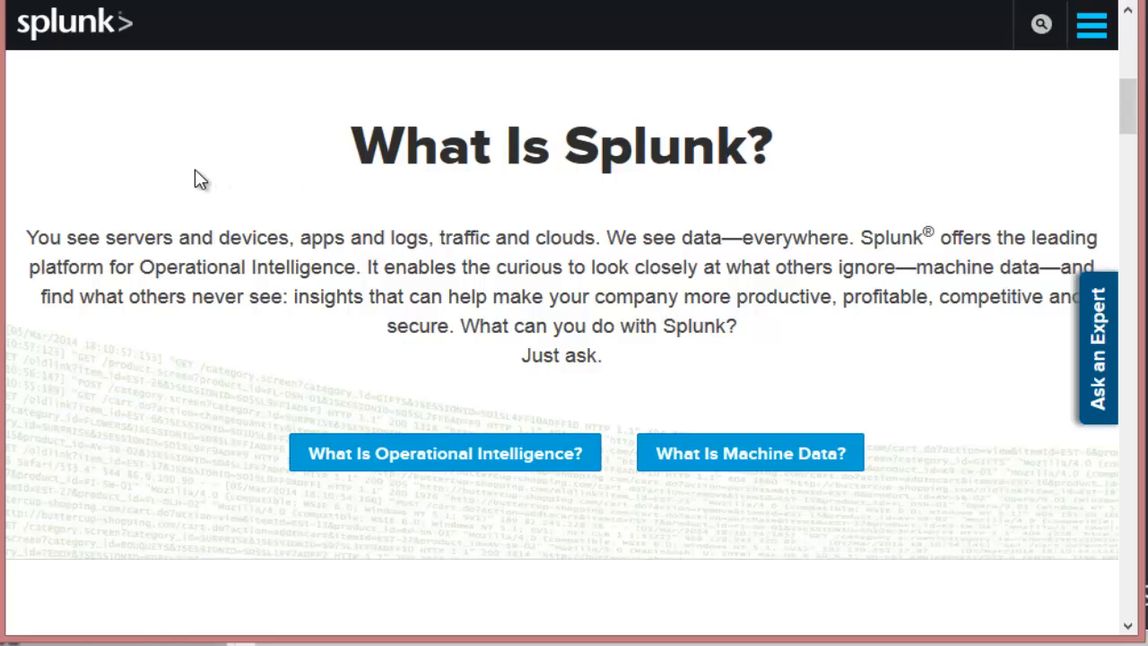
# - Show the Splunk Enterprise tab under Splunk Products and reach its Learn More link
pyautogui.scroll(-3)
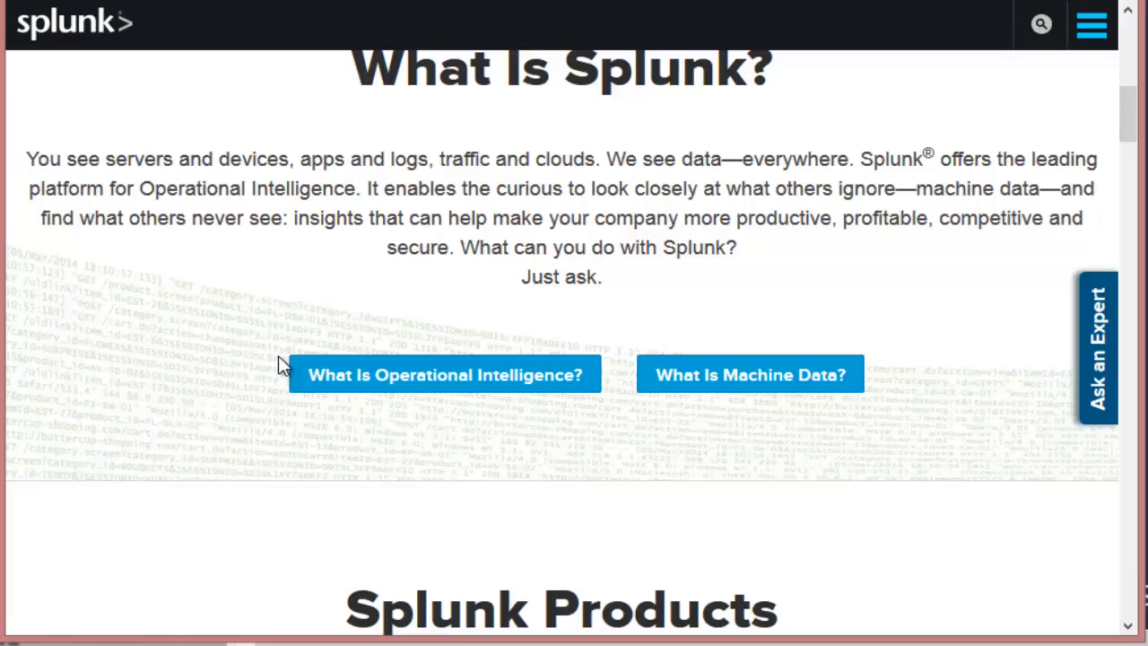
pyautogui.scroll(-3)
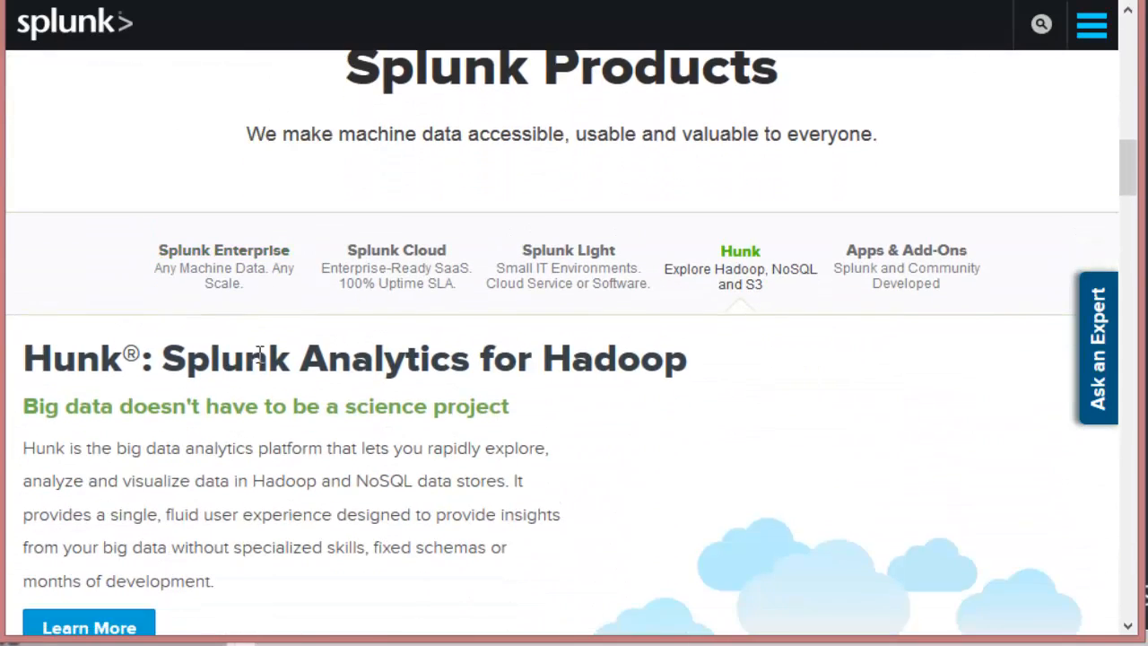
pyautogui.moveTo(197, 269)
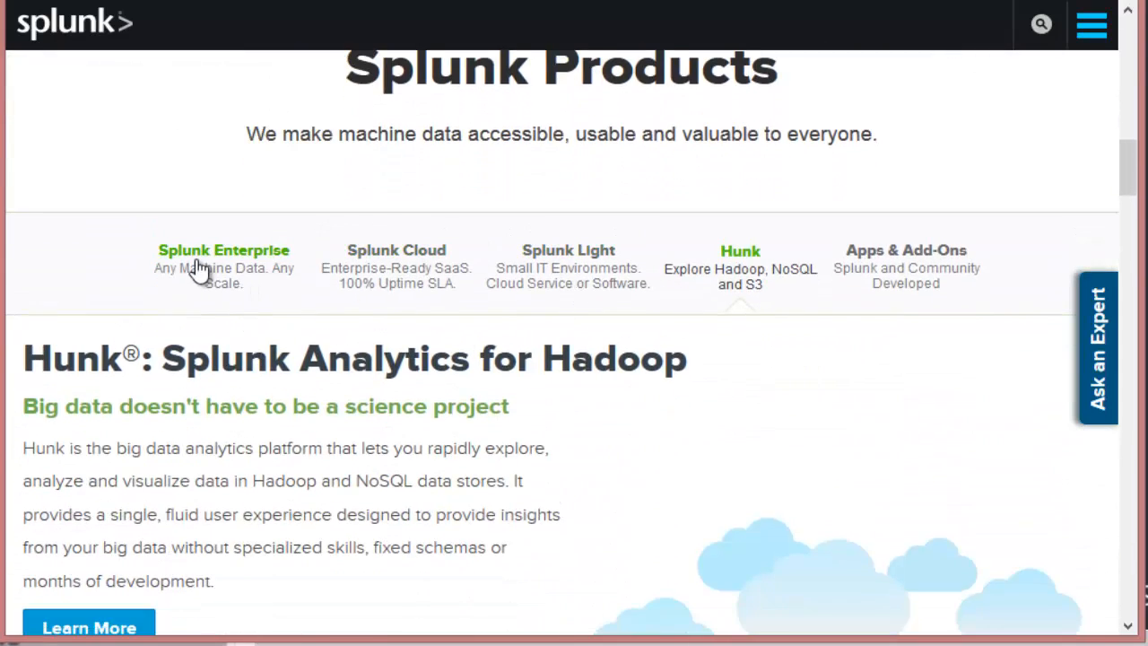
pyautogui.moveTo(127, 261)
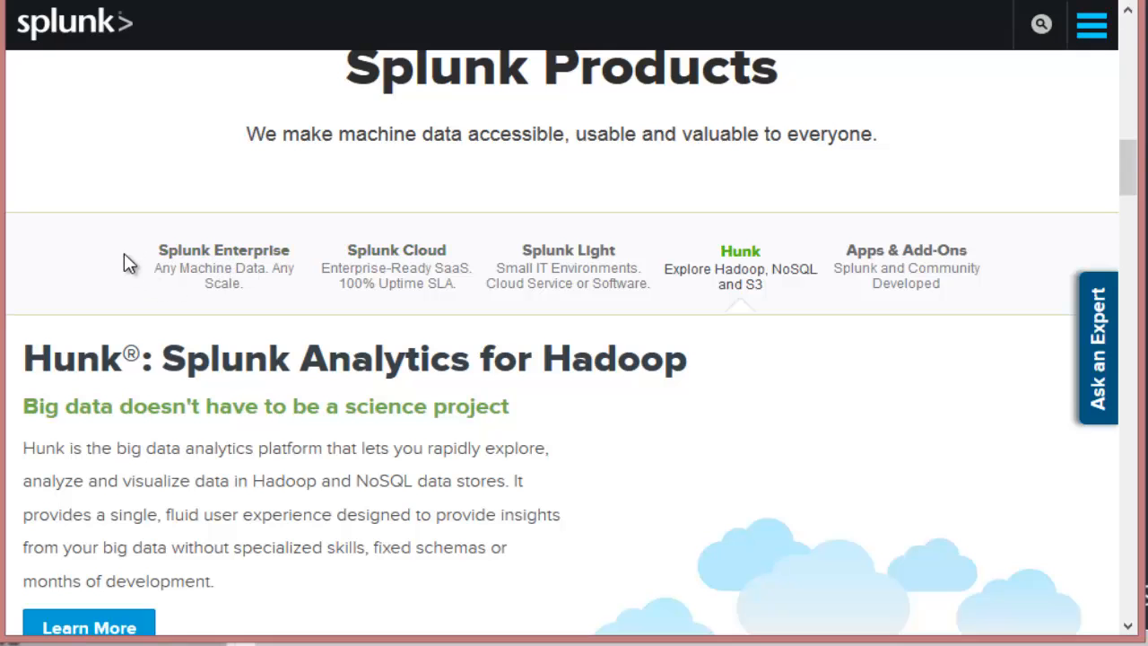
pyautogui.scroll(-3)
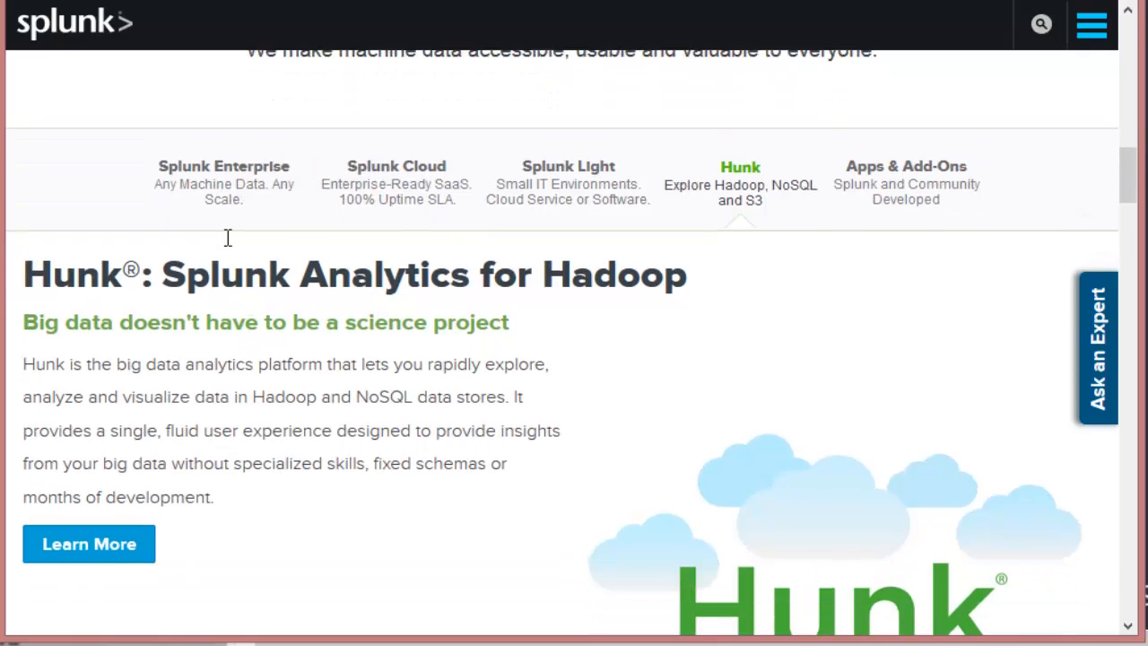
pyautogui.click(223, 166)
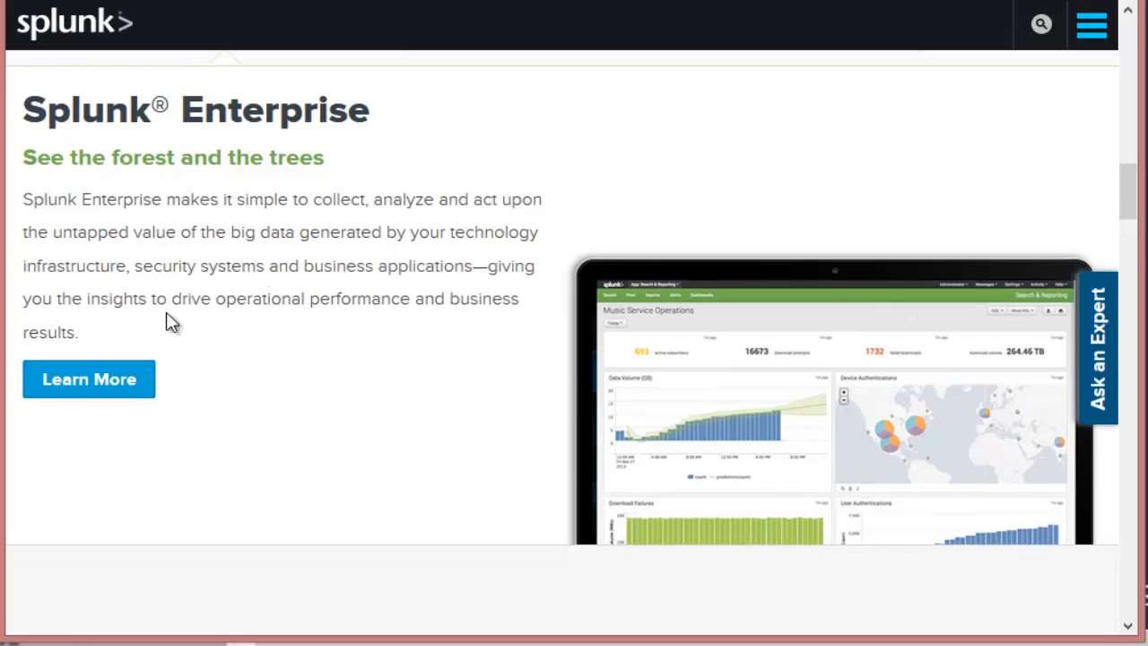
pyautogui.scroll(-3)
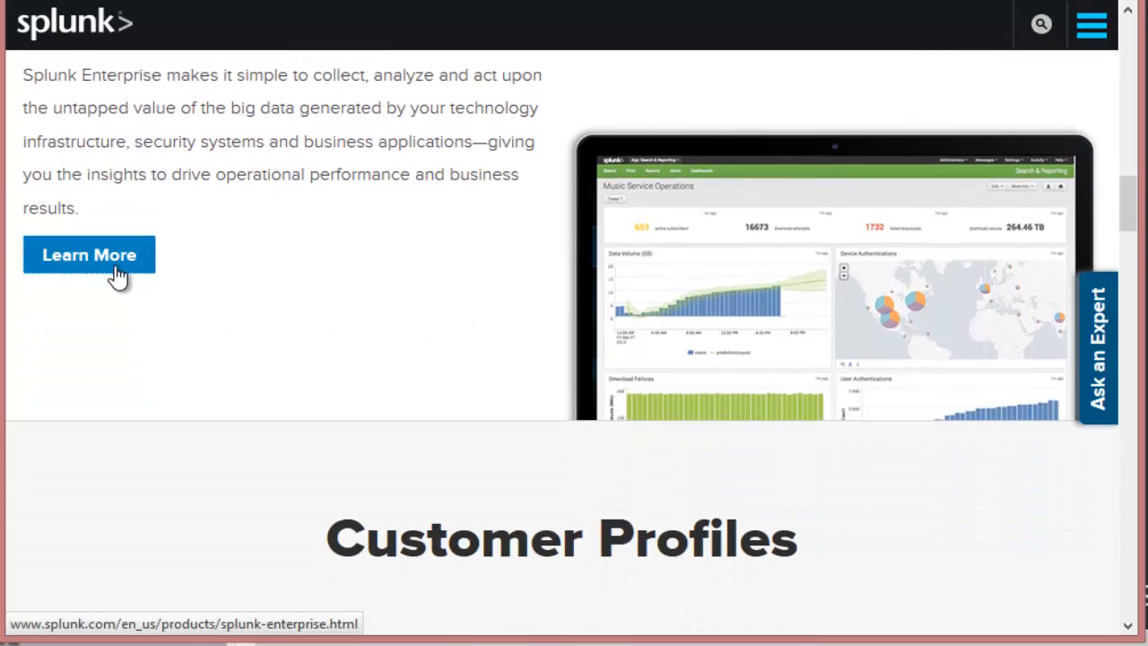
# - Reach the Splunk Enterprise 6.3.2 download page showing Windows, Linux, Solaris and Mac OS options
pyautogui.click(89, 254)
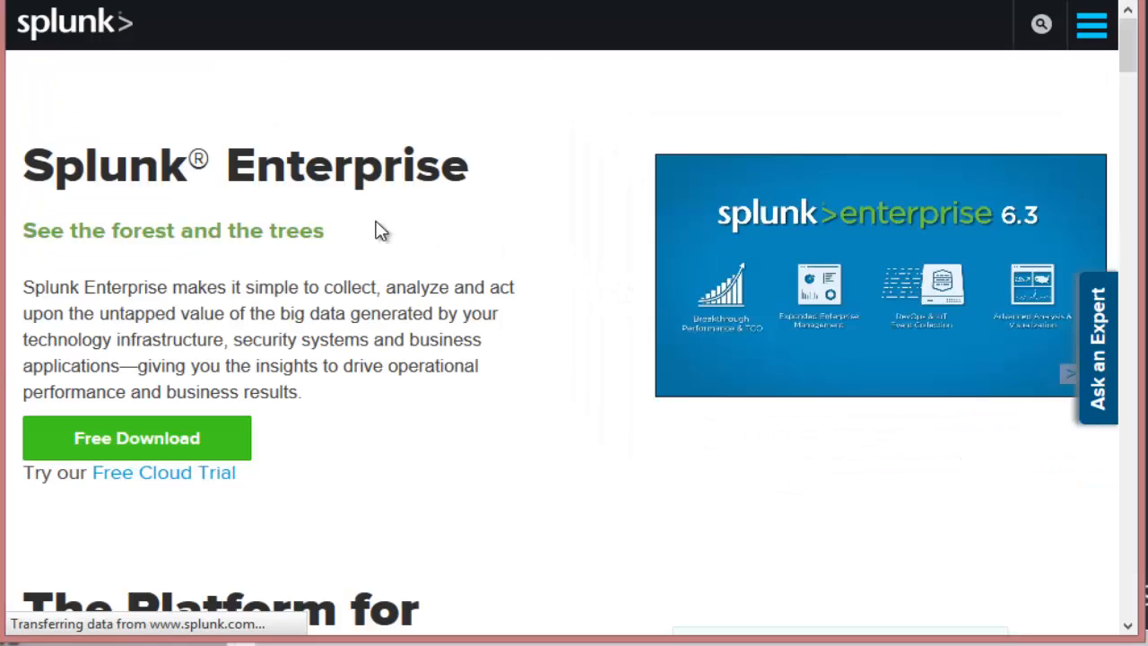
pyautogui.scroll(-3)
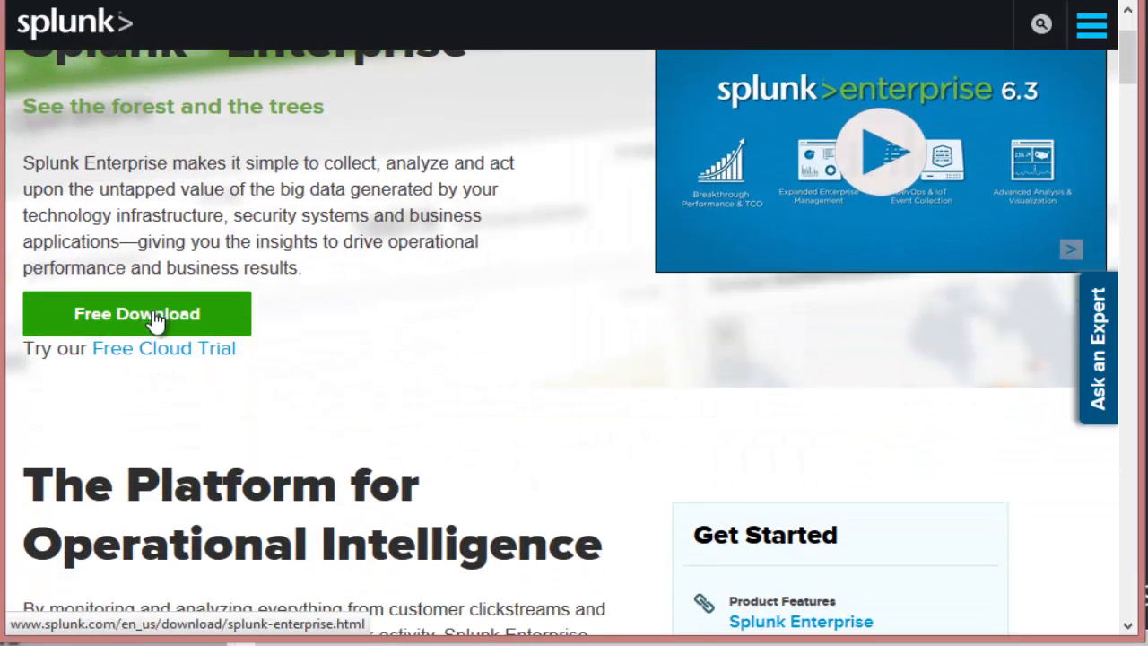
pyautogui.click(136, 313)
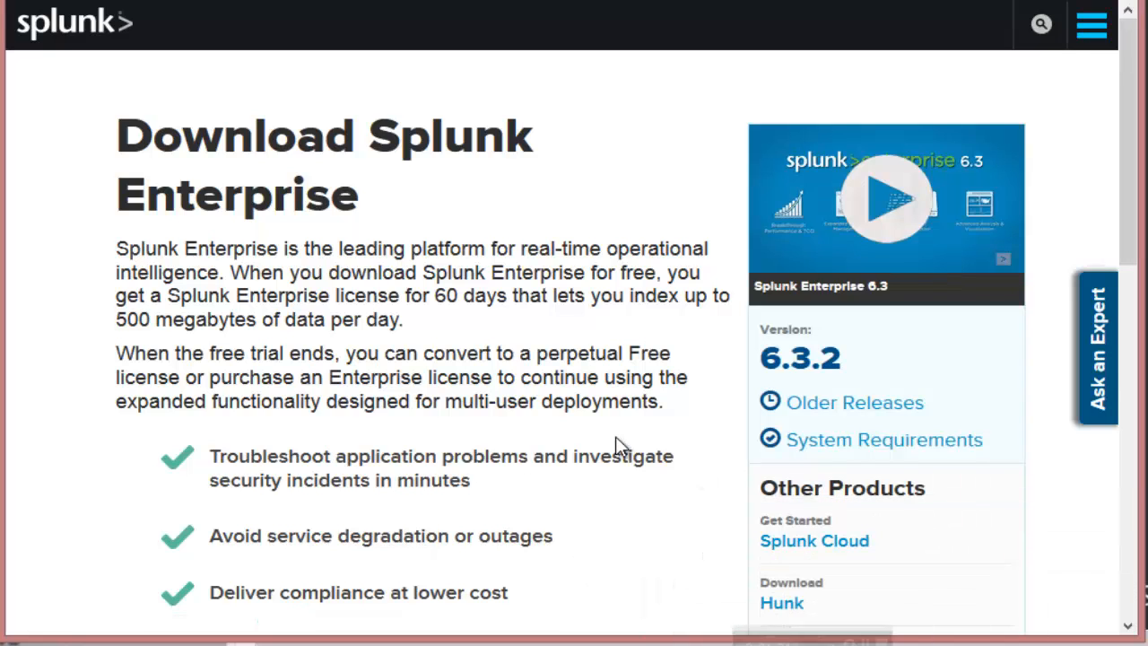
pyautogui.moveTo(764, 402)
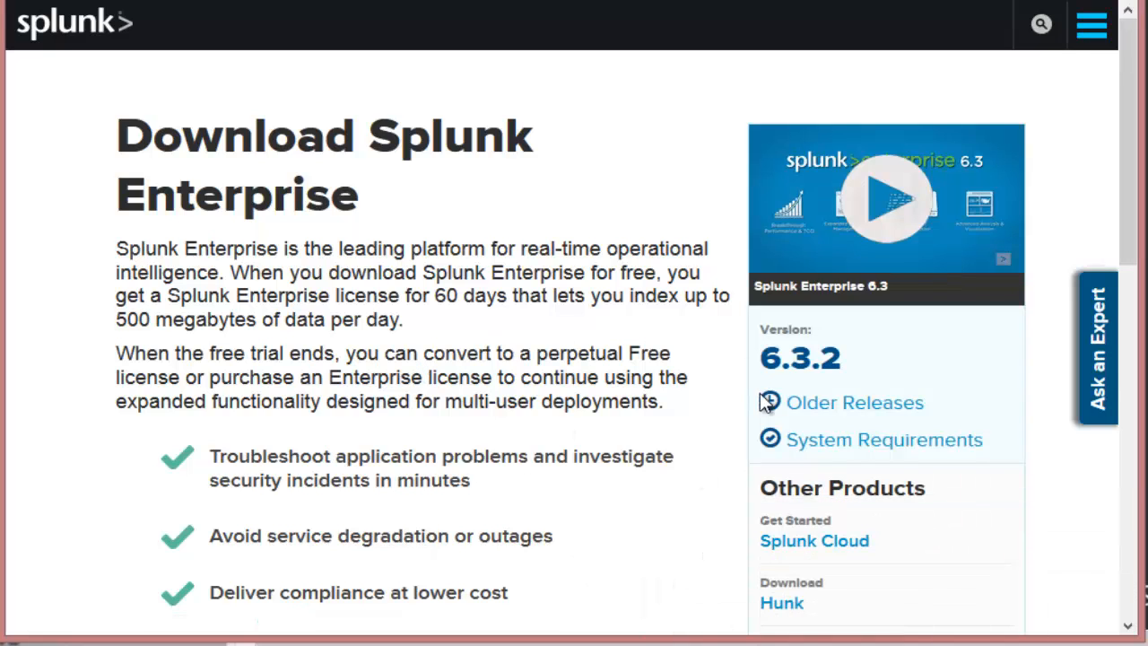
pyautogui.moveTo(376, 370)
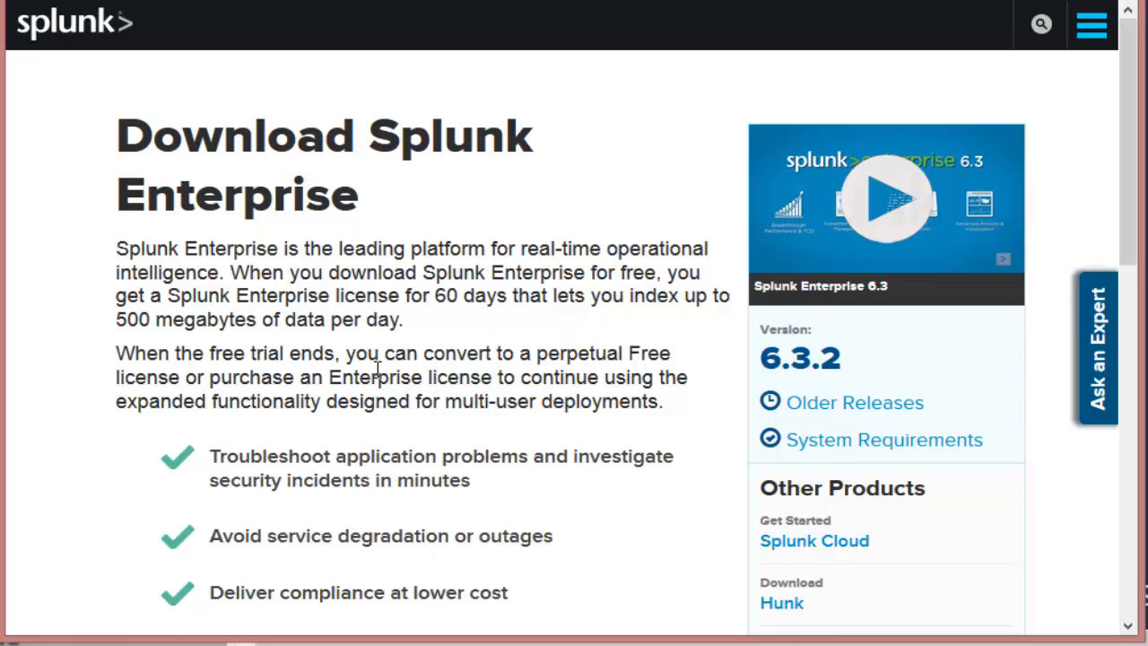
pyautogui.scroll(-3)
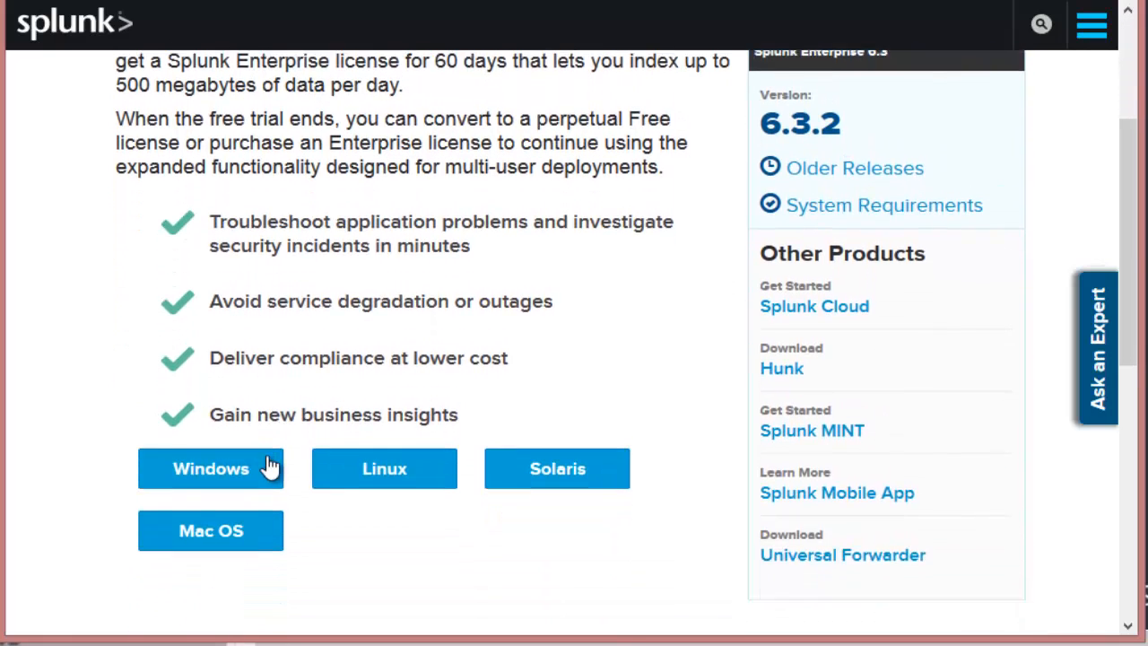
pyautogui.scroll(-3)
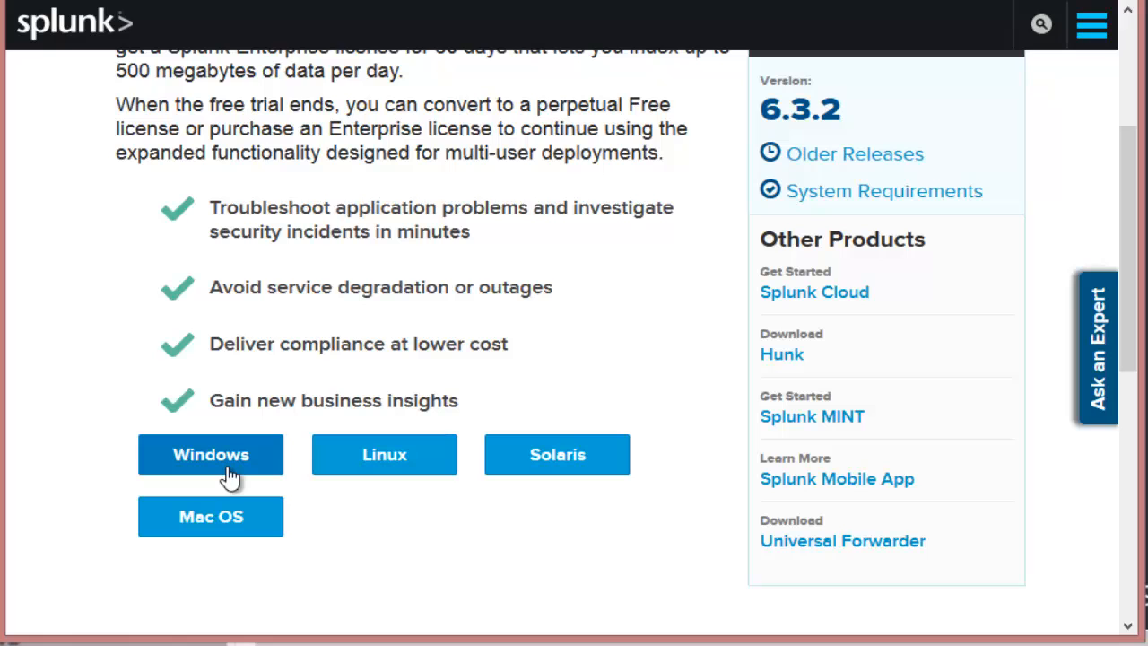
# - Choose Windows to list the 32-bit and 64-bit 6.3.2 .msi installers
pyautogui.click(210, 453)
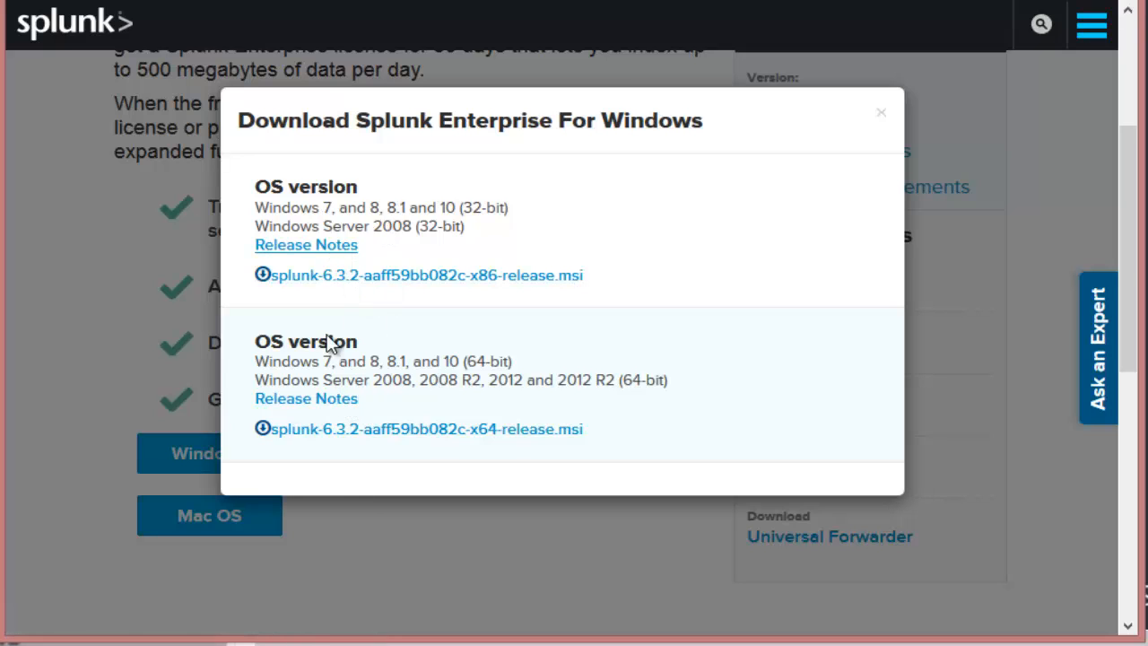
pyautogui.moveTo(515, 425)
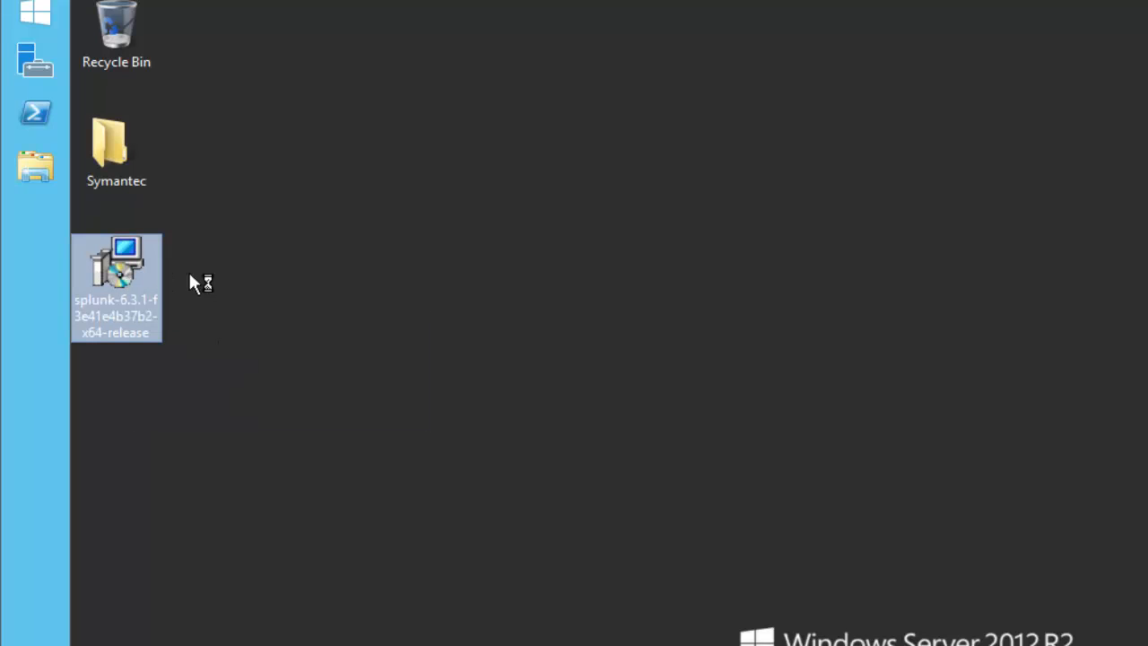
# - Launch the Splunk x64 .msi from the desktop and let preparation finish
pyautogui.doubleClick(116, 287)
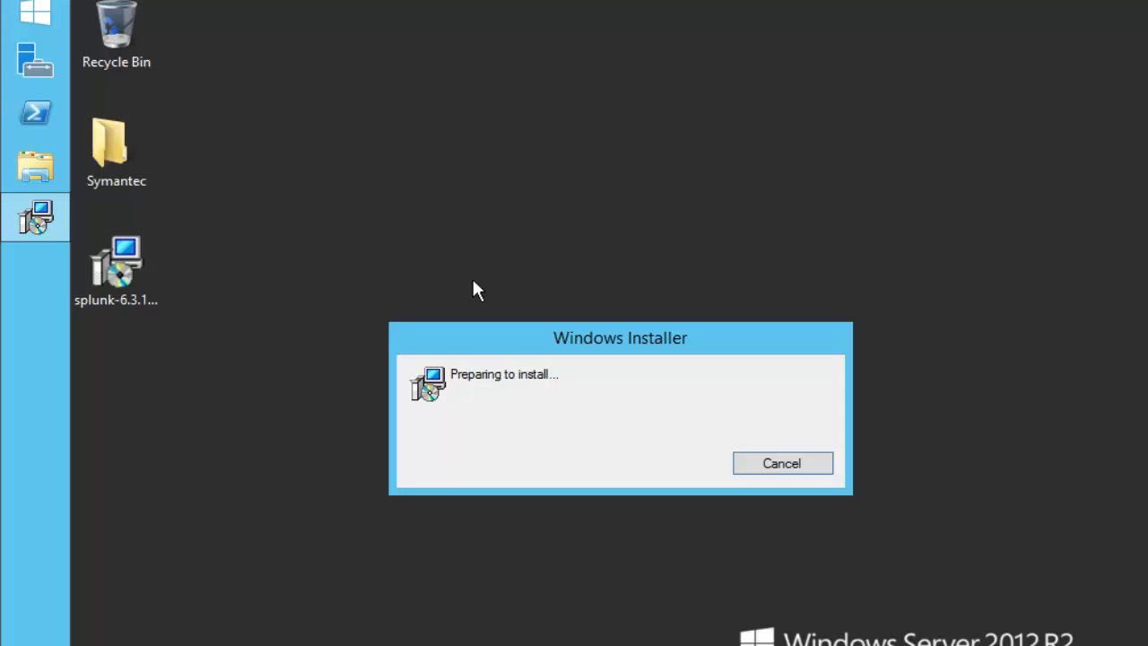
pyautogui.moveTo(308, 302)
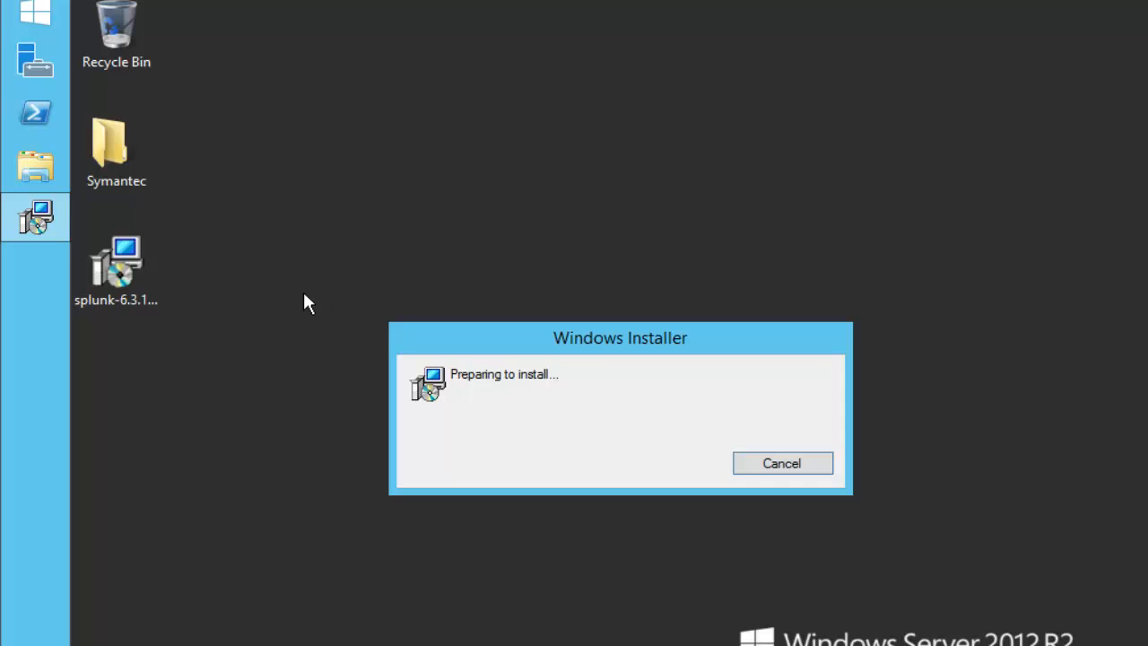
pyautogui.moveTo(313, 302)
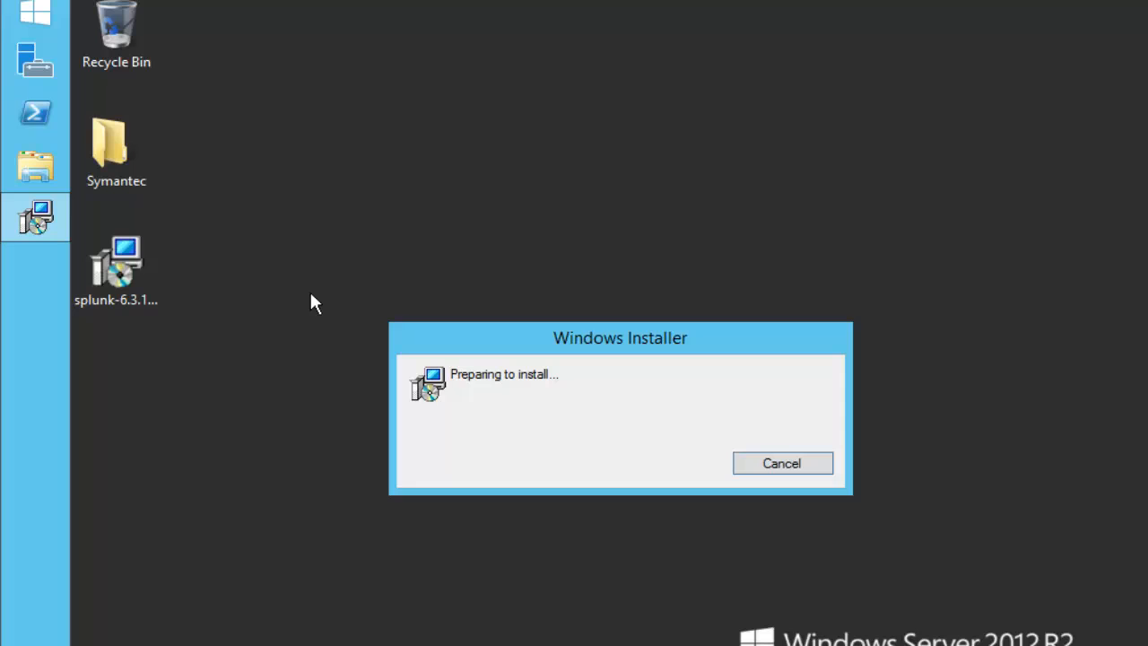
pyautogui.moveTo(196, 299)
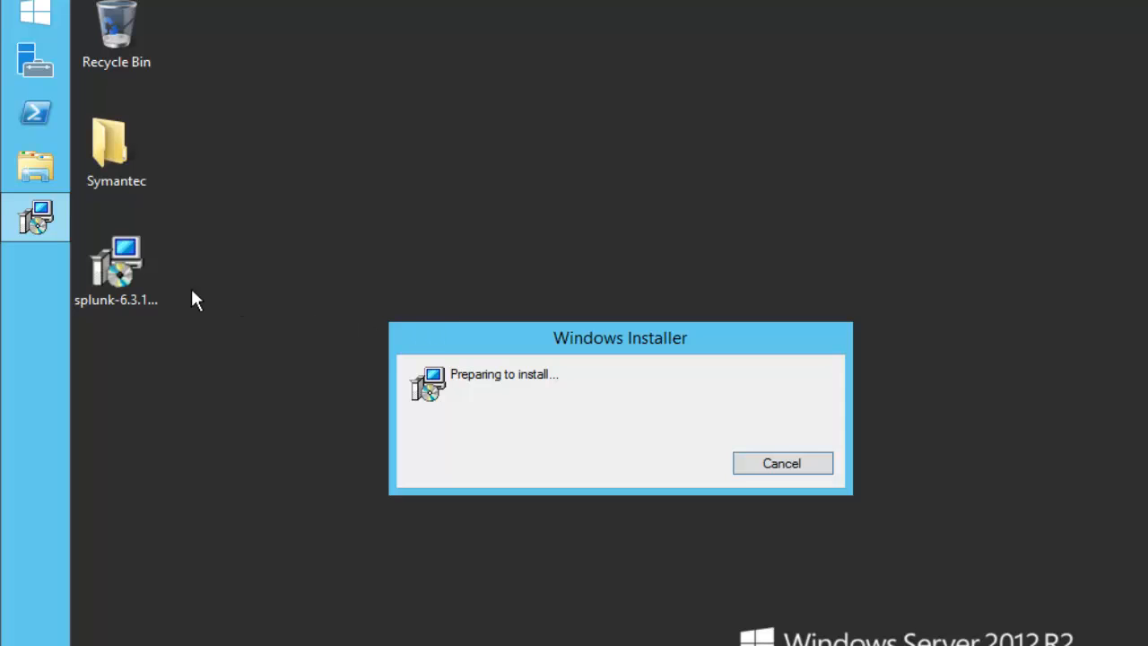
pyautogui.moveTo(302, 287)
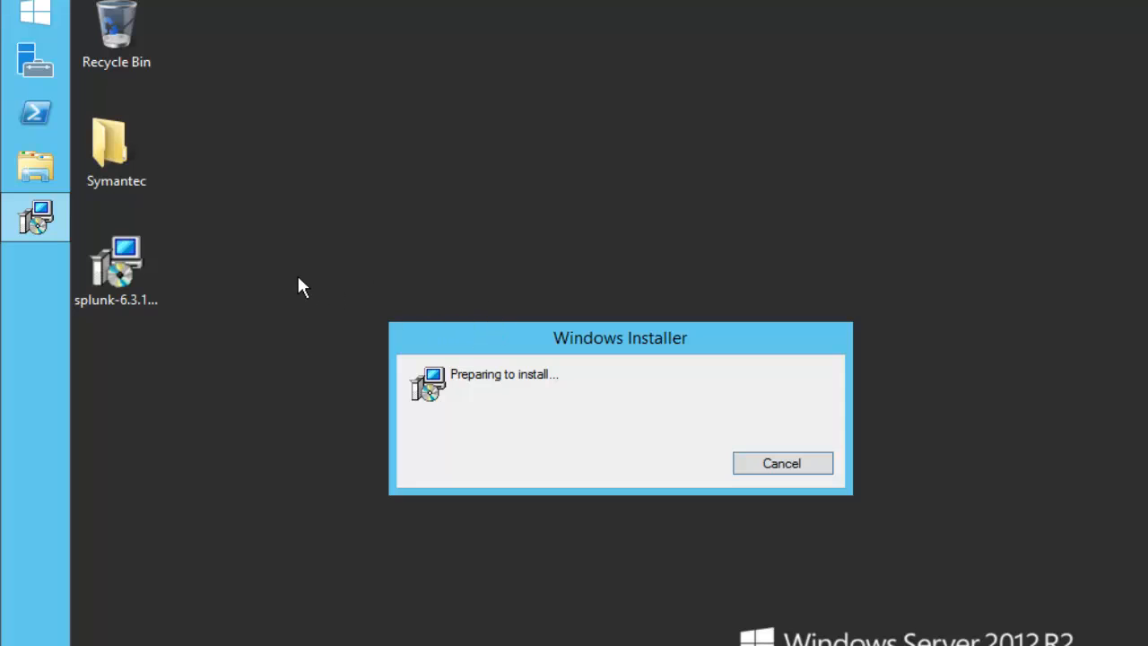
pyautogui.moveTo(326, 167)
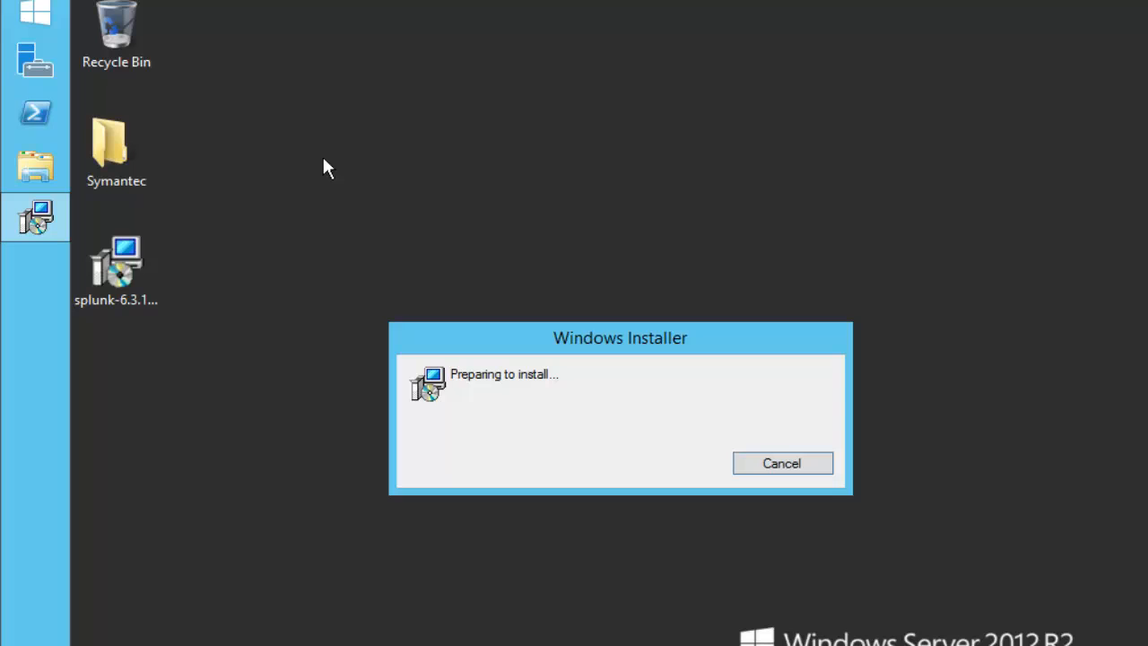
pyautogui.click(780, 463)
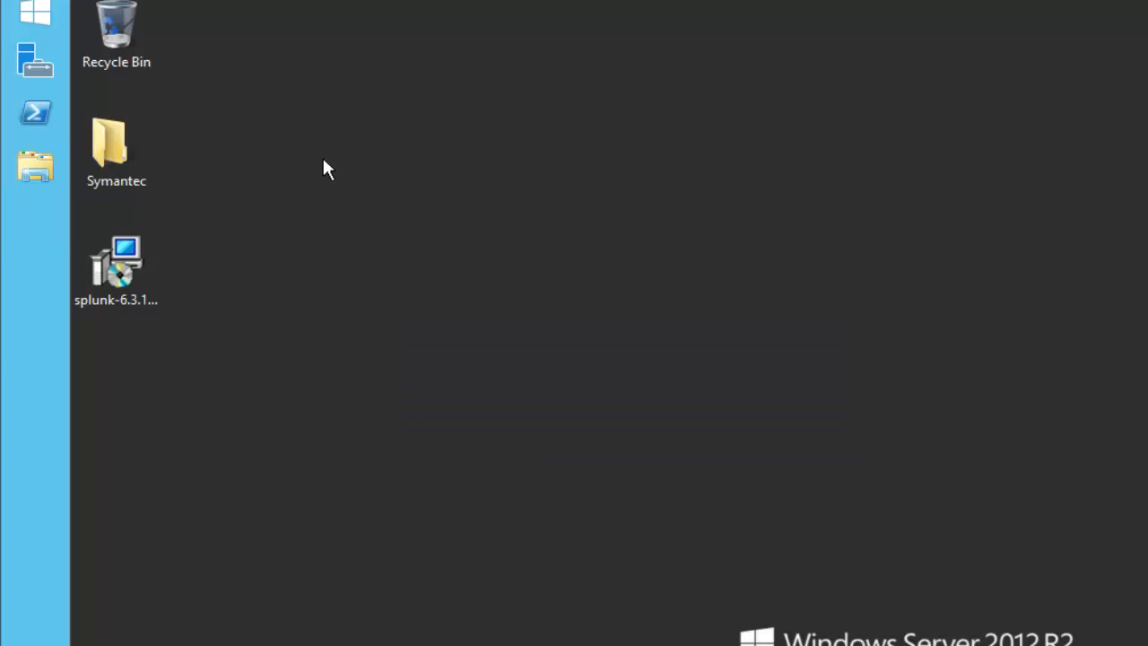
# - Relaunch the installer, accept the license, and reach the C:\Program Files\Splunk\ location page
pyautogui.doubleClick(115, 260)
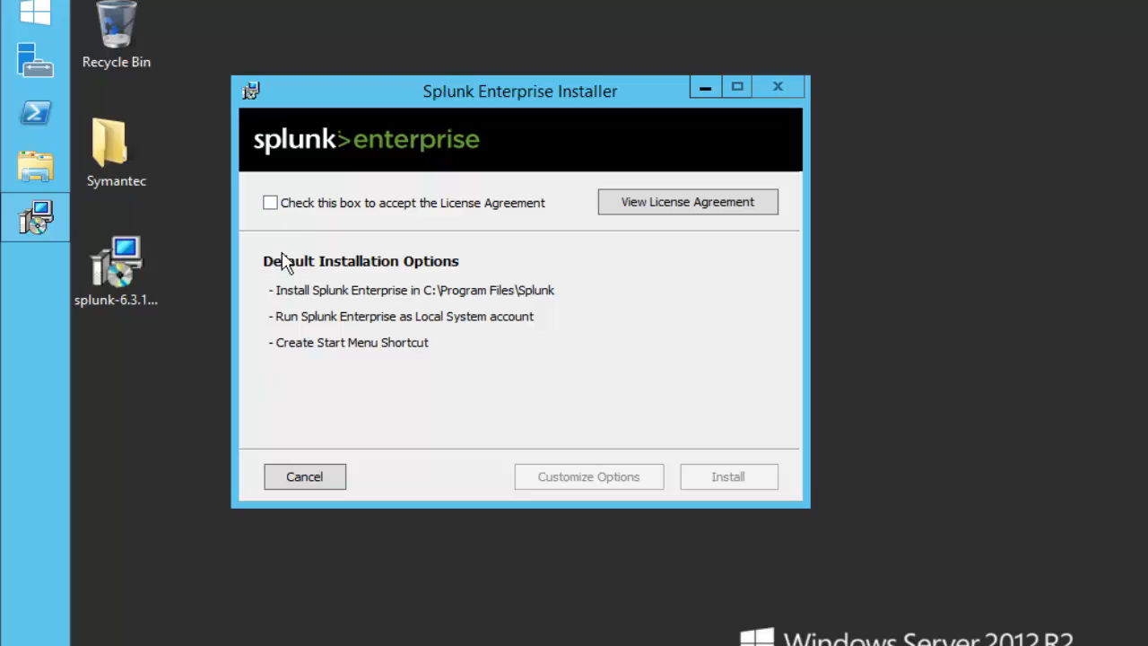
pyautogui.click(270, 202)
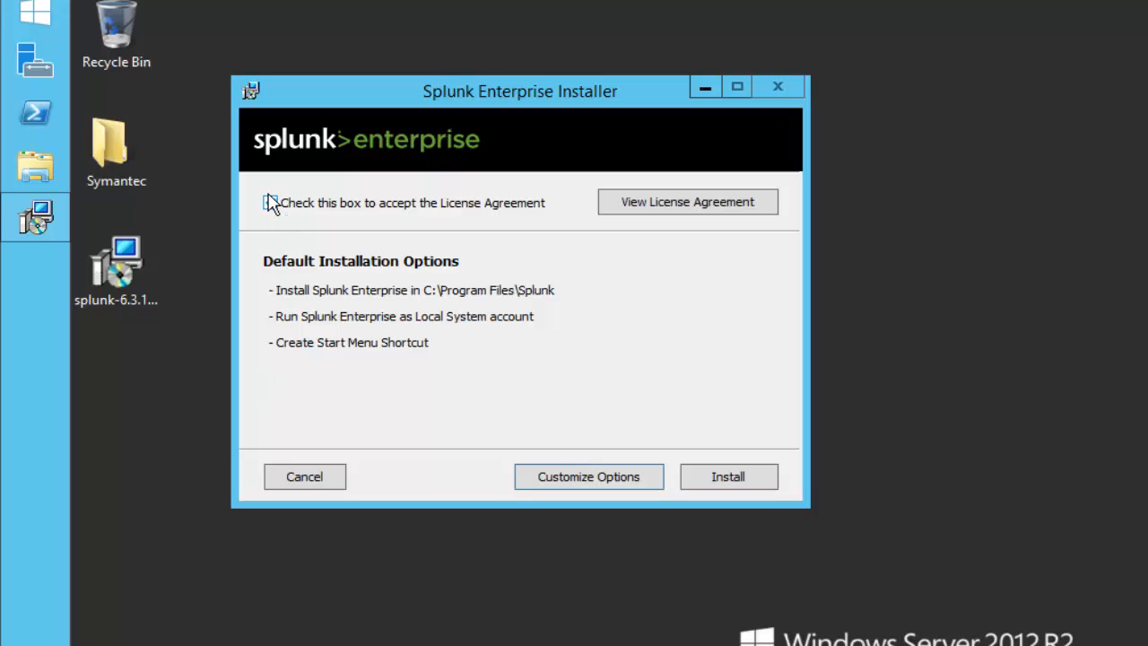
pyautogui.click(271, 202)
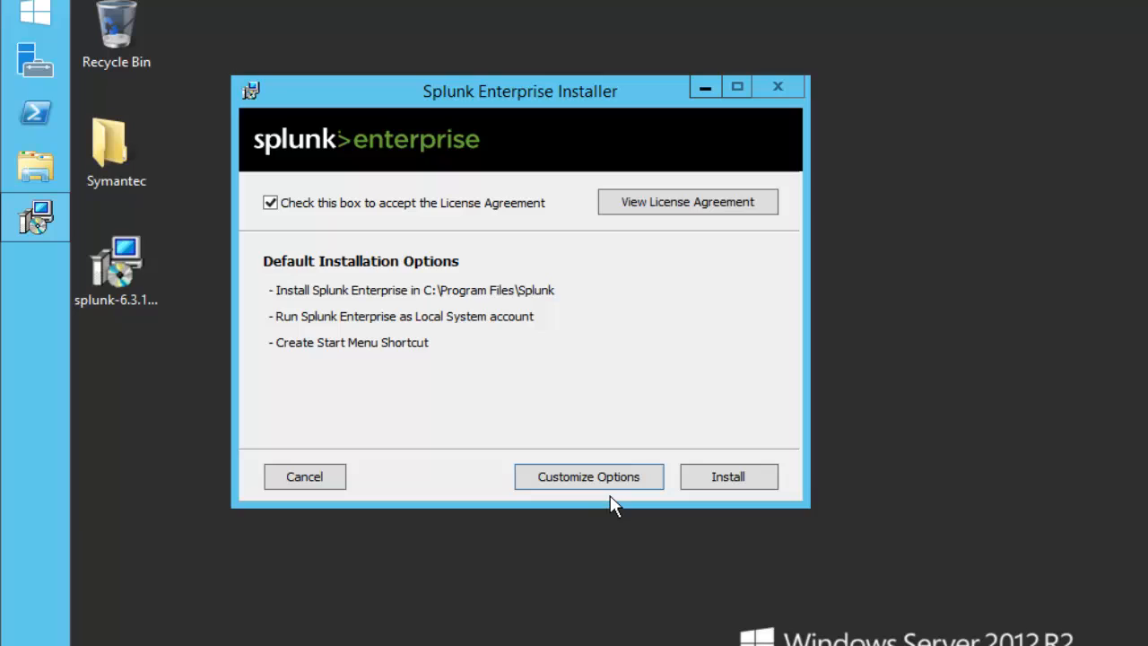
pyautogui.click(588, 476)
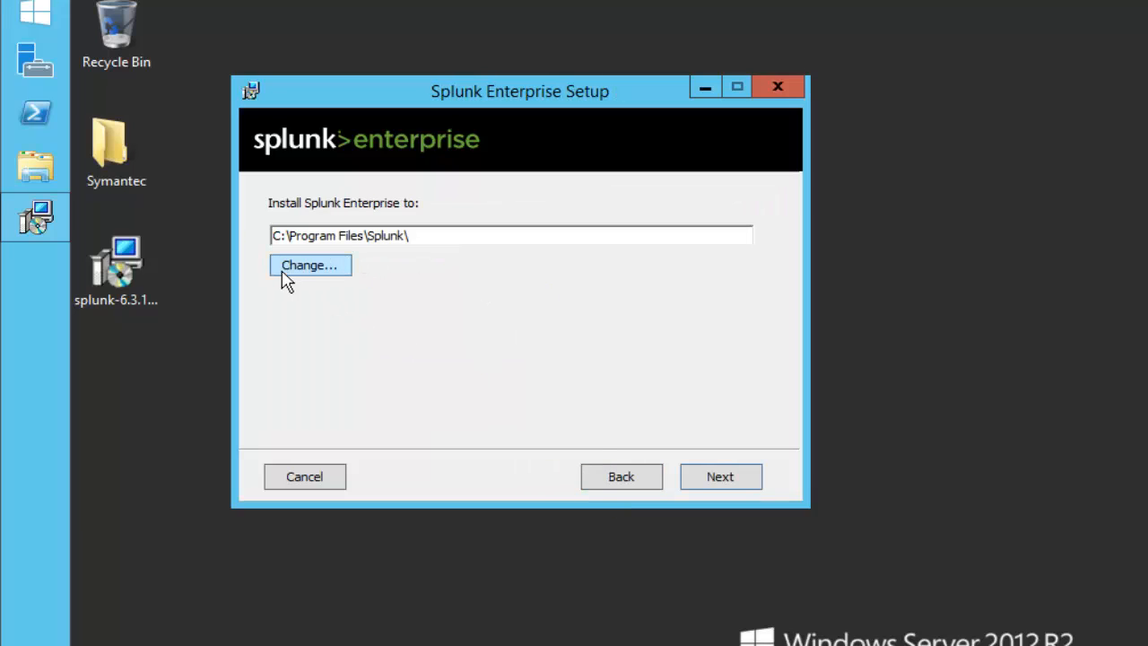
pyautogui.moveTo(332, 278)
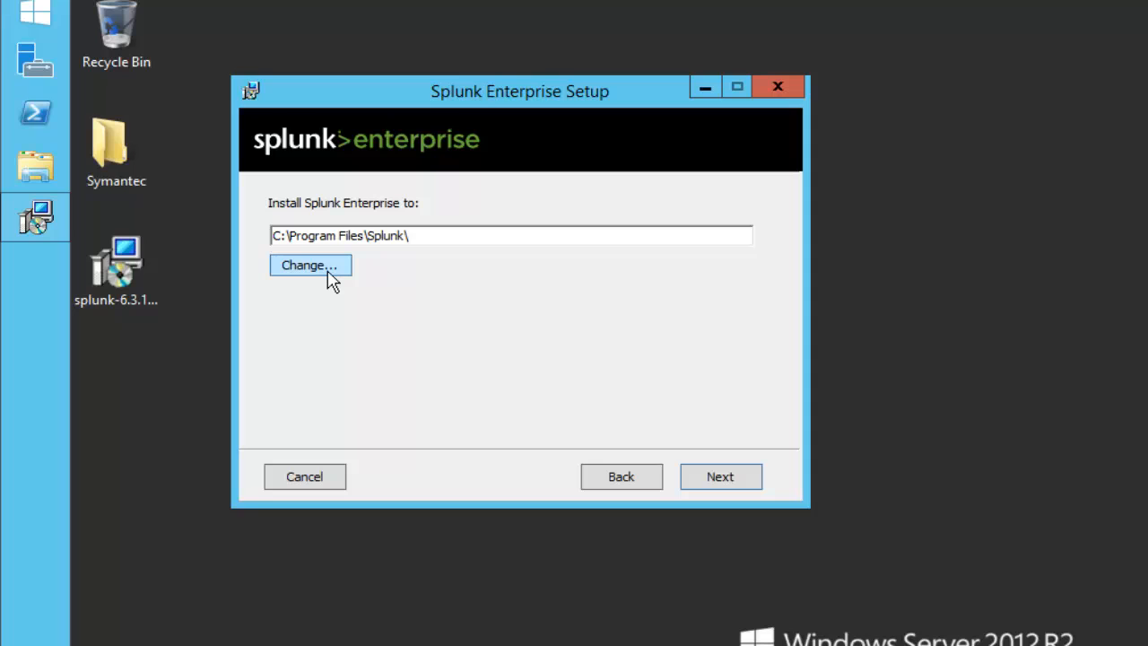
pyautogui.moveTo(720, 476)
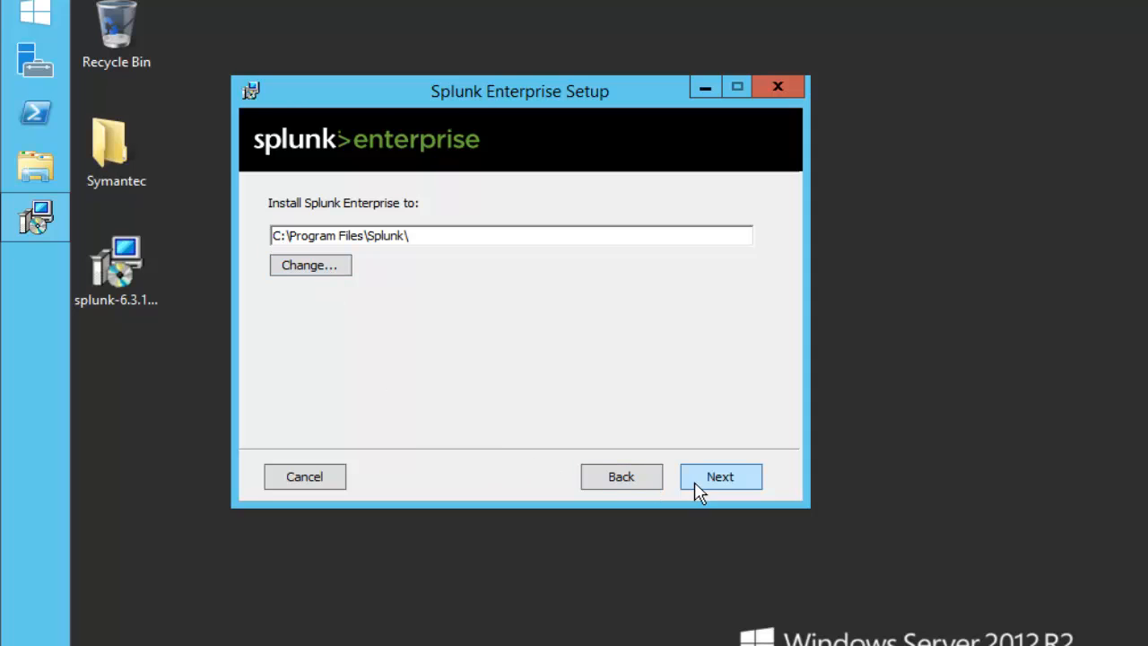
pyautogui.moveTo(505, 134)
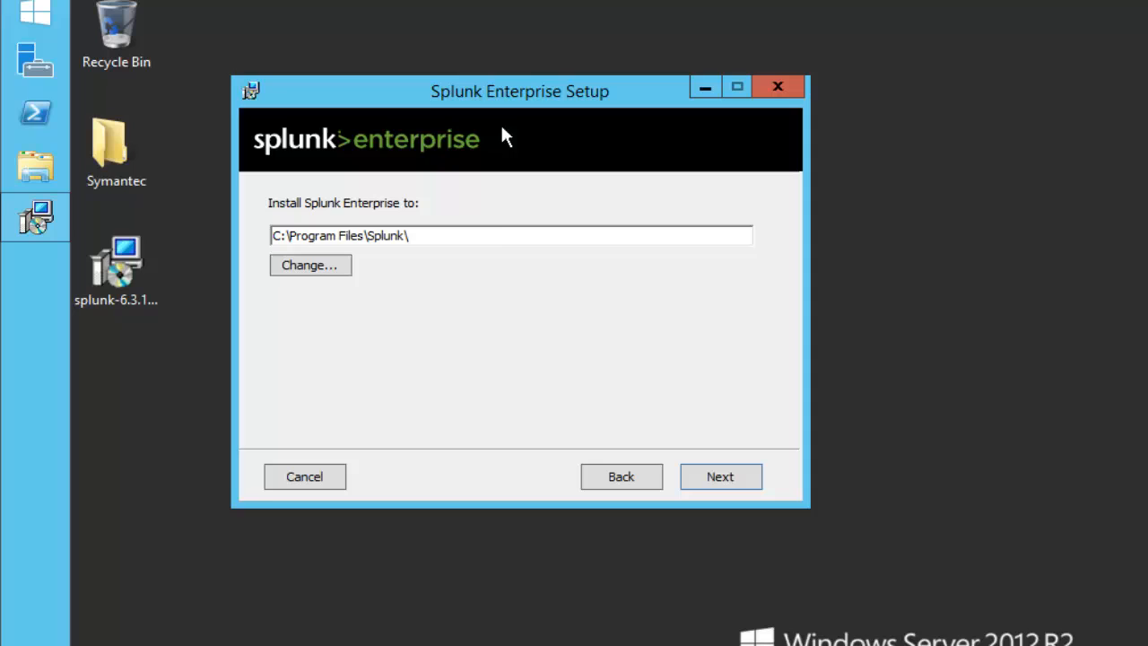
pyautogui.moveTo(460, 187)
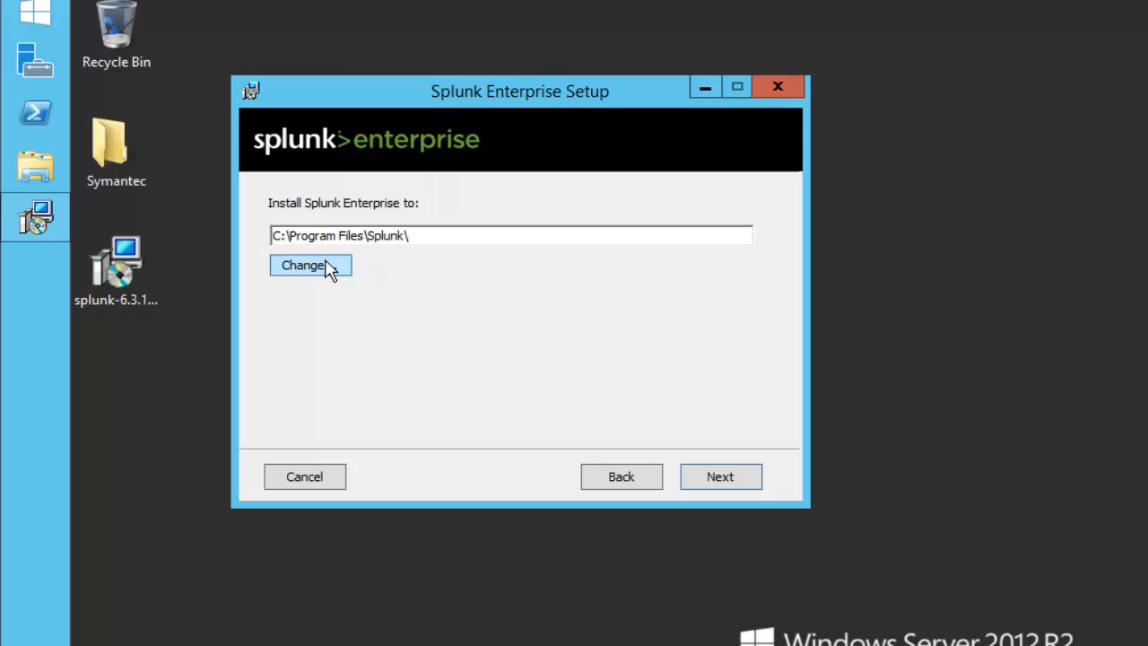
pyautogui.moveTo(372, 117)
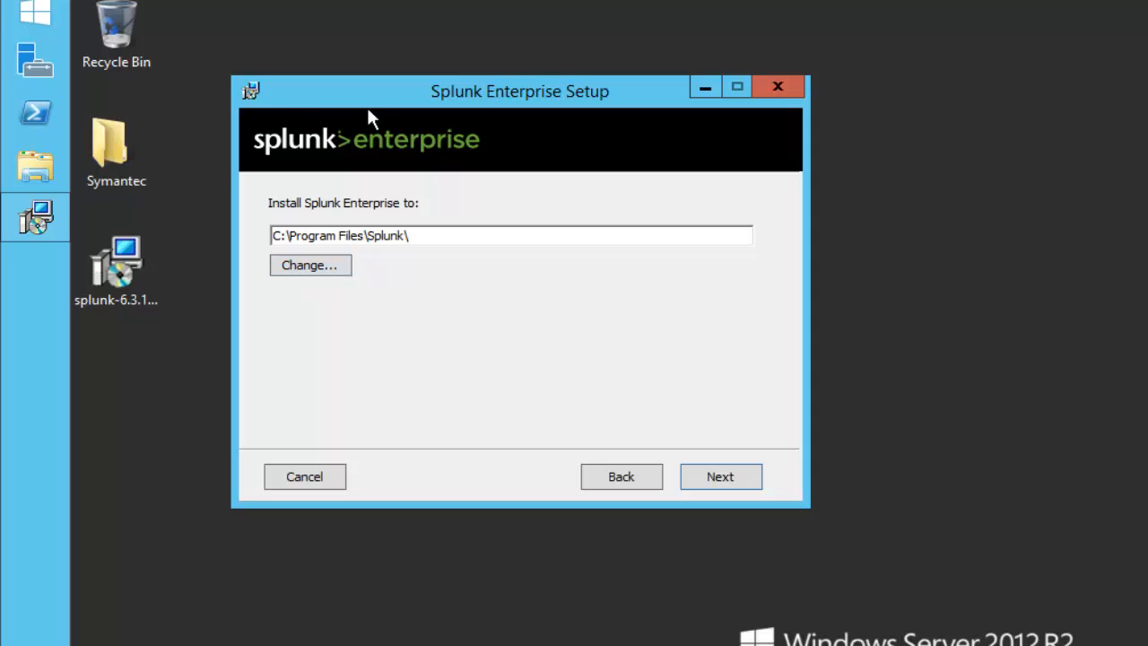
pyautogui.moveTo(601, 458)
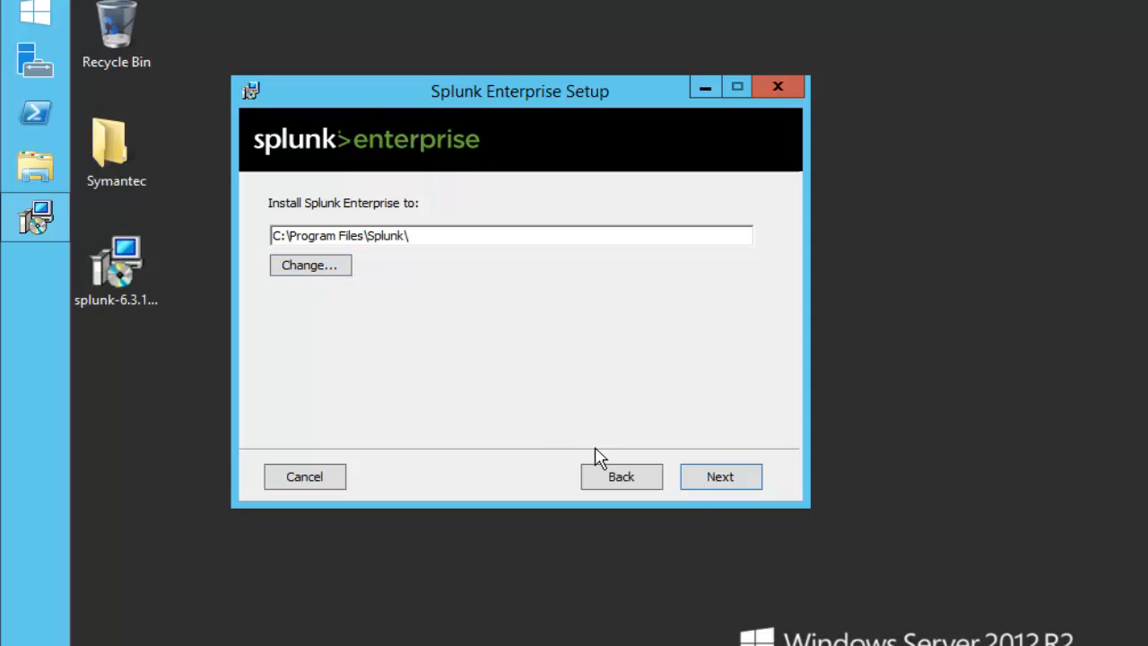
pyautogui.moveTo(665, 467)
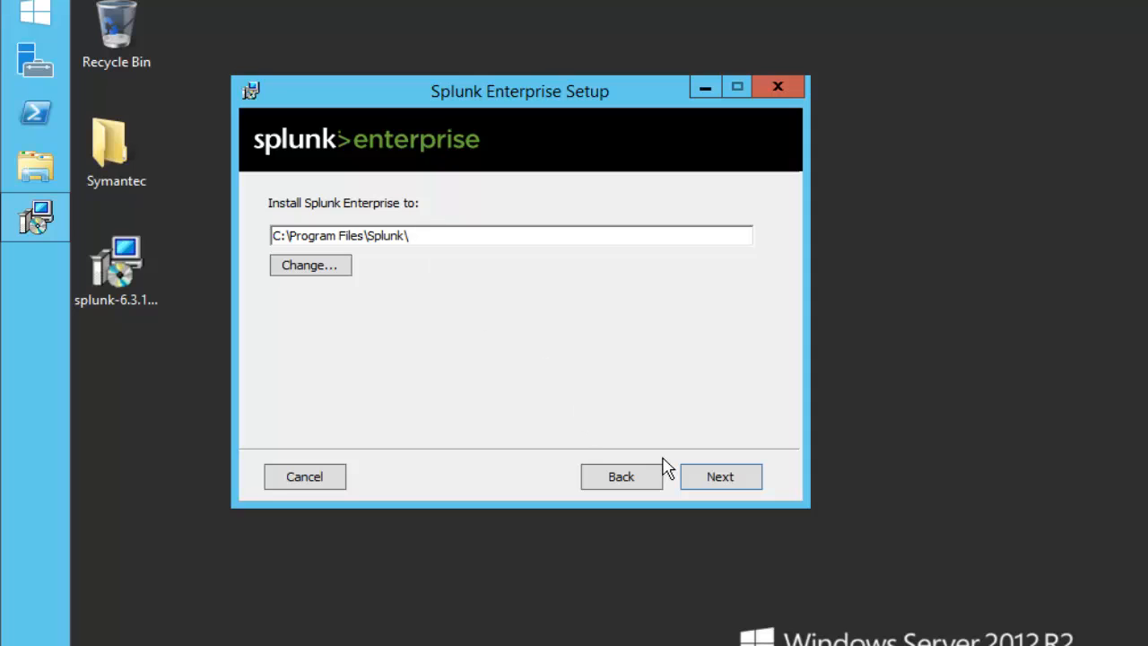
pyautogui.moveTo(654, 462)
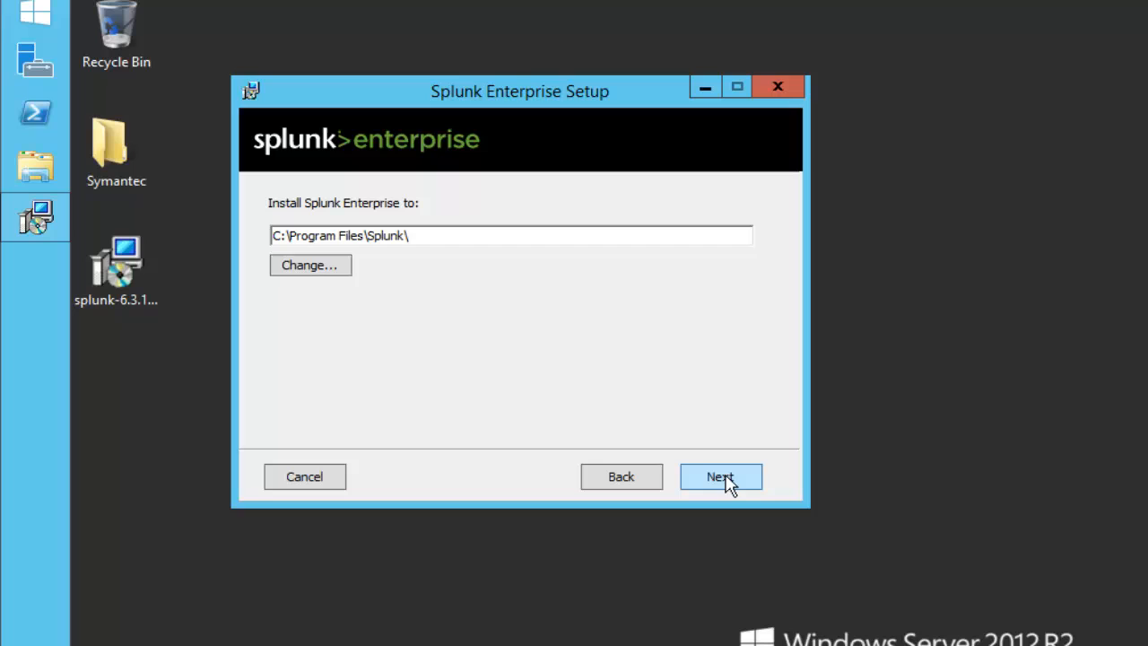
pyautogui.moveTo(735, 513)
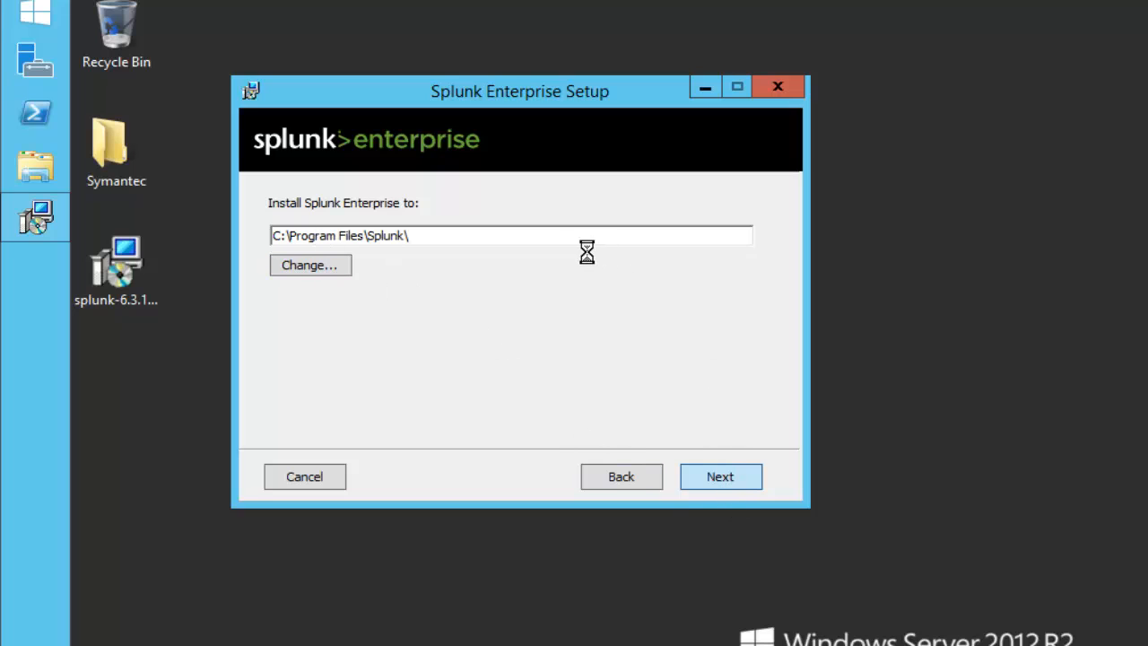
# - Keep the Local System account and Start Menu shortcut, then start installing
pyautogui.click(720, 476)
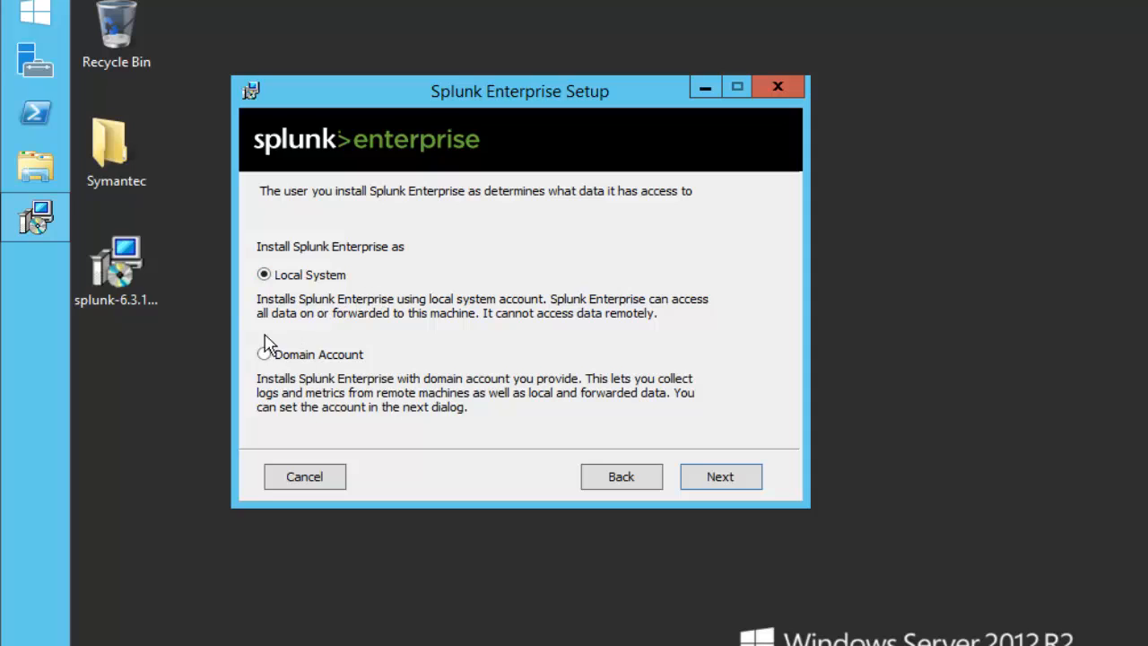
pyautogui.moveTo(421, 334)
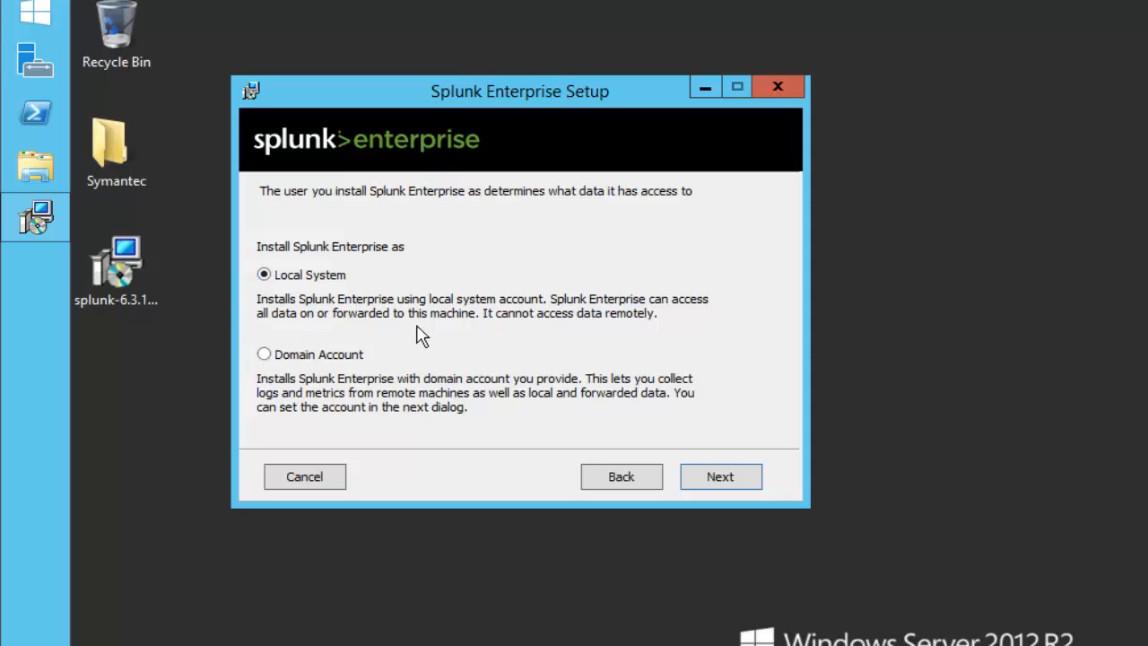
pyautogui.moveTo(390, 337)
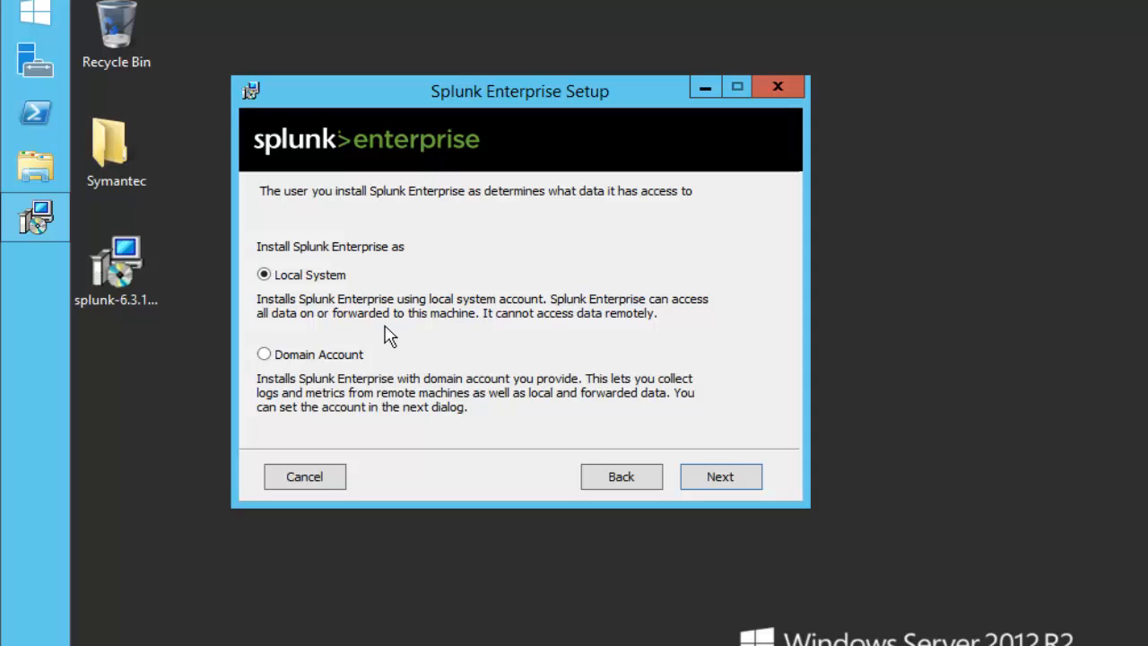
pyautogui.moveTo(318, 321)
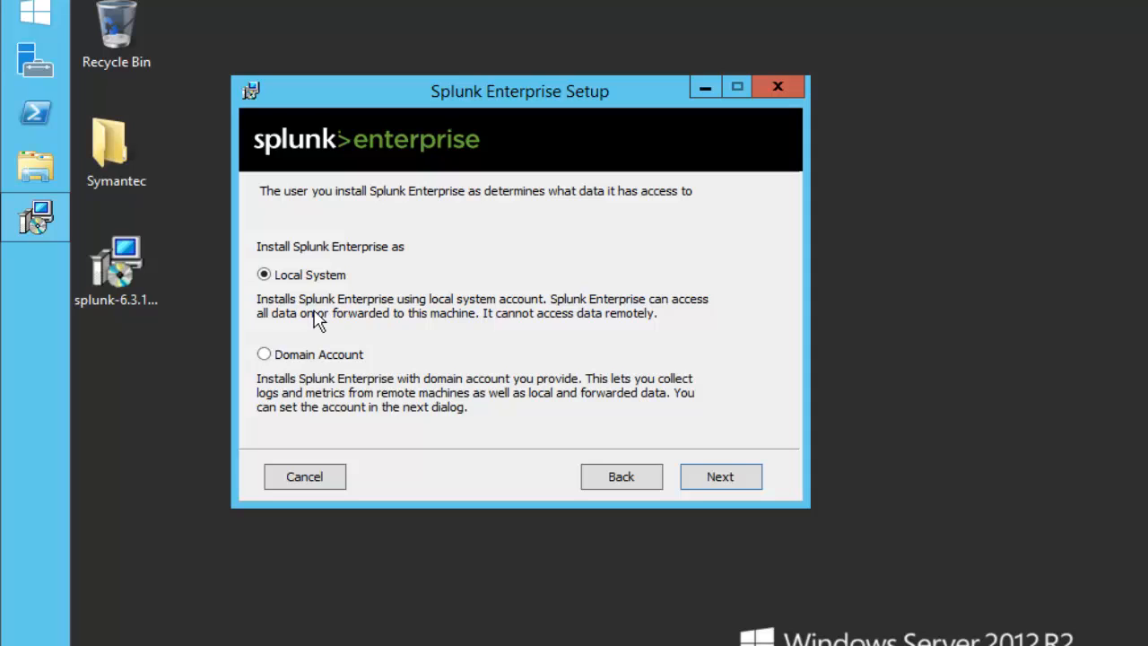
pyautogui.moveTo(264, 317)
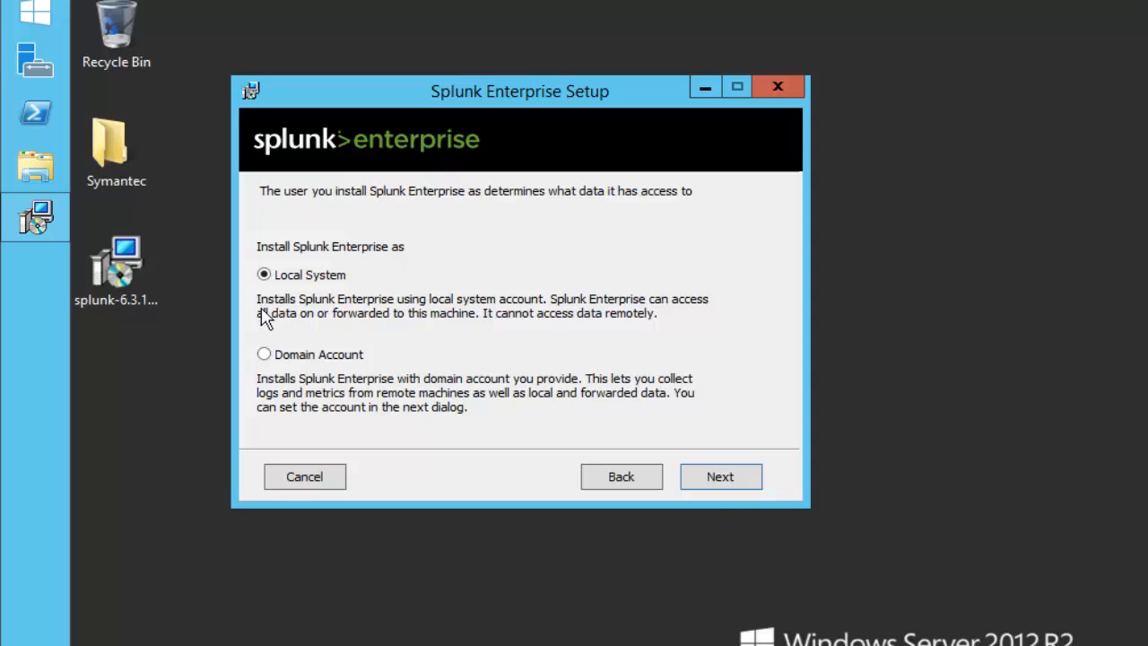
pyautogui.click(719, 476)
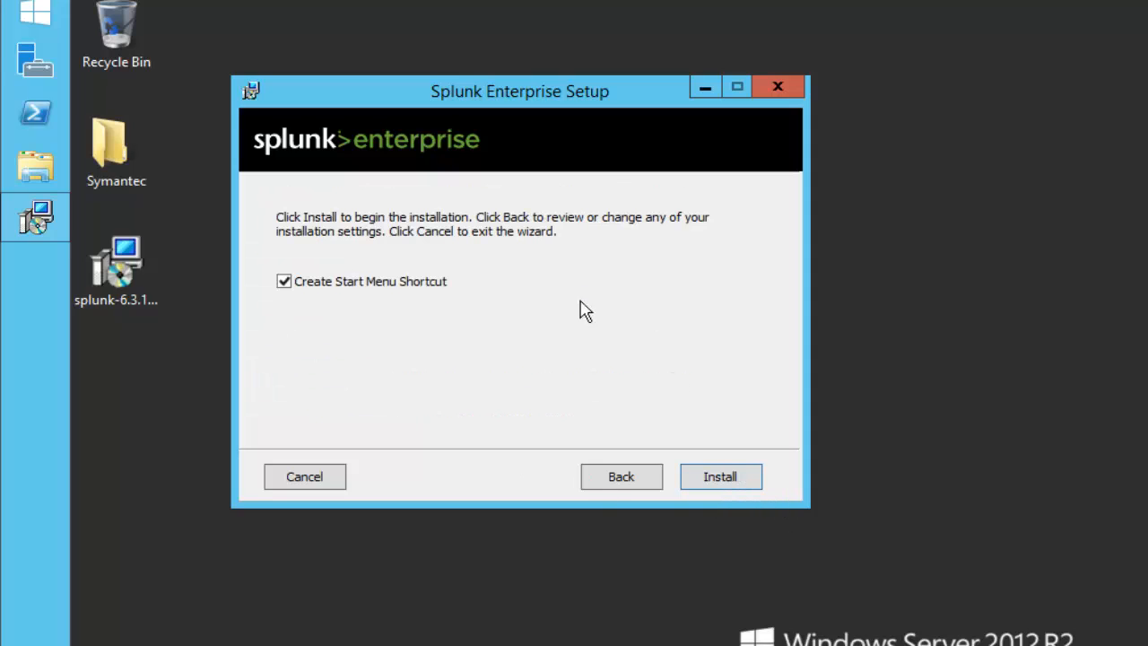
pyautogui.moveTo(643, 419)
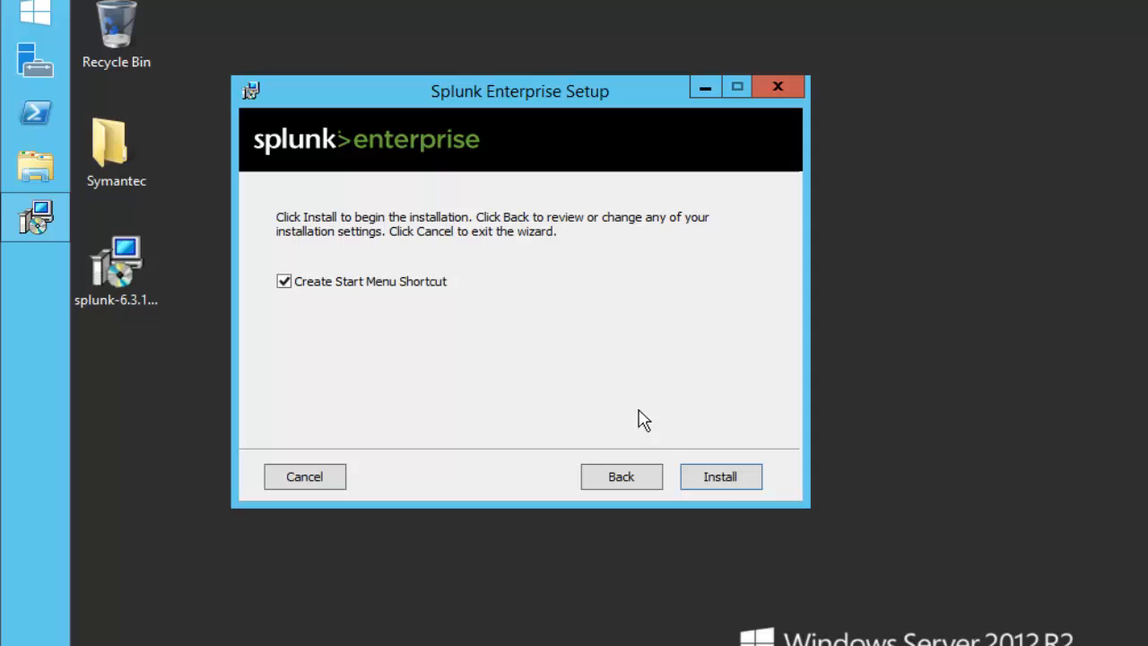
pyautogui.click(720, 476)
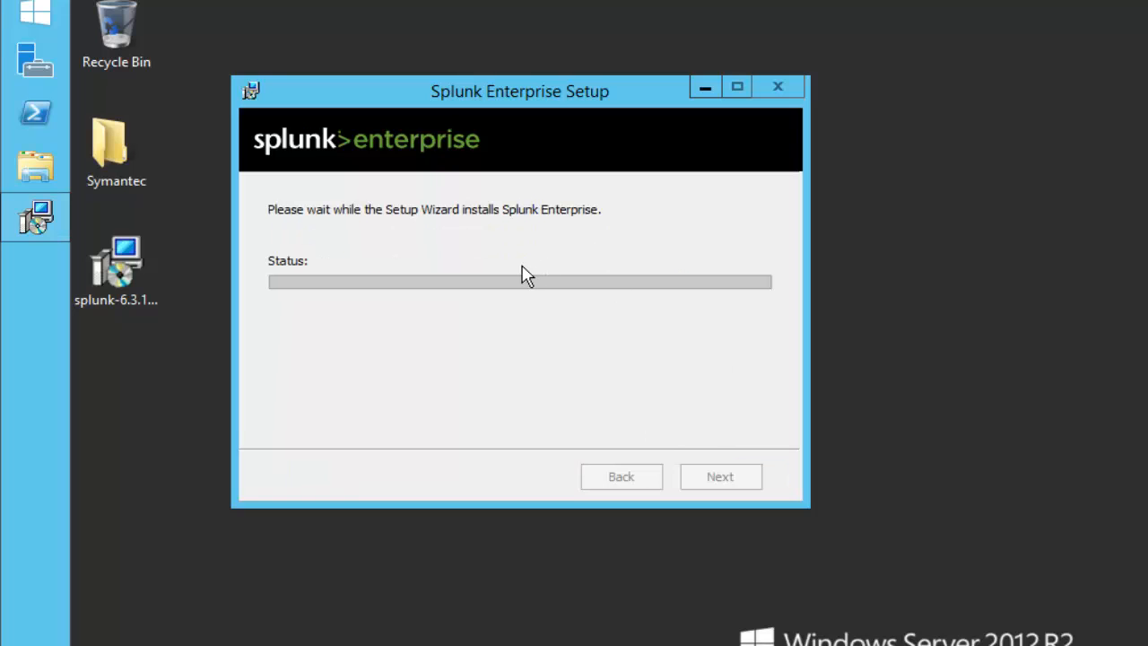
pyautogui.moveTo(593, 396)
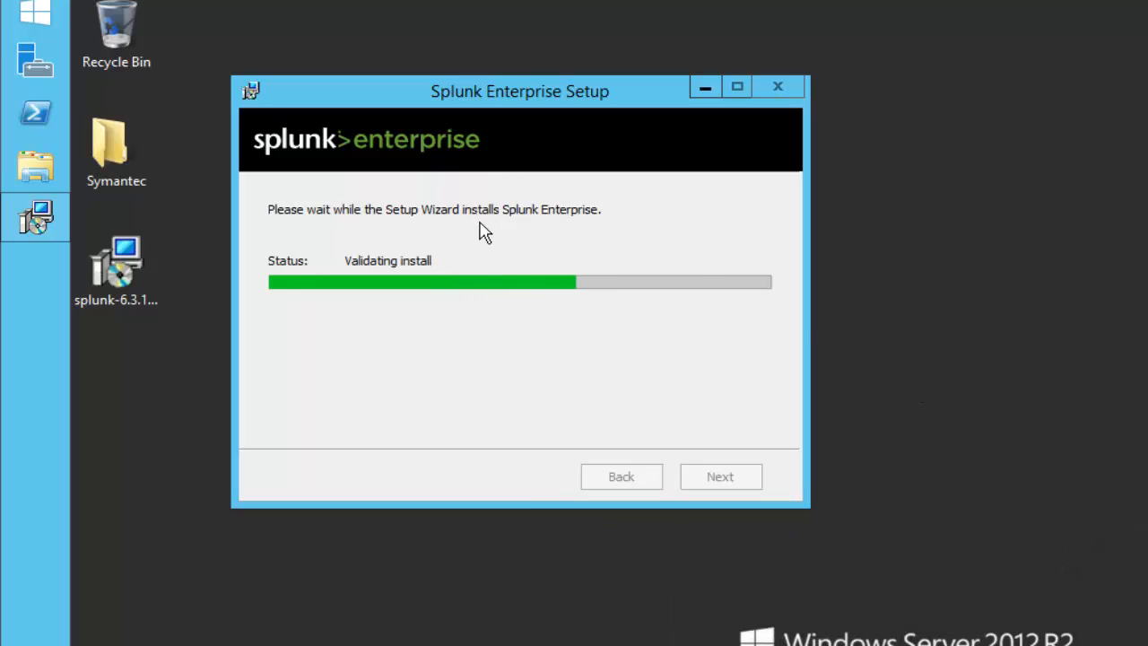
pyautogui.moveTo(727, 345)
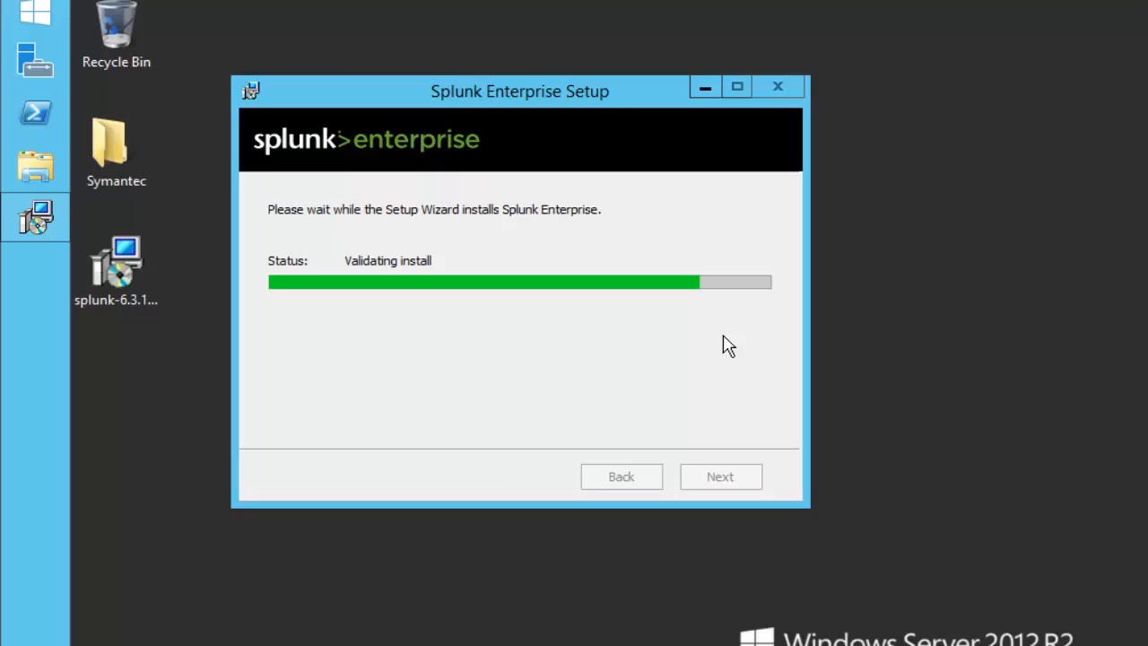
pyautogui.moveTo(466, 192)
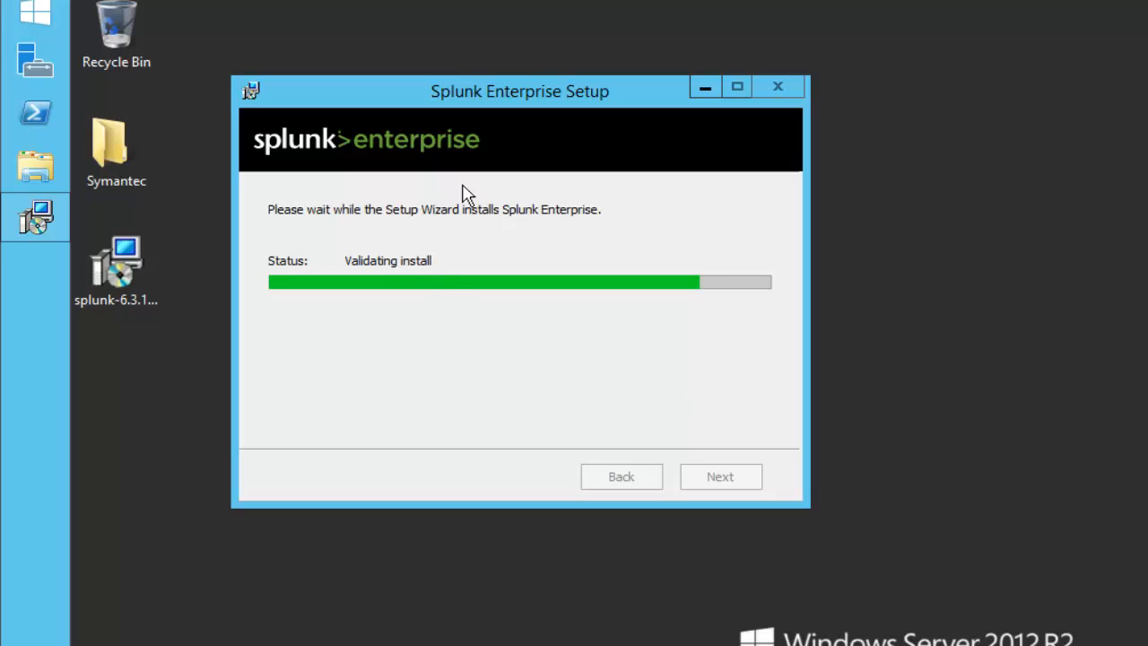
pyautogui.moveTo(574, 433)
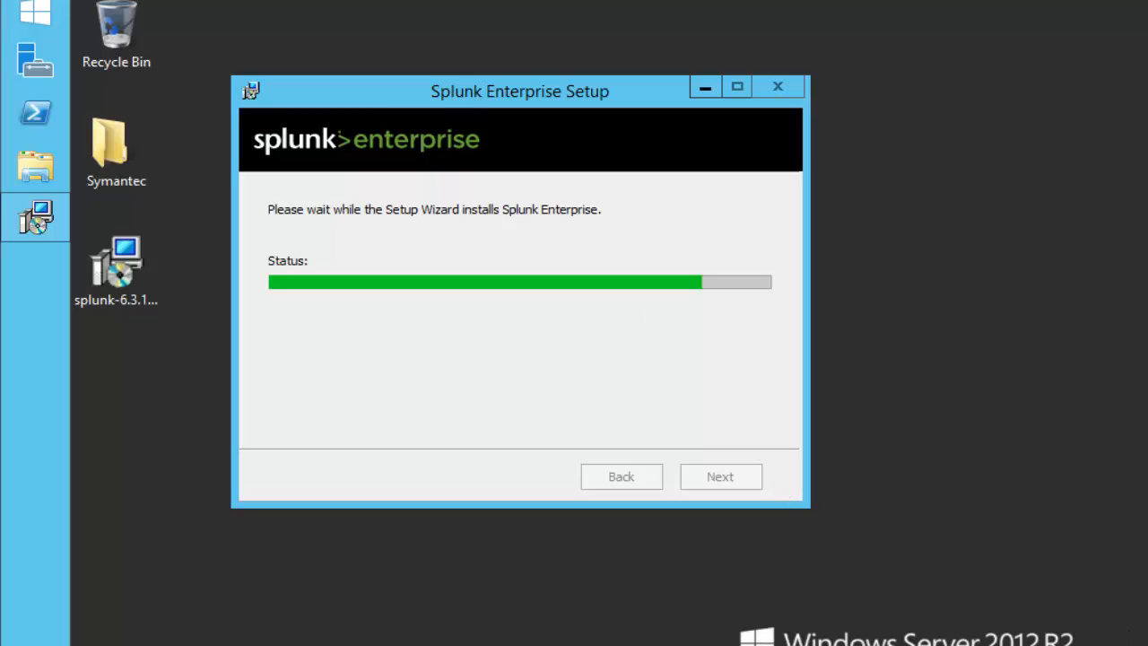
pyautogui.moveTo(558, 297)
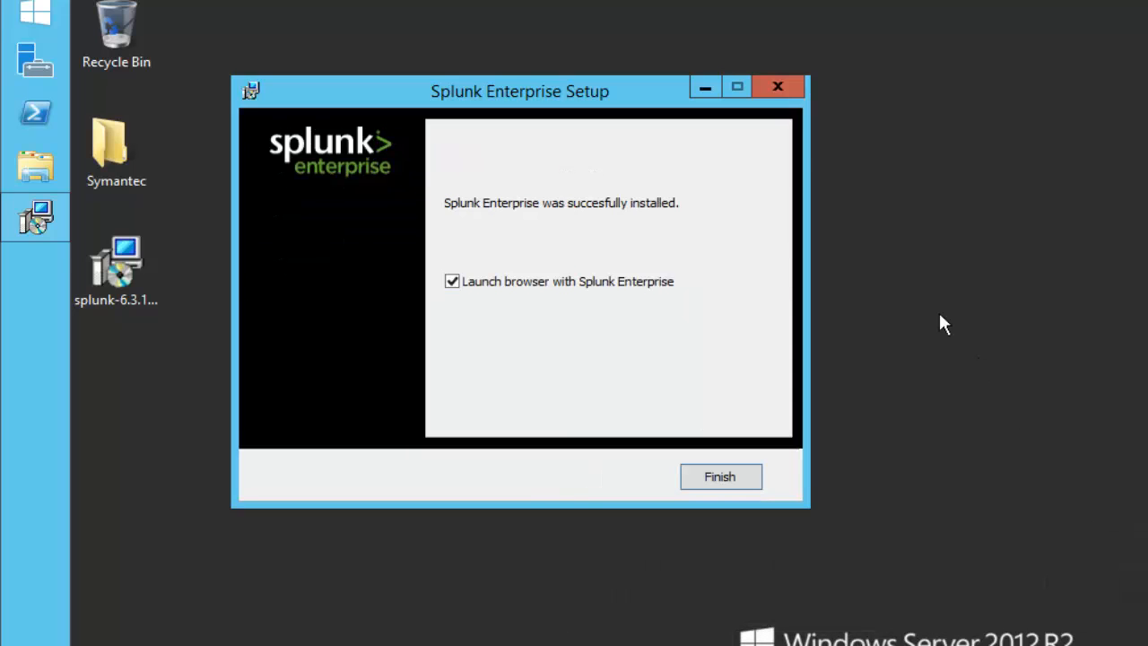
# - Keep 'Launch browser with Splunk Enterprise' checked and finish the installer
pyautogui.click(452, 281)
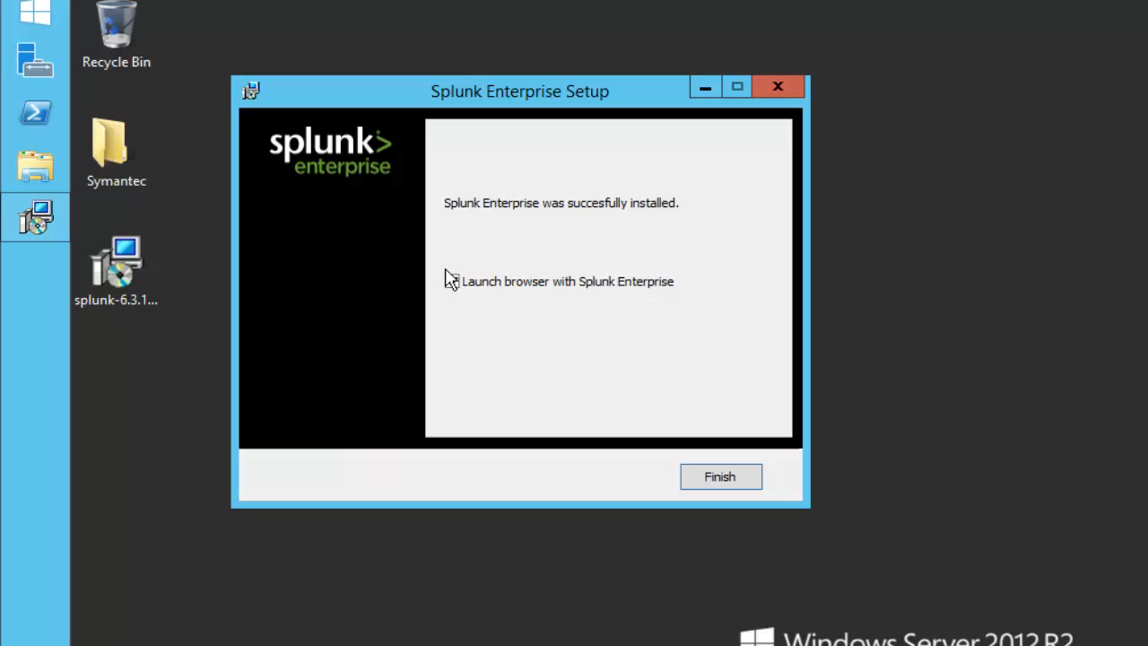
pyautogui.click(451, 281)
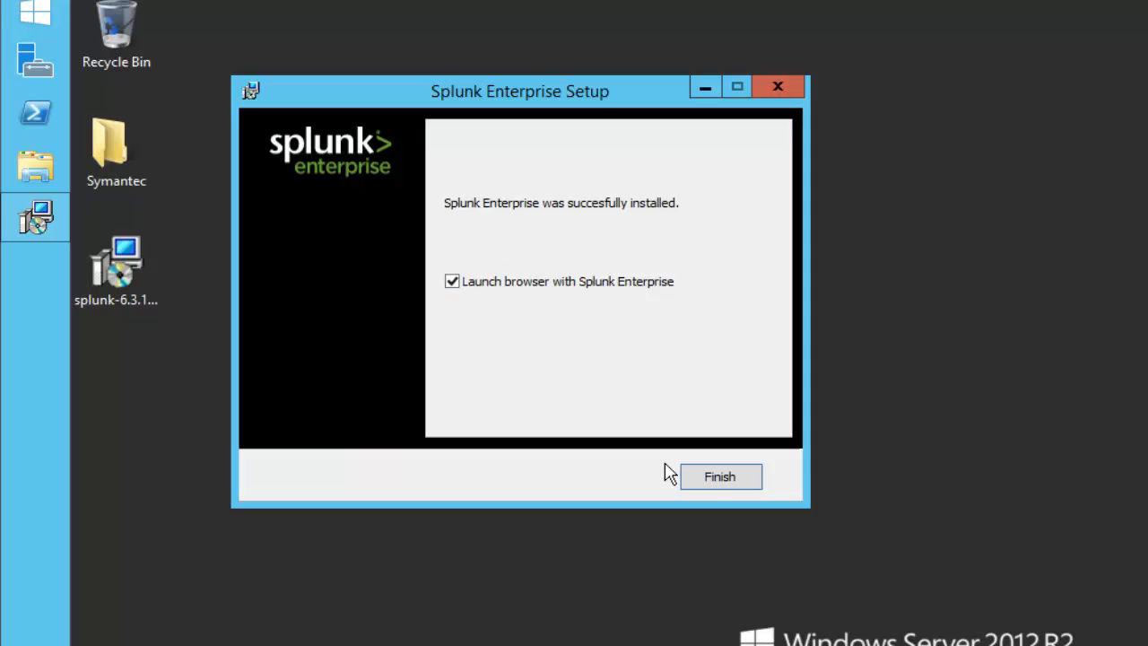
pyautogui.moveTo(496, 333)
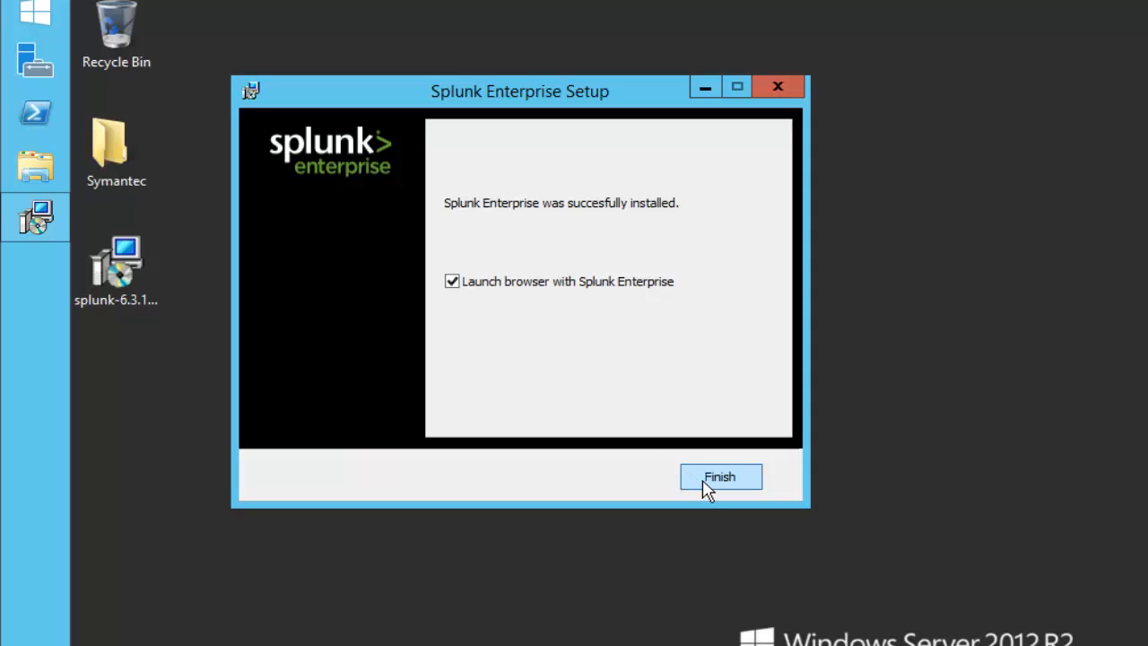
pyautogui.click(720, 476)
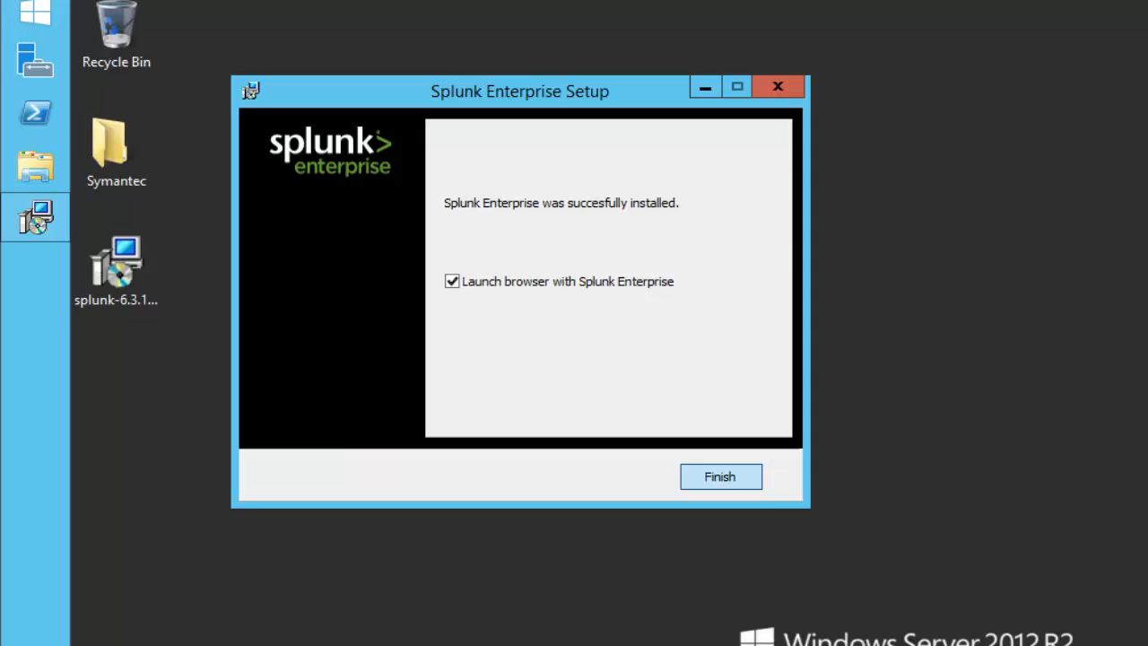
pyautogui.click(720, 476)
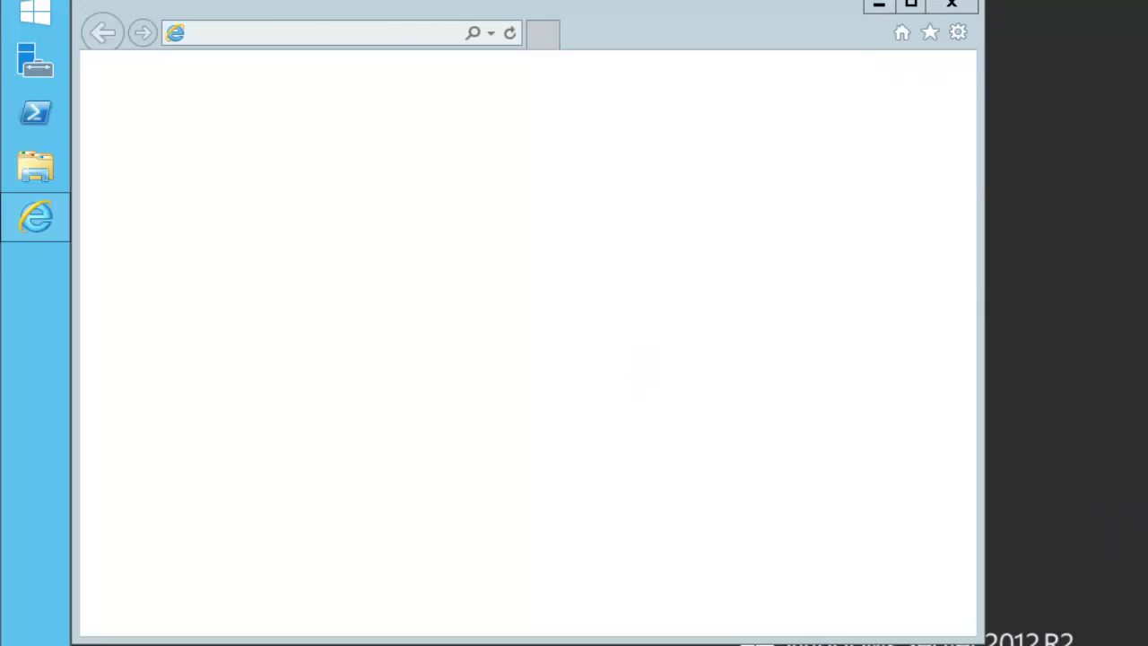
# - Trust about:blank and decline IE11 recommended settings to load the localhost:8000 login
pyautogui.click(543, 34)
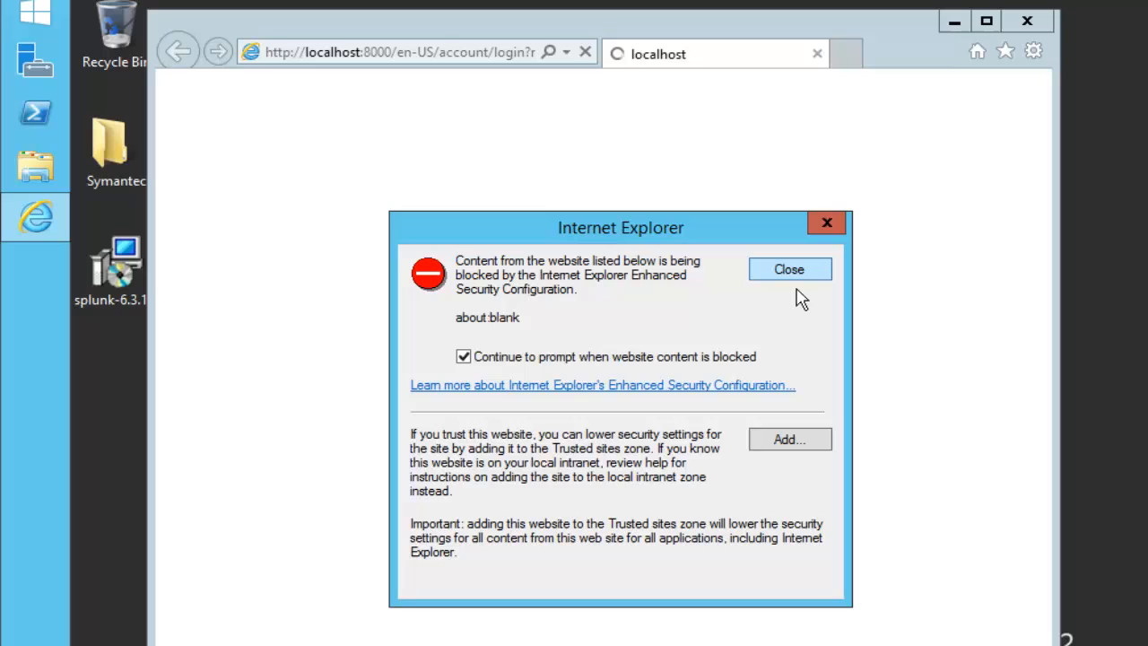
pyautogui.click(789, 439)
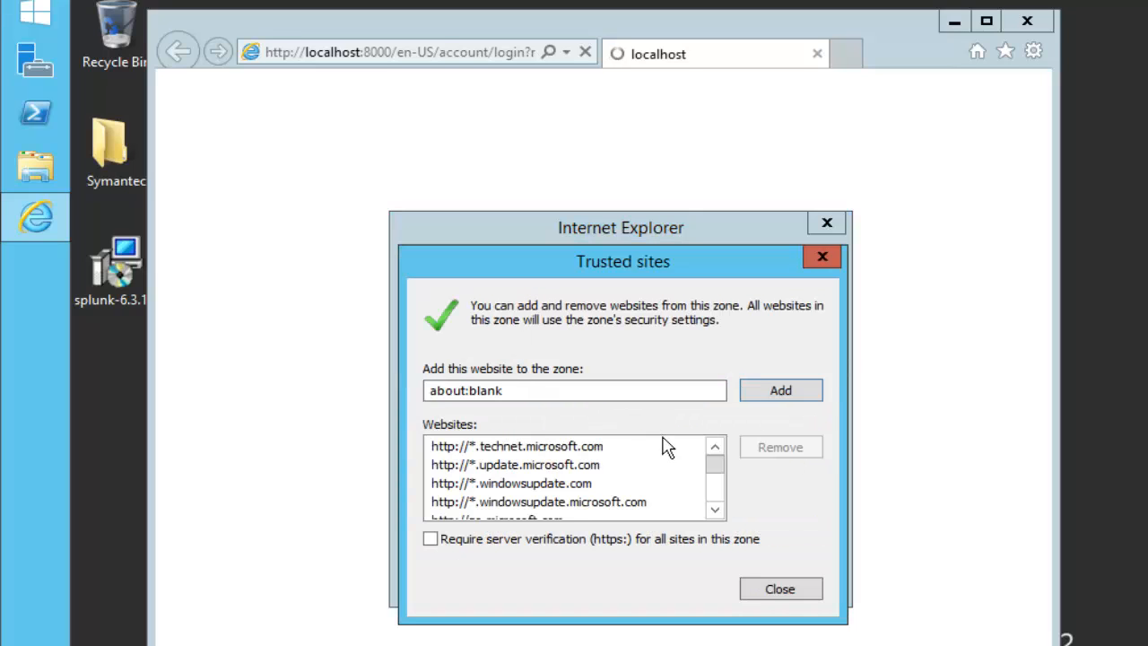
pyautogui.click(780, 389)
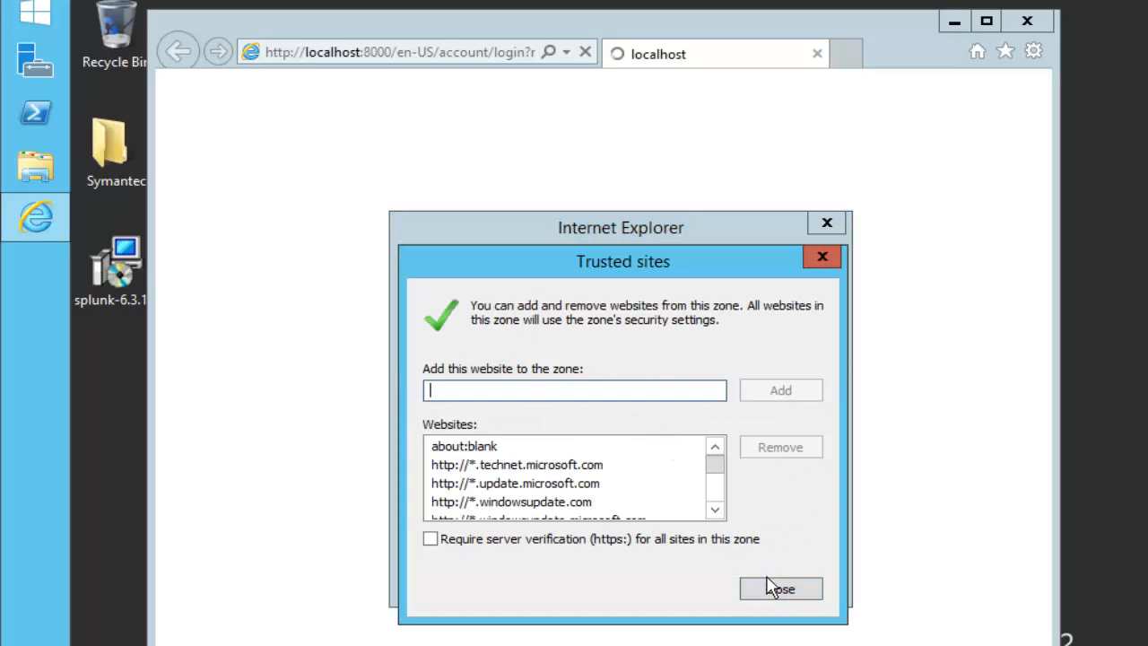
pyautogui.click(780, 588)
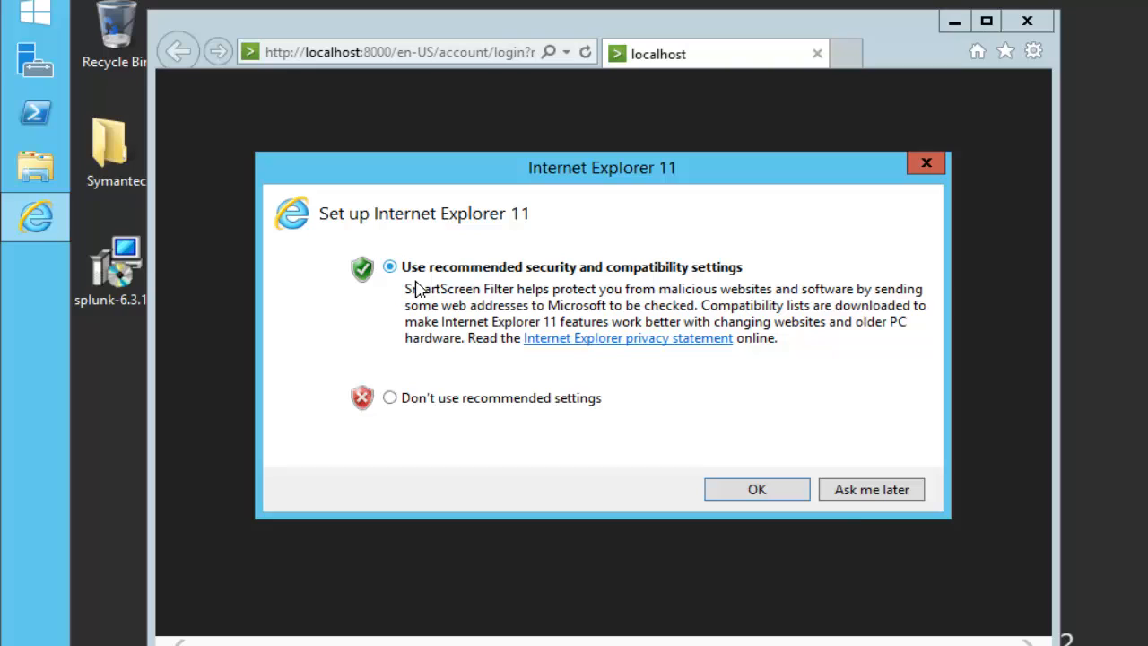
pyautogui.click(389, 397)
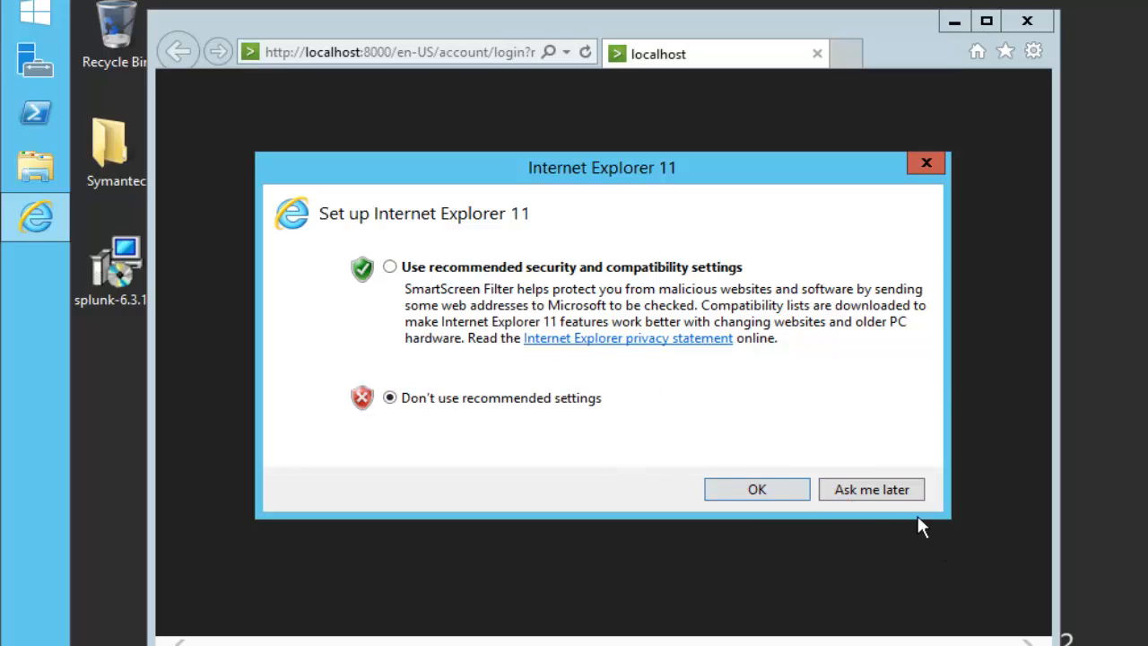
pyautogui.click(756, 489)
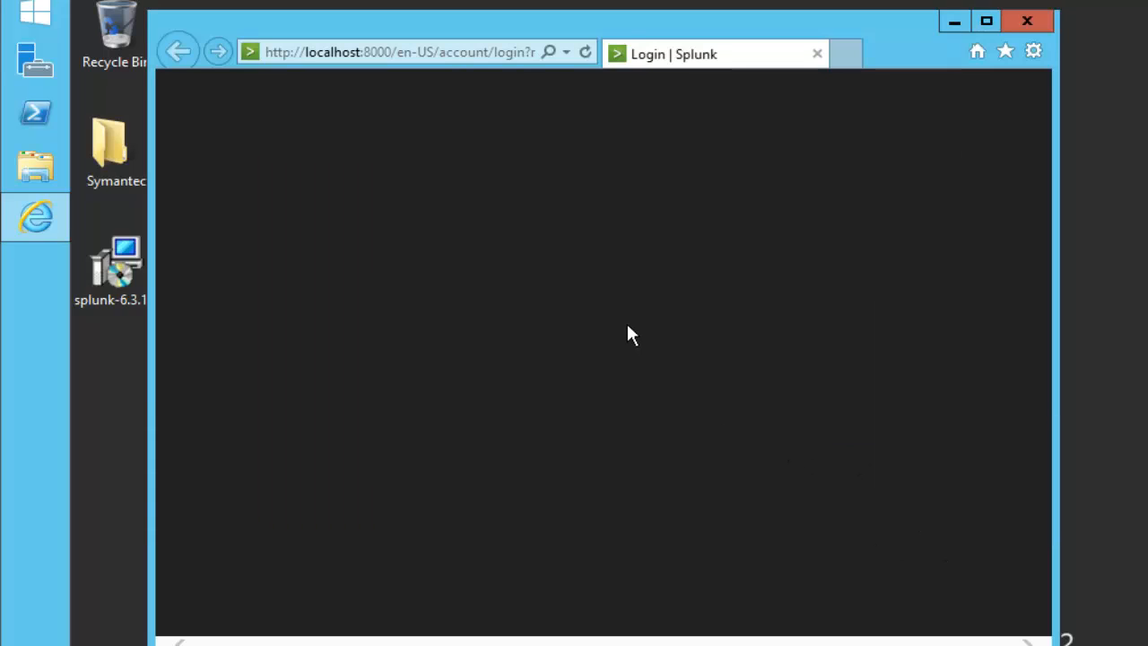
pyautogui.moveTo(339, 176)
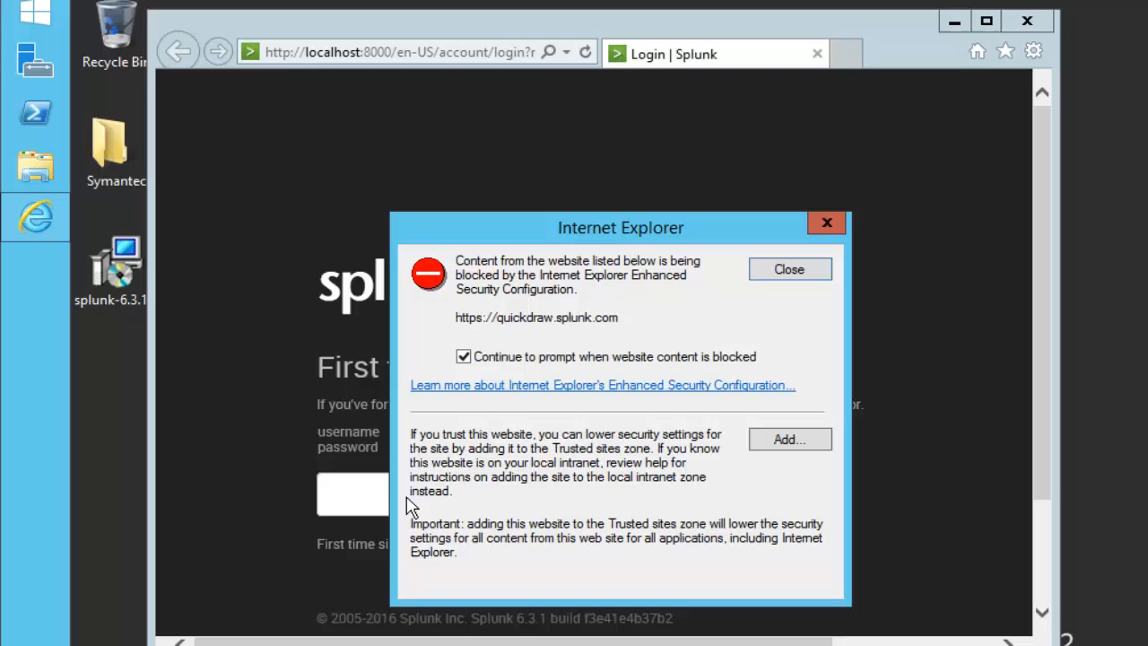
pyautogui.click(788, 269)
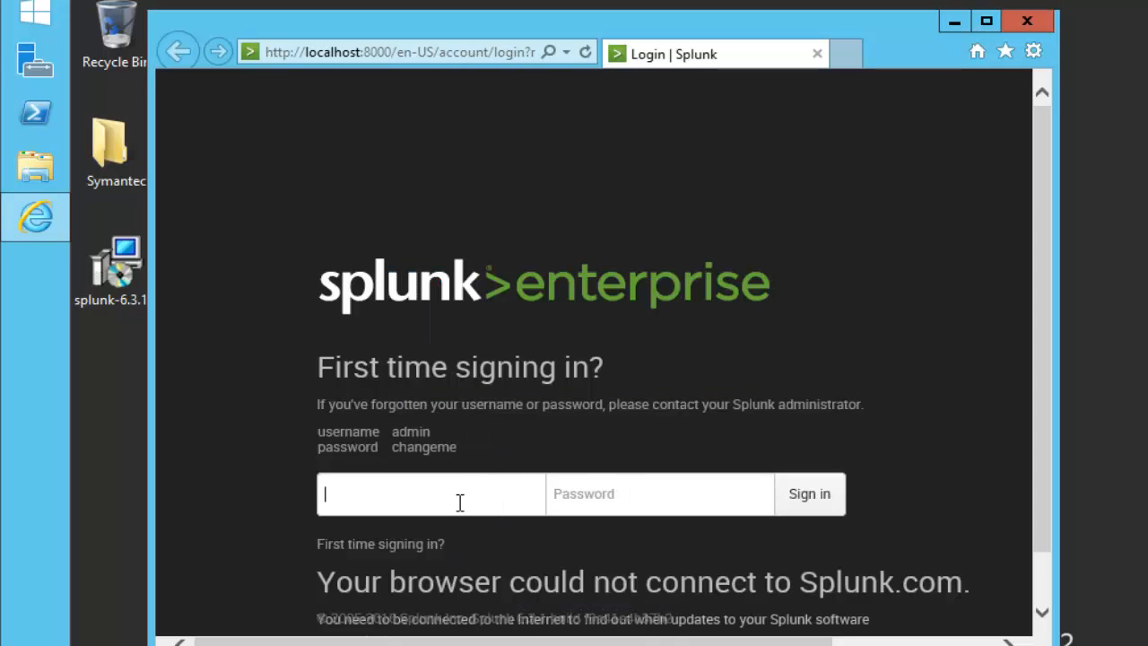
pyautogui.write('admin')
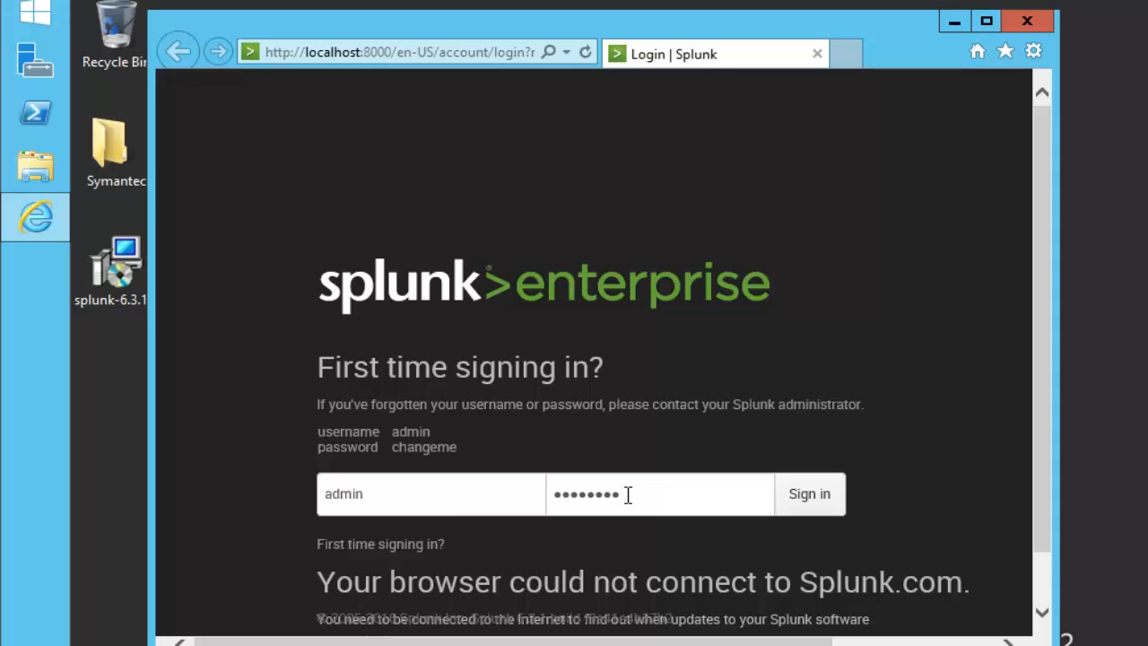
pyautogui.click(807, 494)
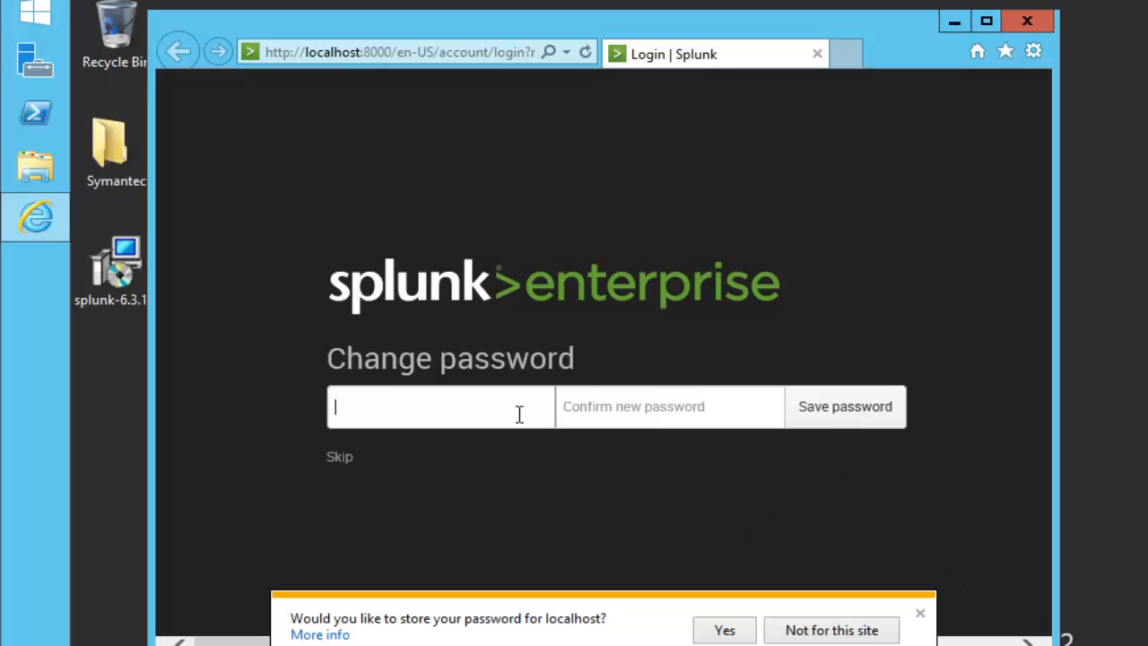
pyautogui.moveTo(456, 404)
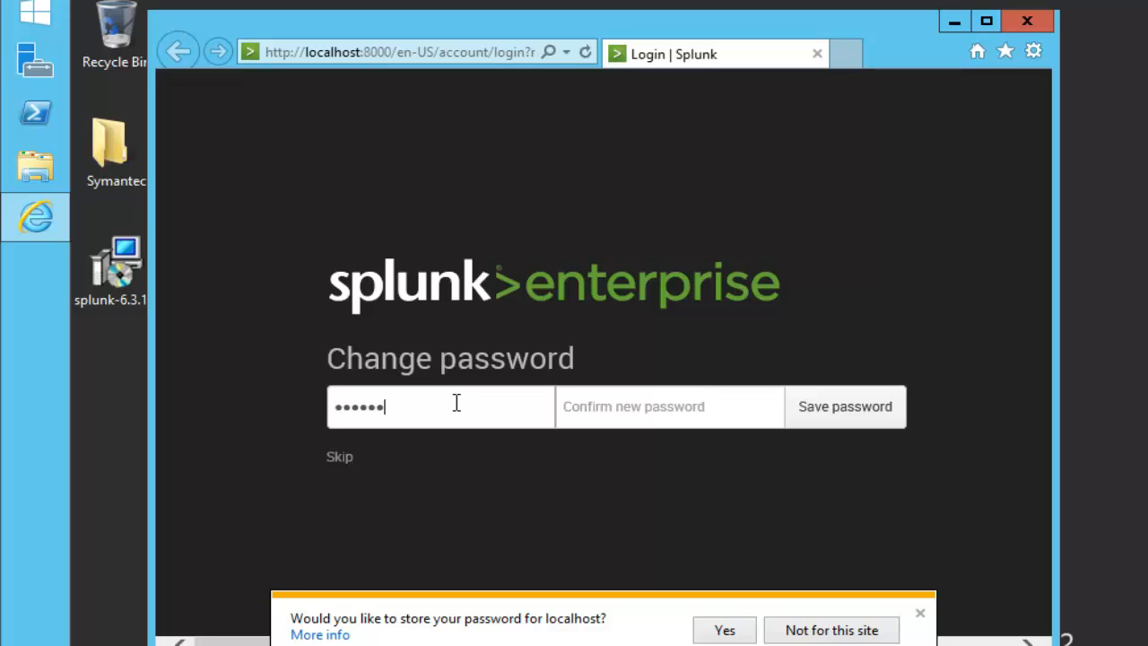
# - Enter and confirm a new admin password, then save it
pyautogui.press('ctrl+a')
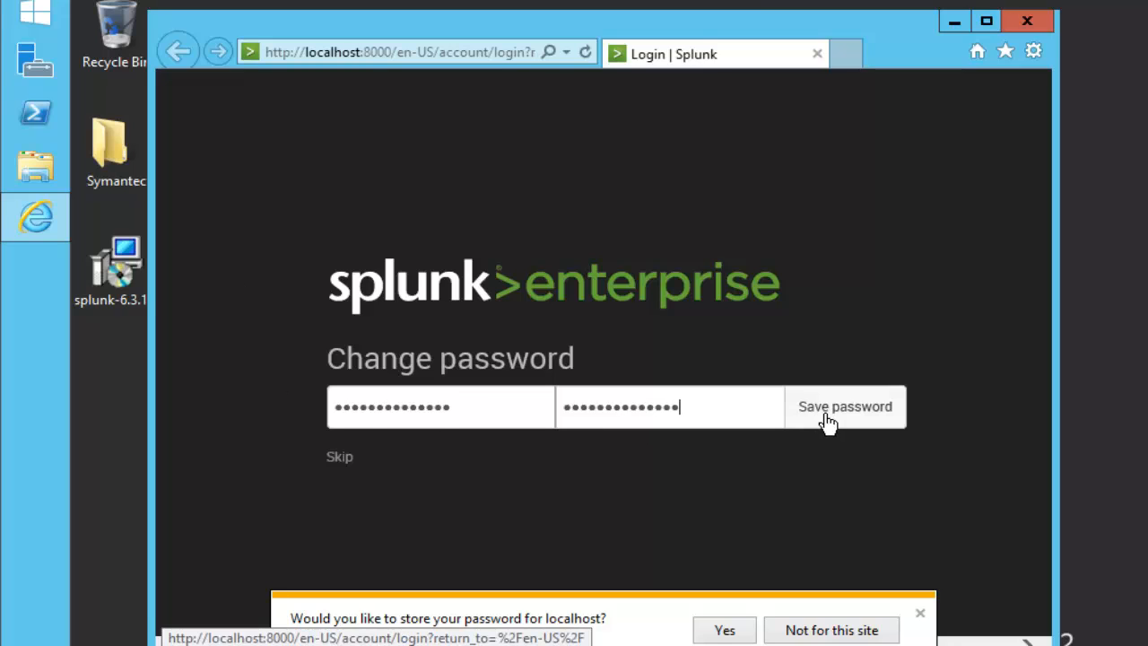
pyautogui.click(844, 406)
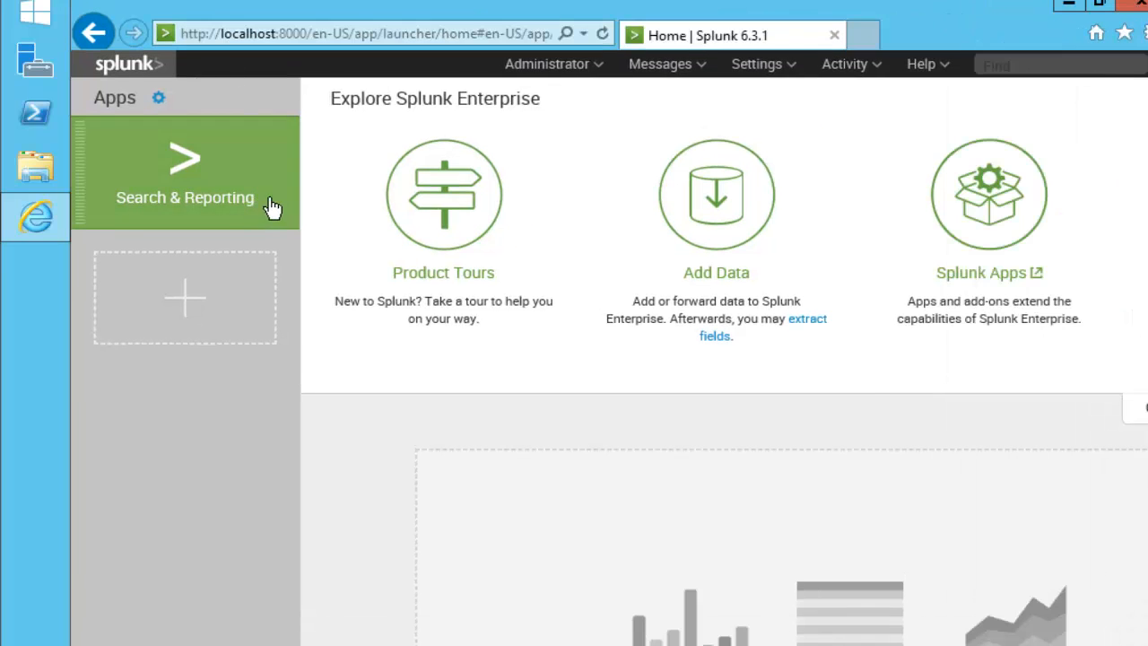
pyautogui.moveTo(558, 398)
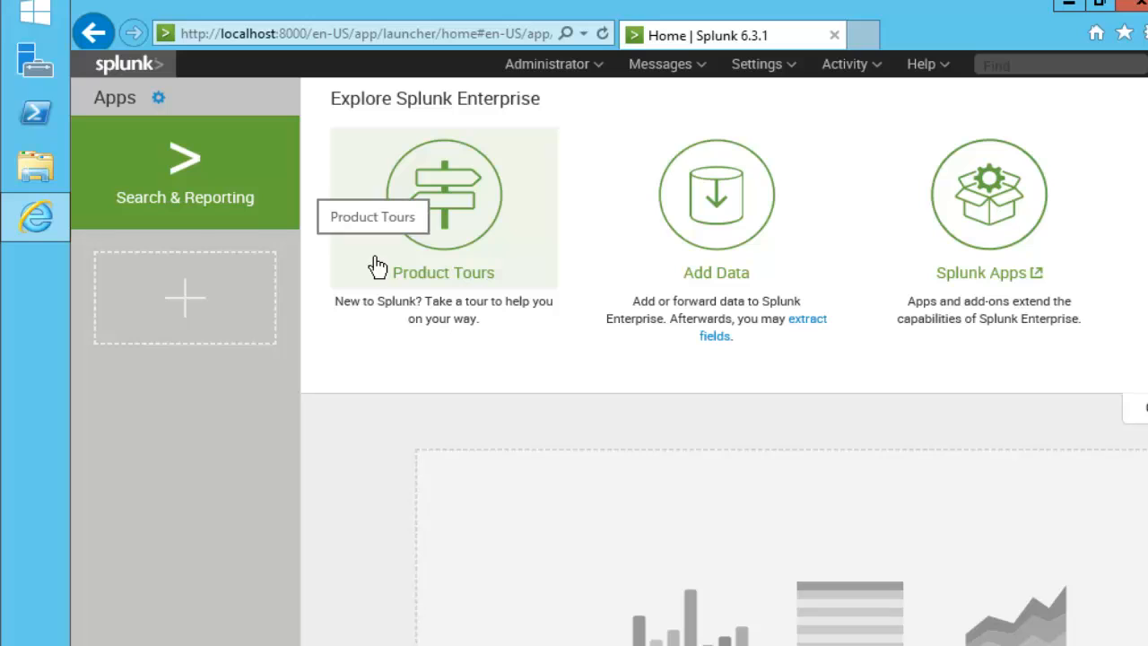
pyautogui.moveTo(446, 232)
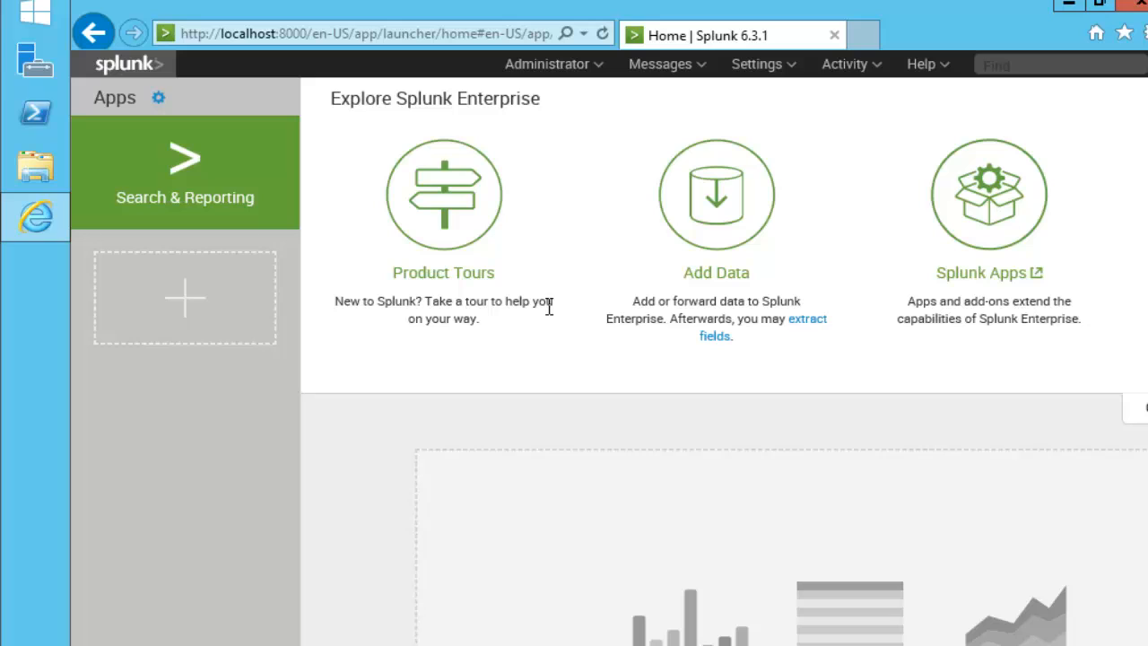
pyautogui.moveTo(540, 347)
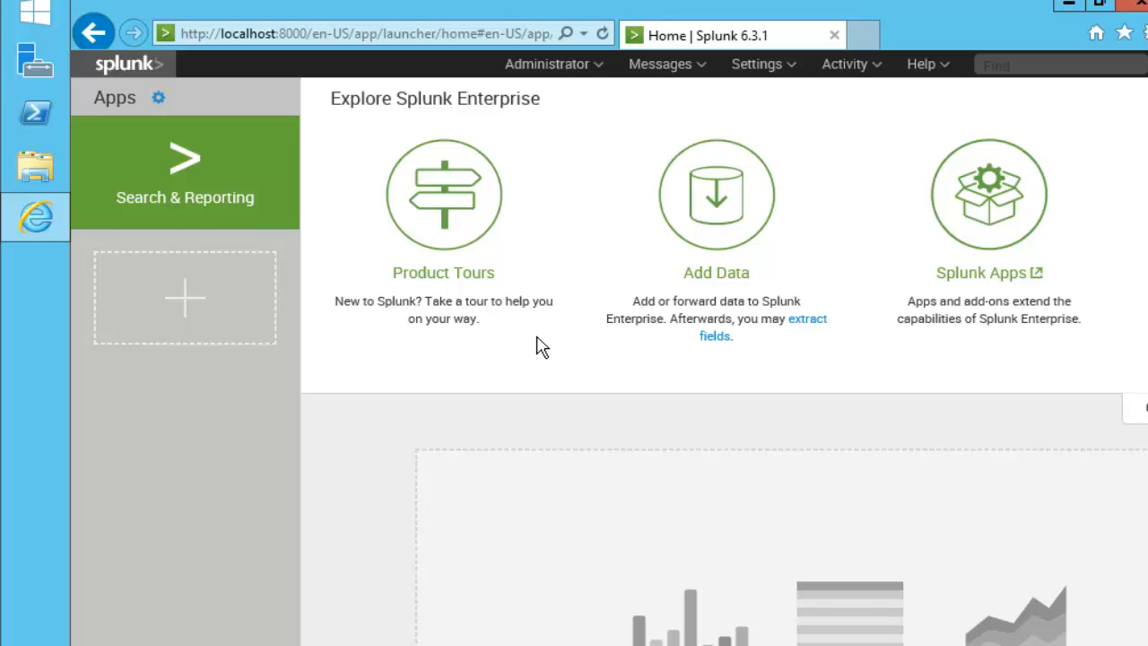
pyautogui.moveTo(543, 321)
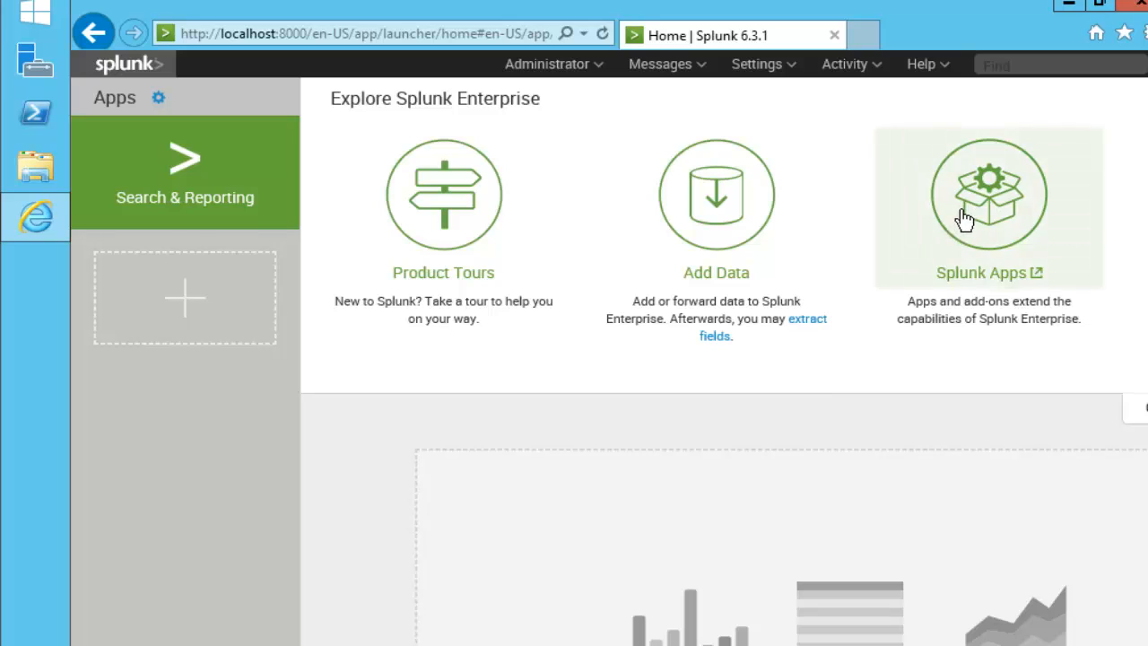
pyautogui.moveTo(655, 437)
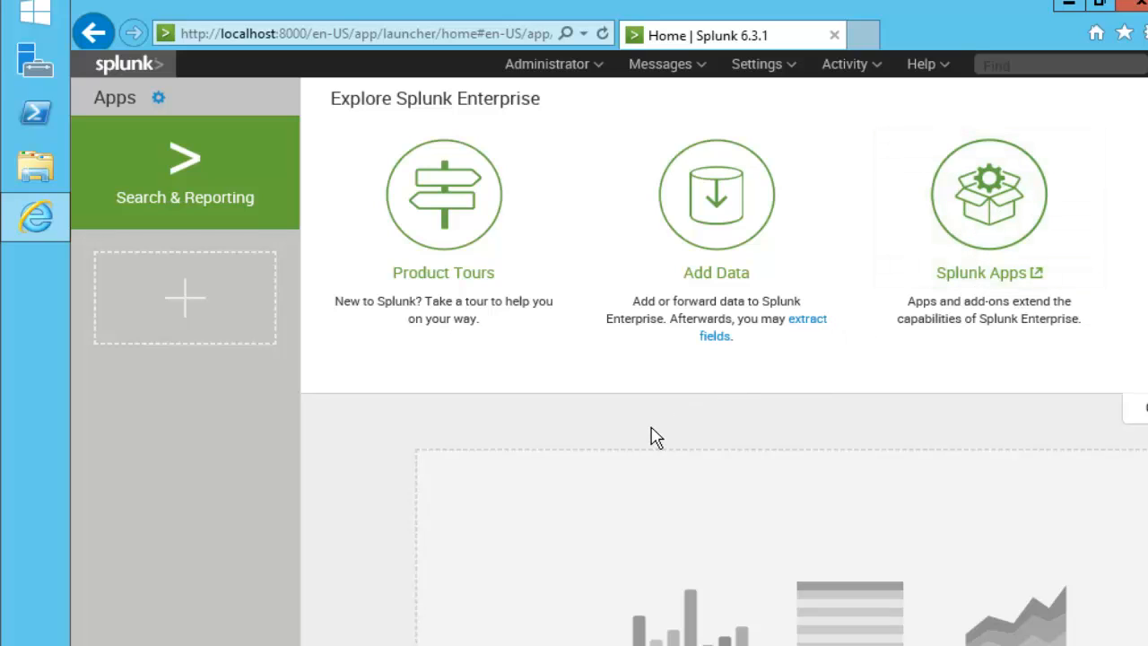
pyautogui.moveTo(551, 325)
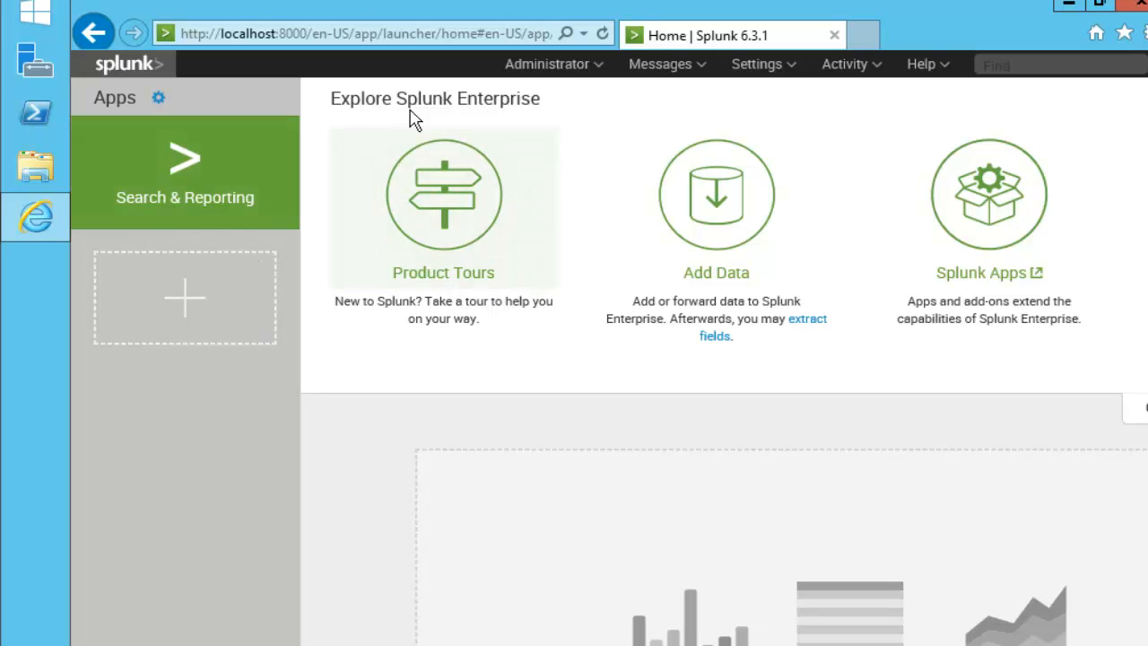
# - Browse Product Tours, Add Data and Splunk Apps, then launch Search & Reporting
pyautogui.scroll(-3)
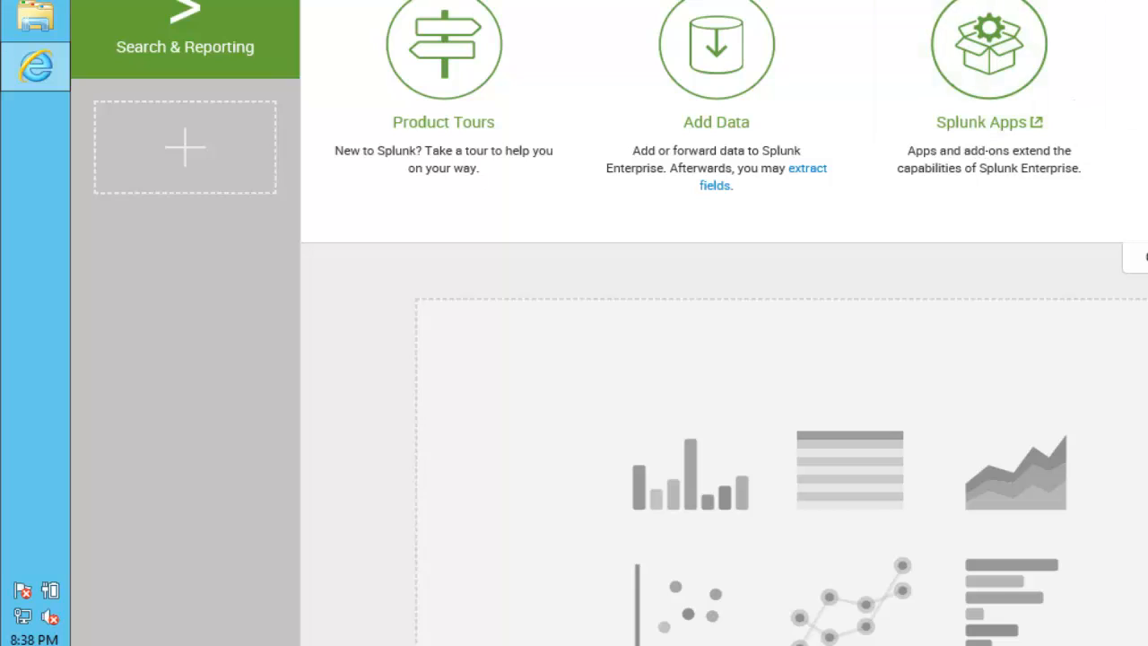
pyautogui.scroll(3)
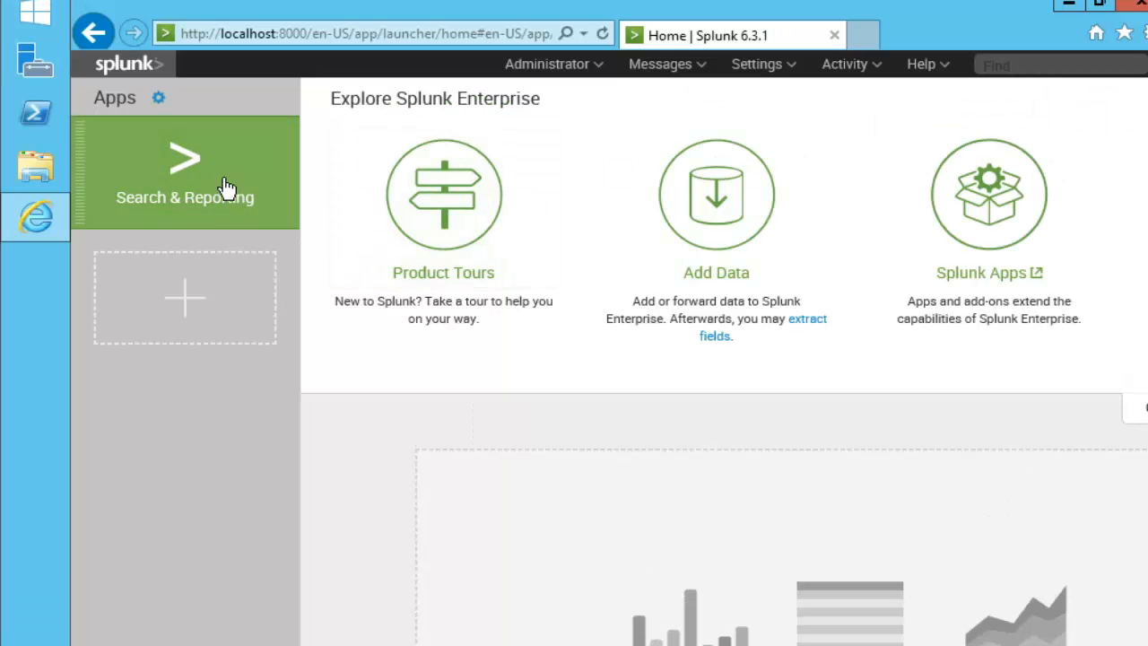
pyautogui.moveTo(176, 188)
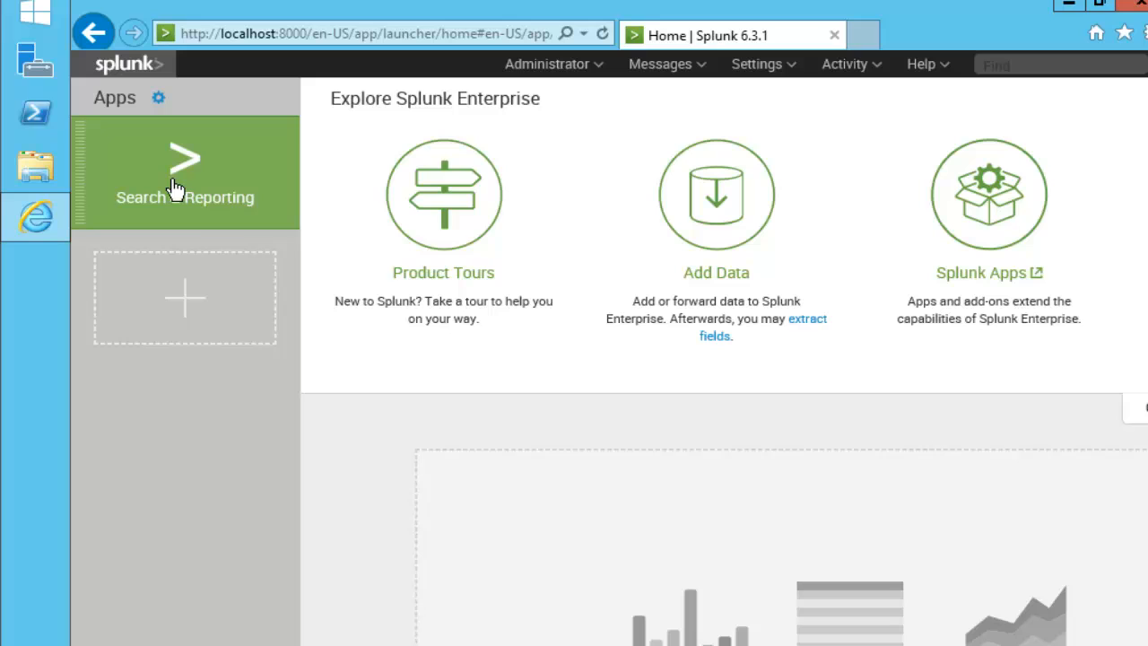
pyautogui.moveTo(430, 217)
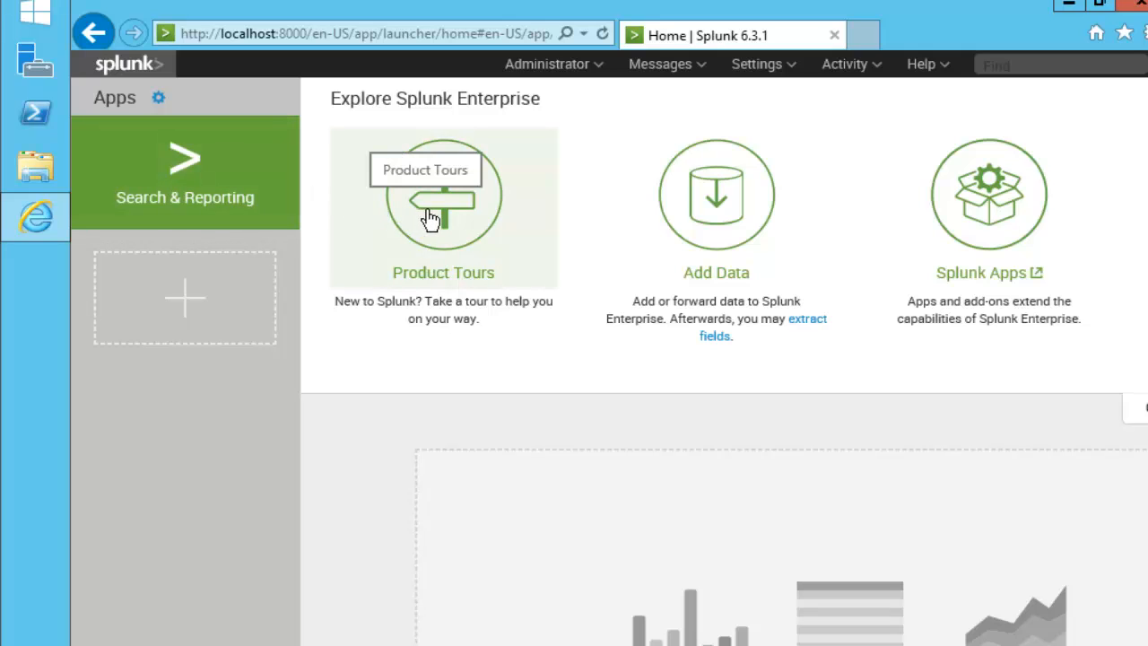
pyautogui.moveTo(247, 196)
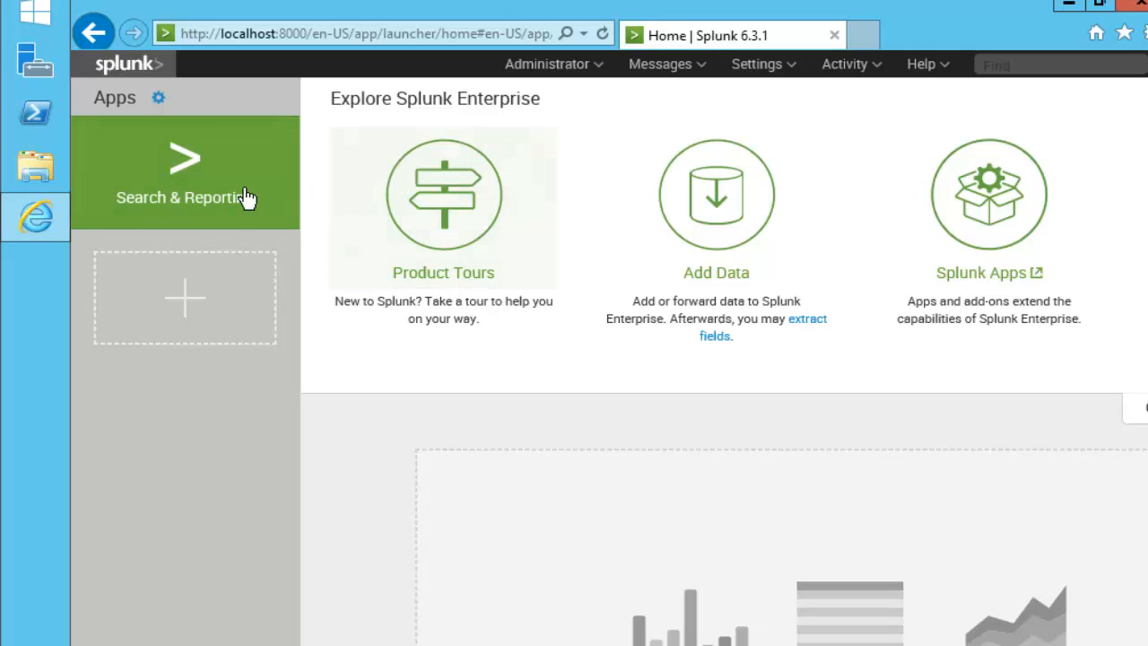
pyautogui.moveTo(193, 170)
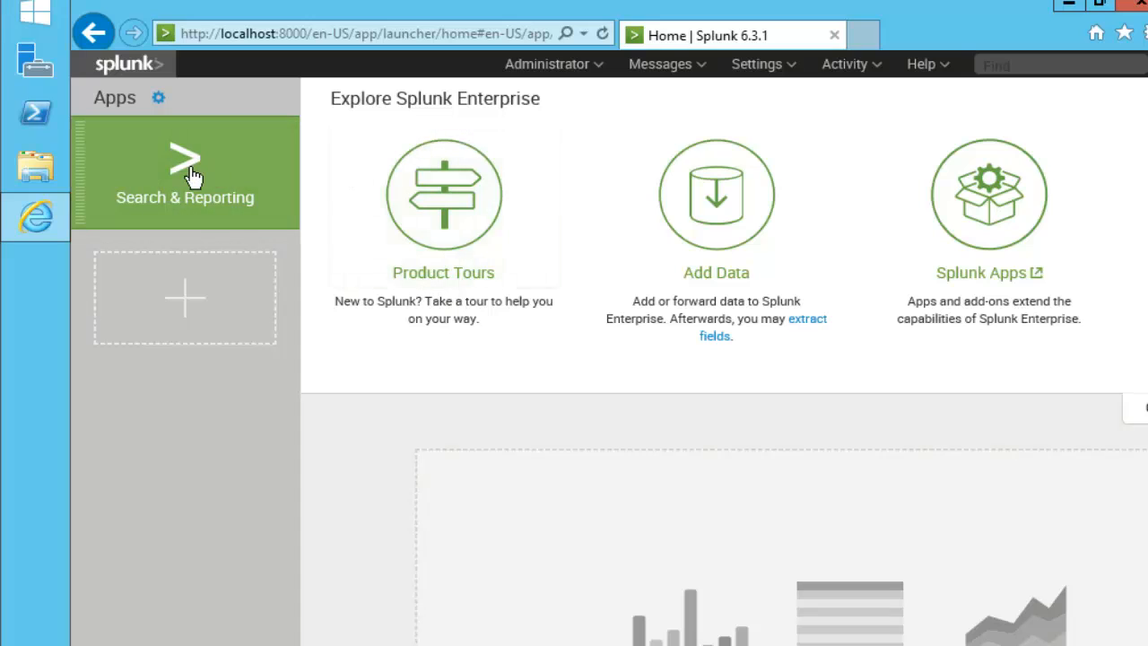
pyautogui.moveTo(423, 222)
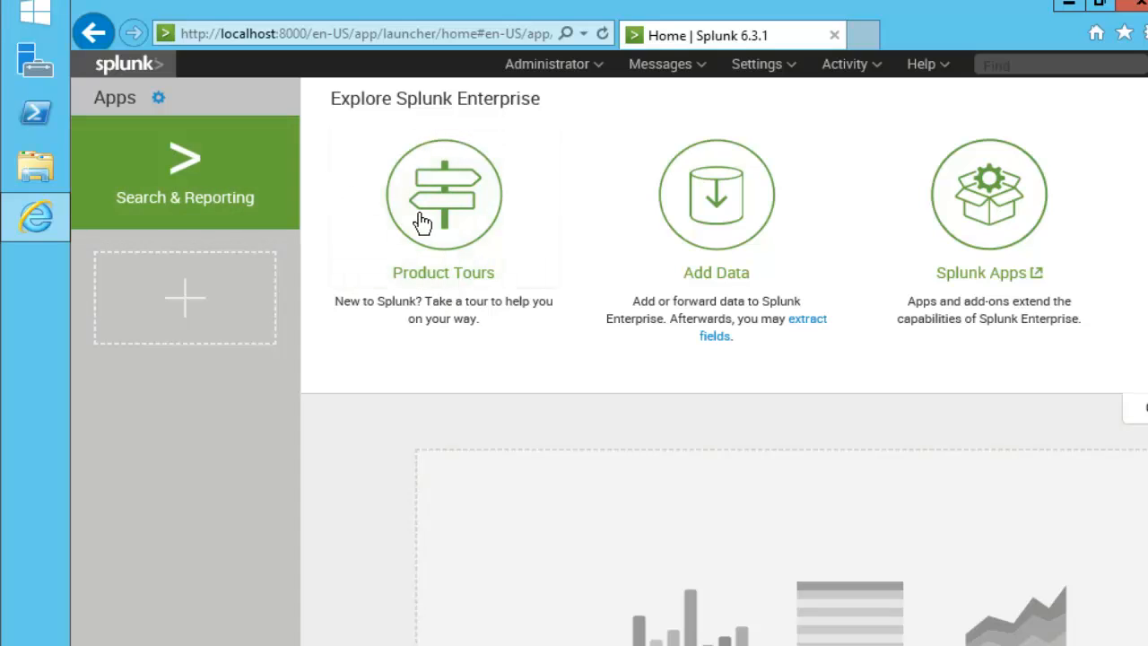
pyautogui.click(184, 170)
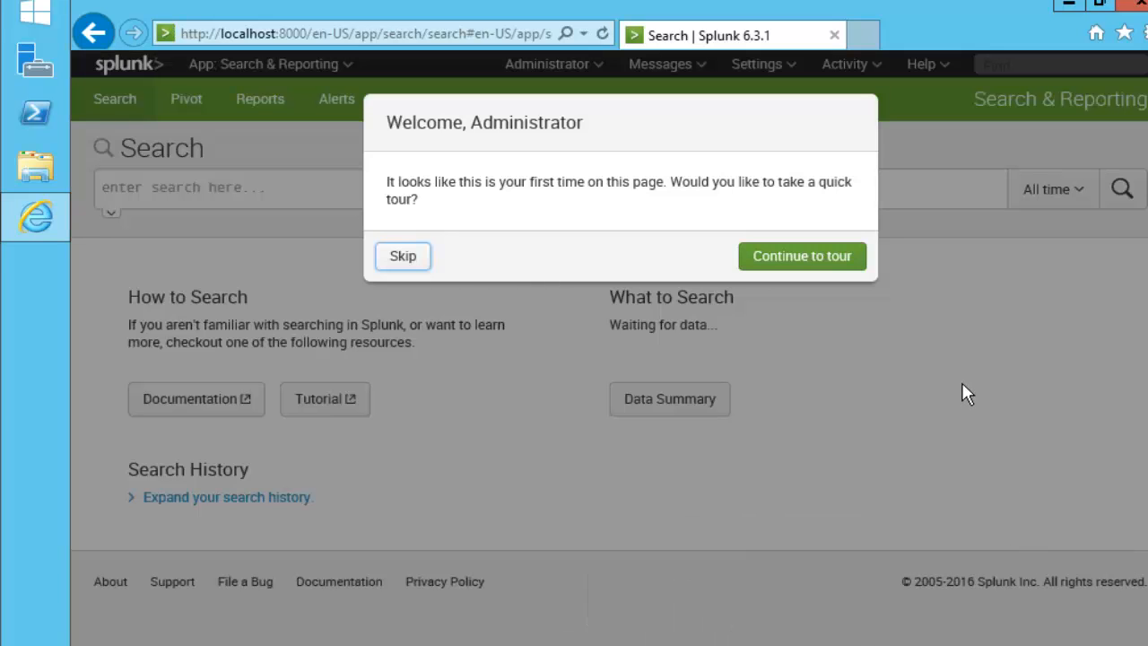
pyautogui.moveTo(621, 183)
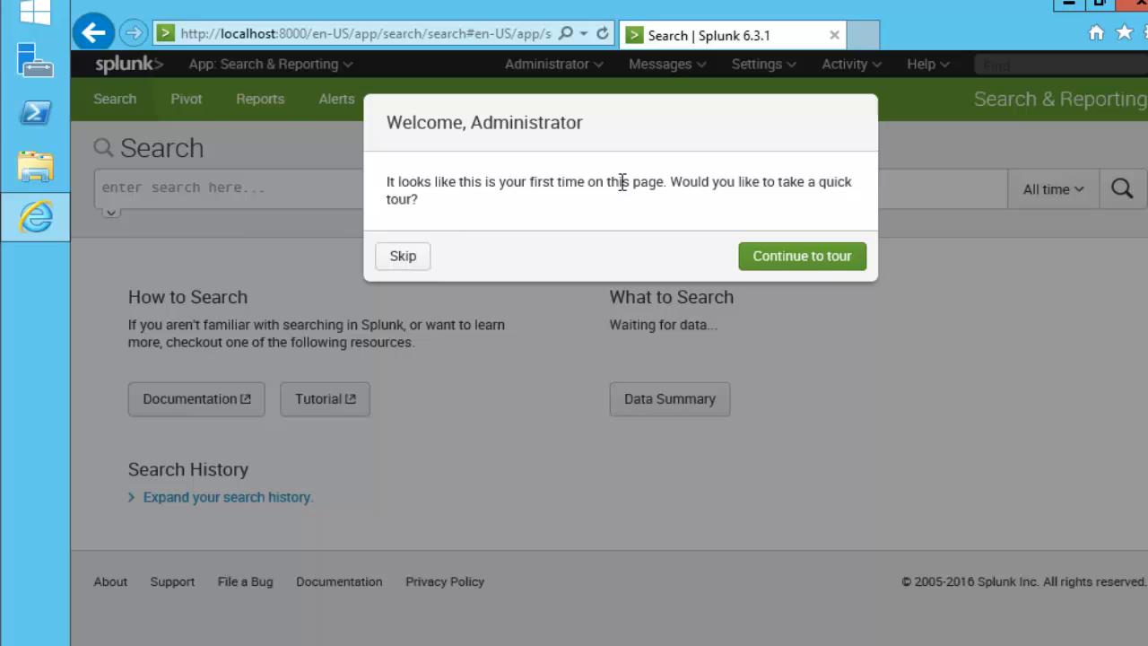
pyautogui.moveTo(769, 283)
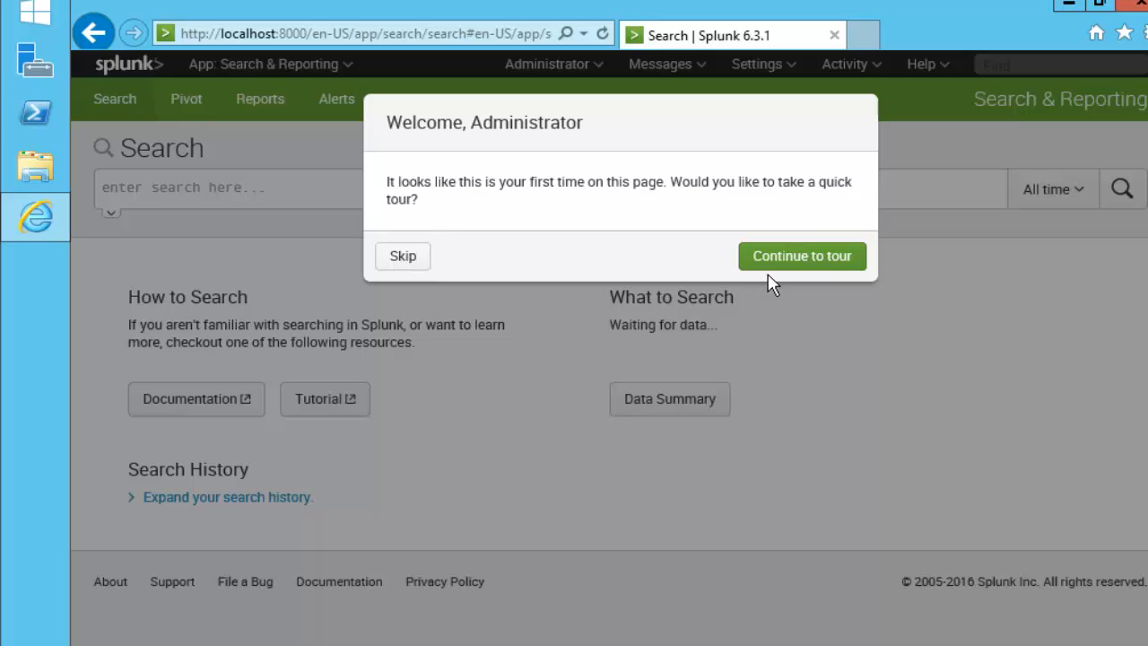
pyautogui.moveTo(403, 256)
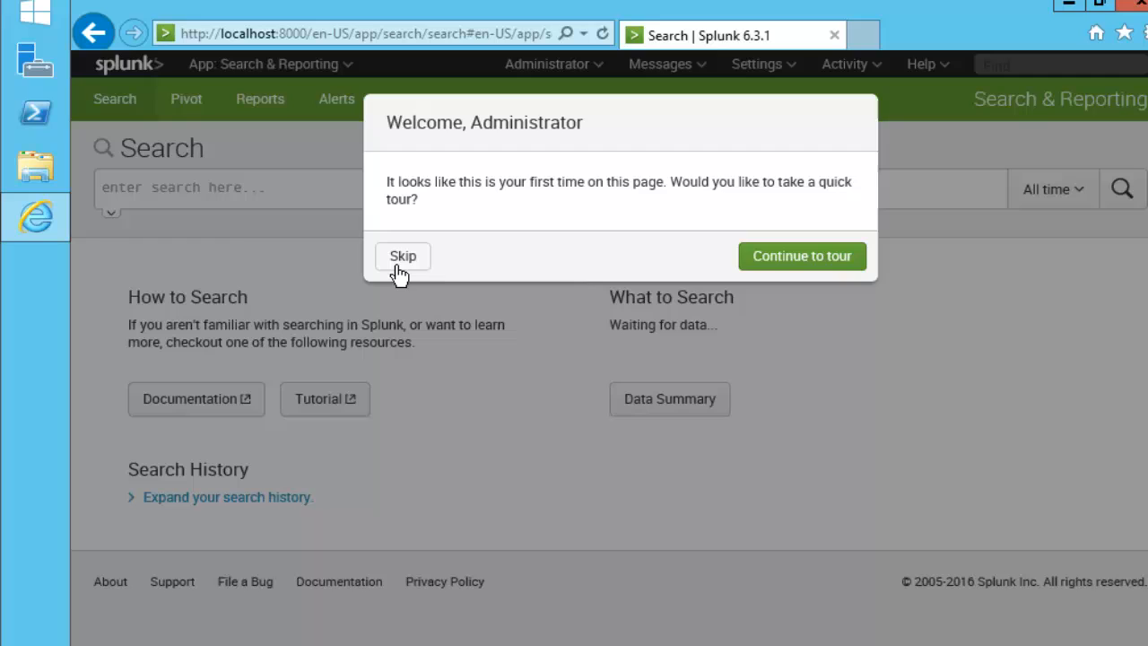
# - Skip the Welcome dialog's quick tour of the Search page
pyautogui.click(403, 256)
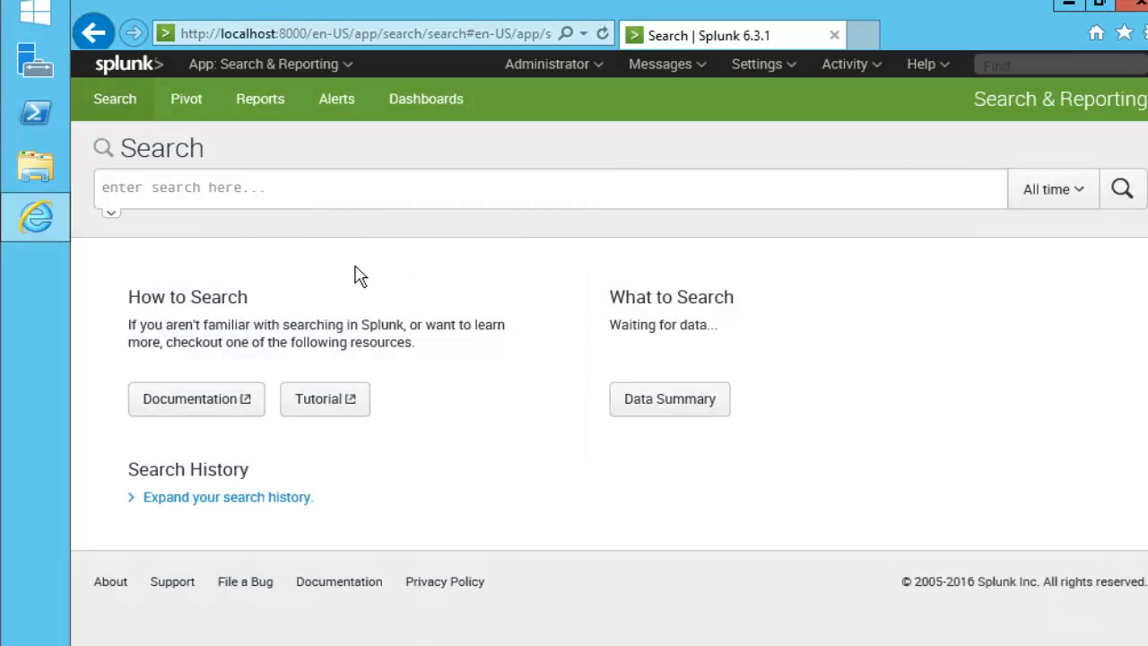
pyautogui.moveTo(185, 381)
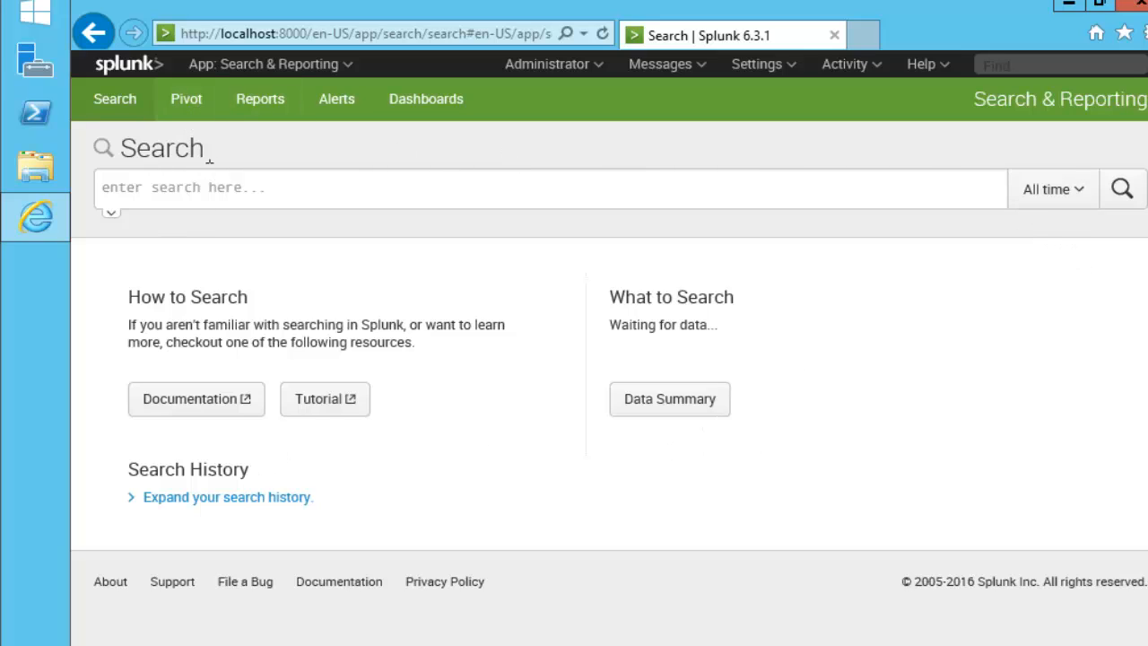
pyautogui.moveTo(260, 99)
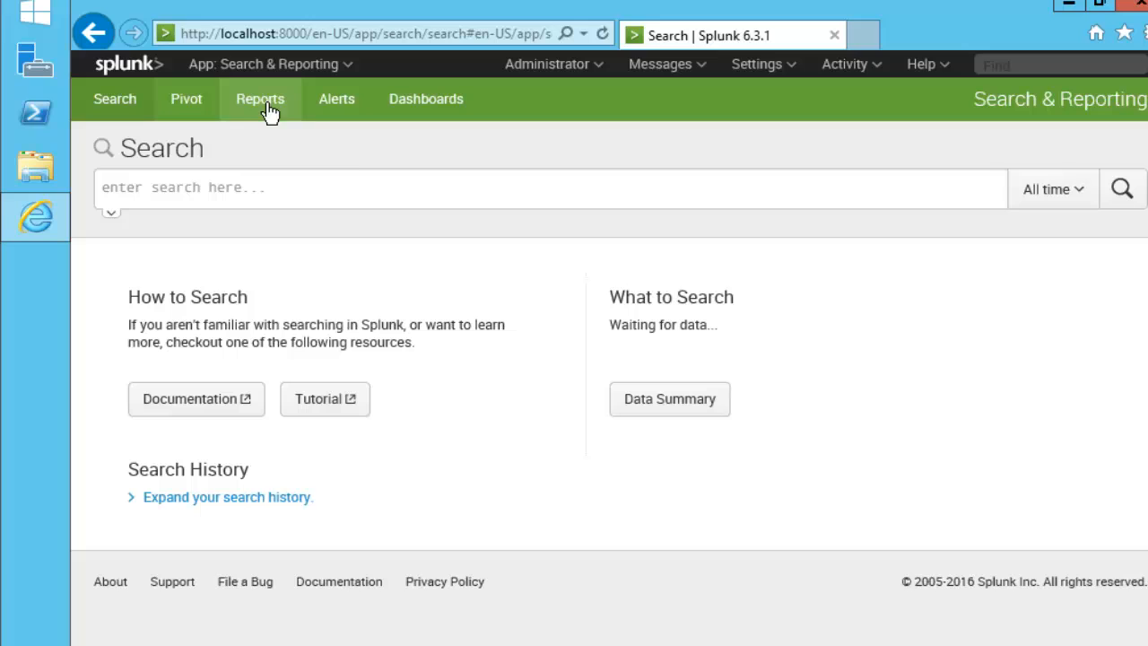
# - Open the Reports tab listing five reports, including Errors in the last 24 hours
pyautogui.click(260, 99)
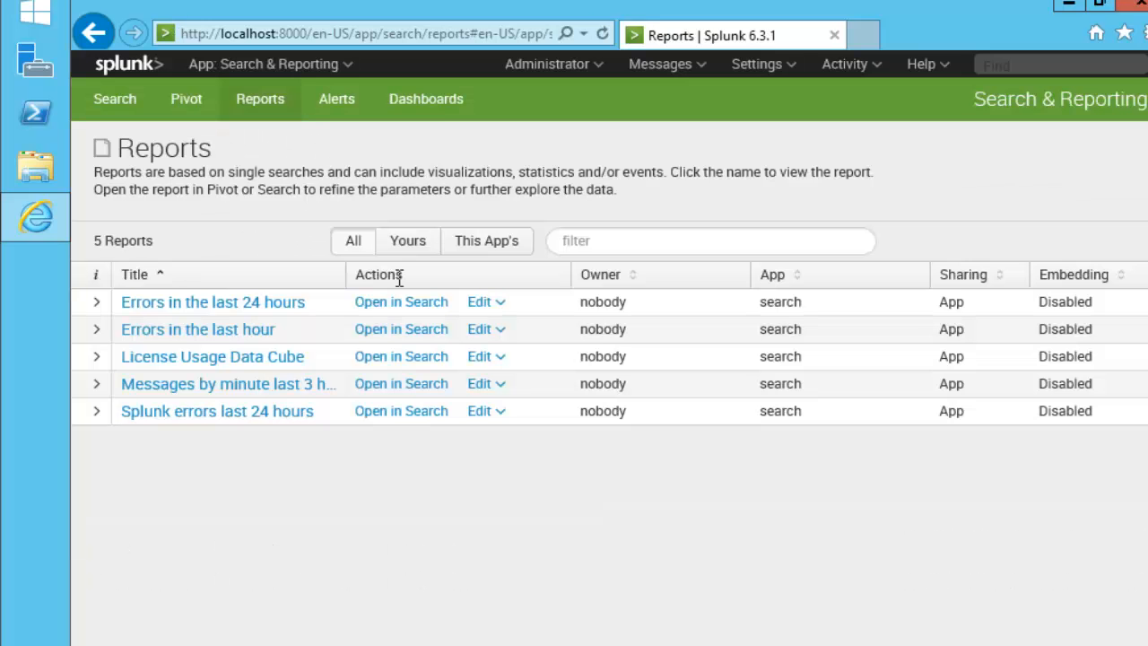
pyautogui.moveTo(197, 329)
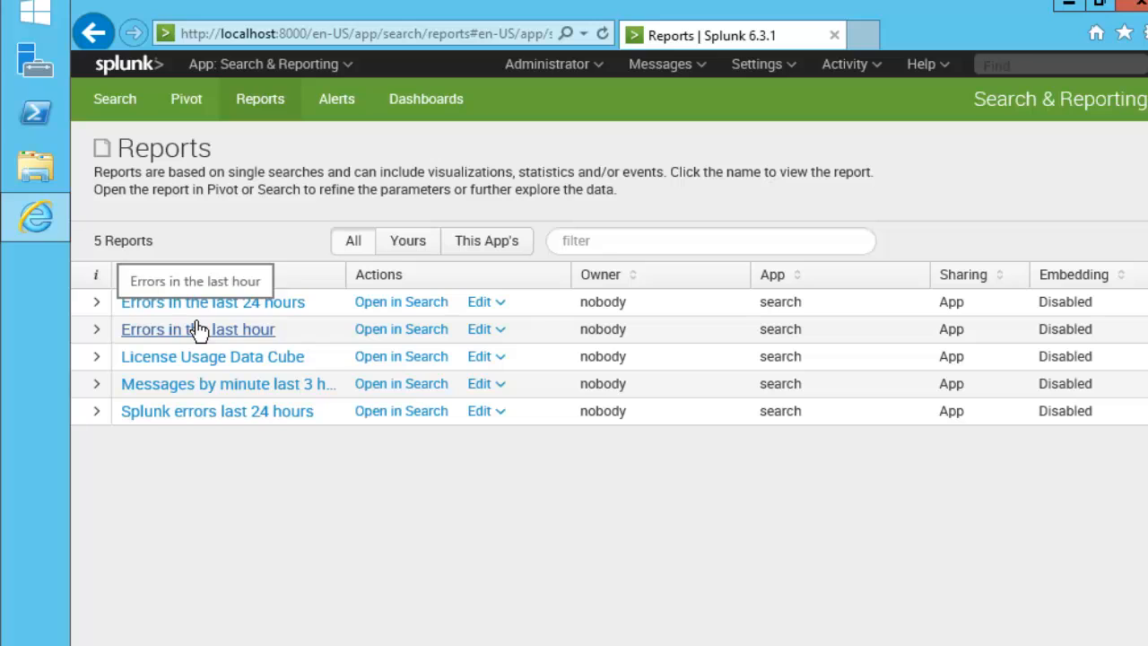
pyautogui.moveTo(237, 375)
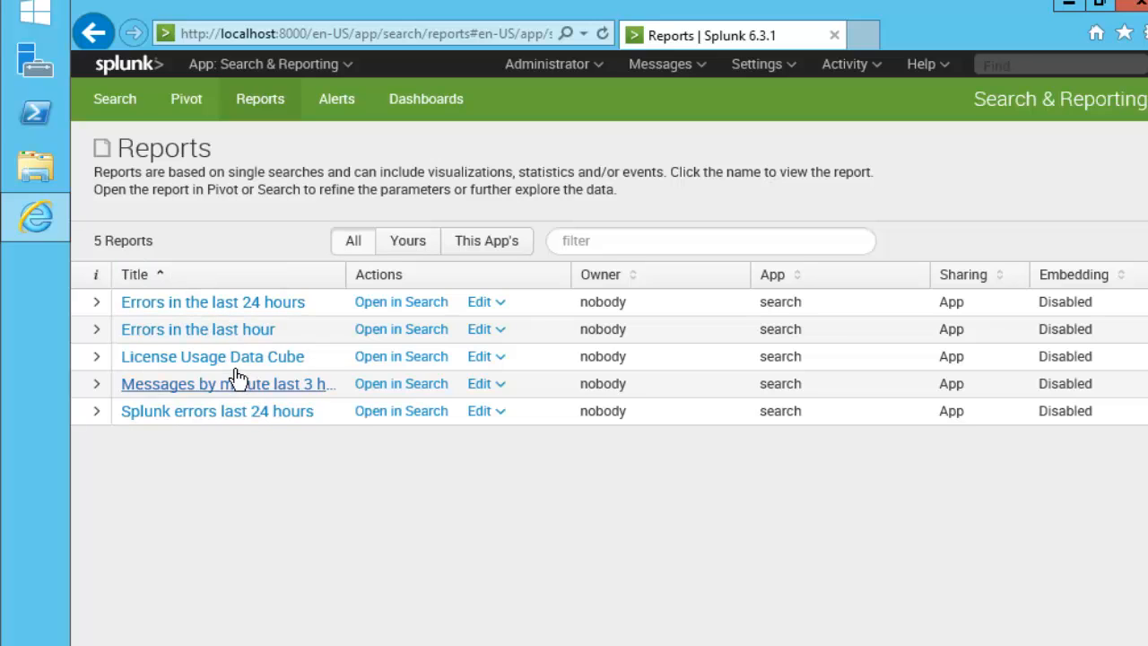
pyautogui.moveTo(336, 99)
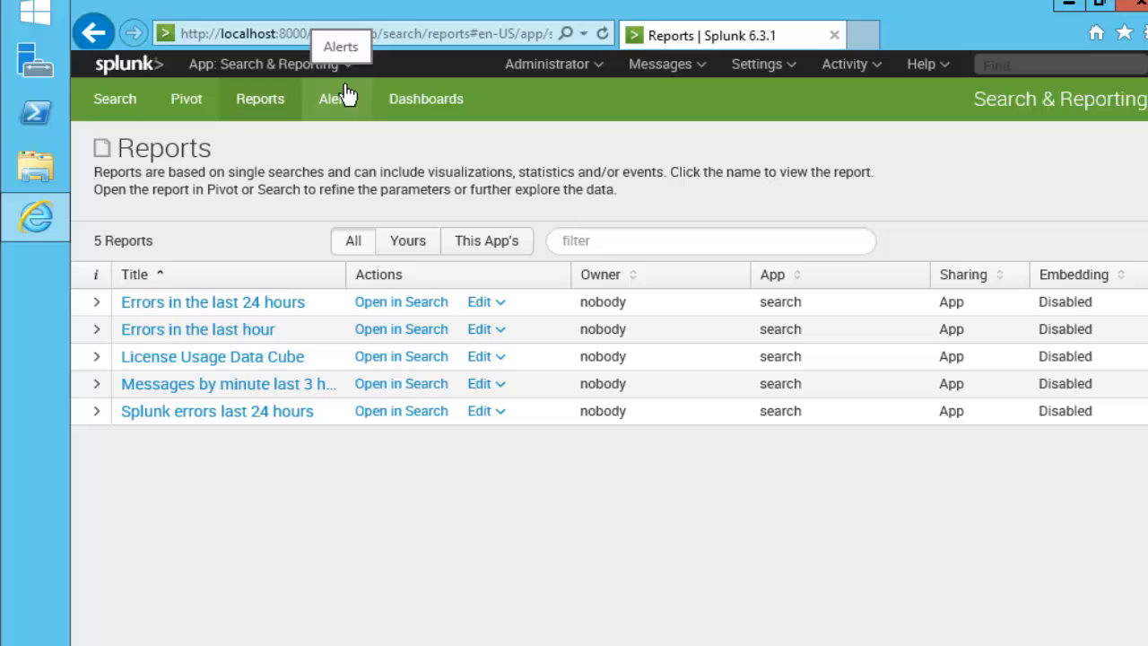
# - Open the Alerts tab to see its empty list of 0 alerts
pyautogui.click(331, 99)
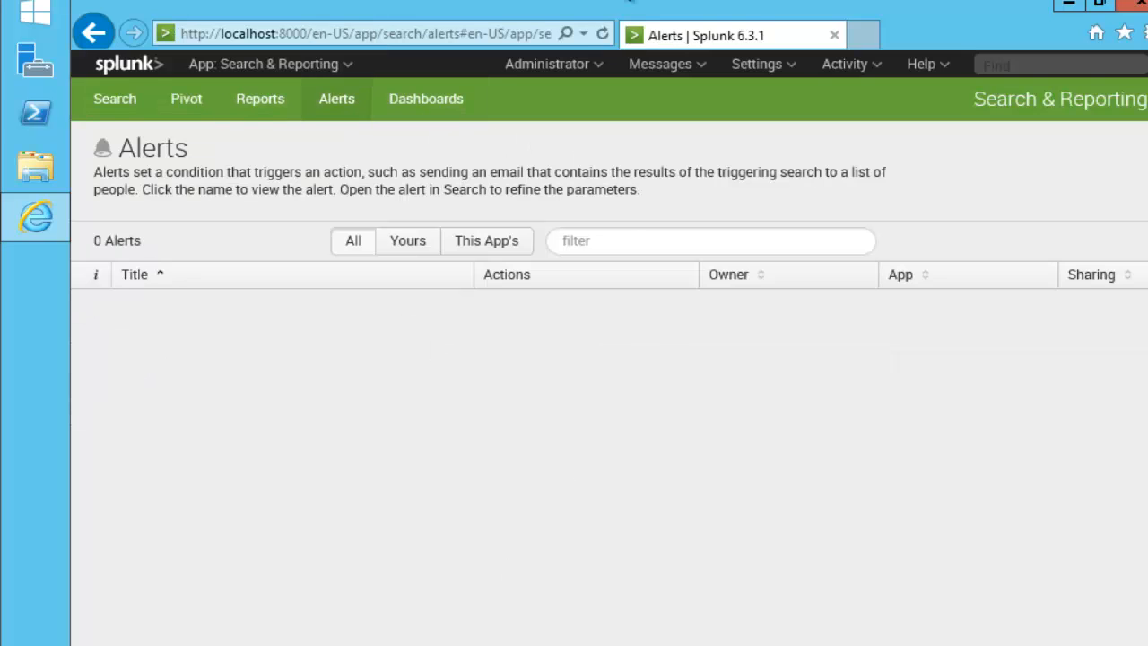
pyautogui.moveTo(663, 193)
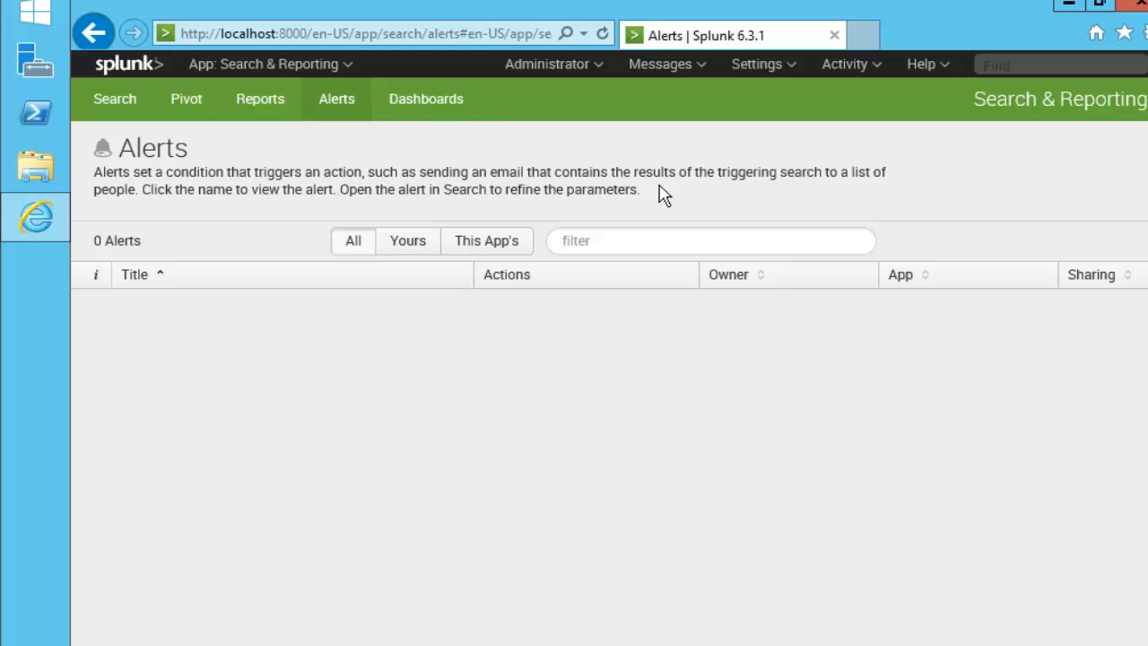
pyautogui.moveTo(668, 224)
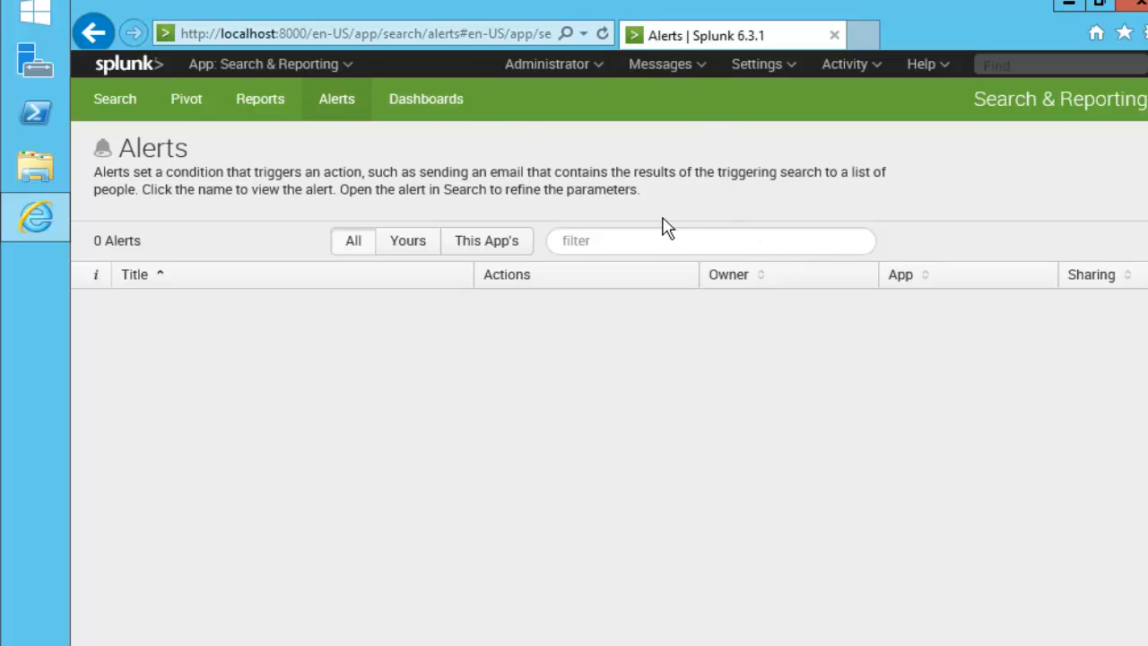
pyautogui.moveTo(466, 191)
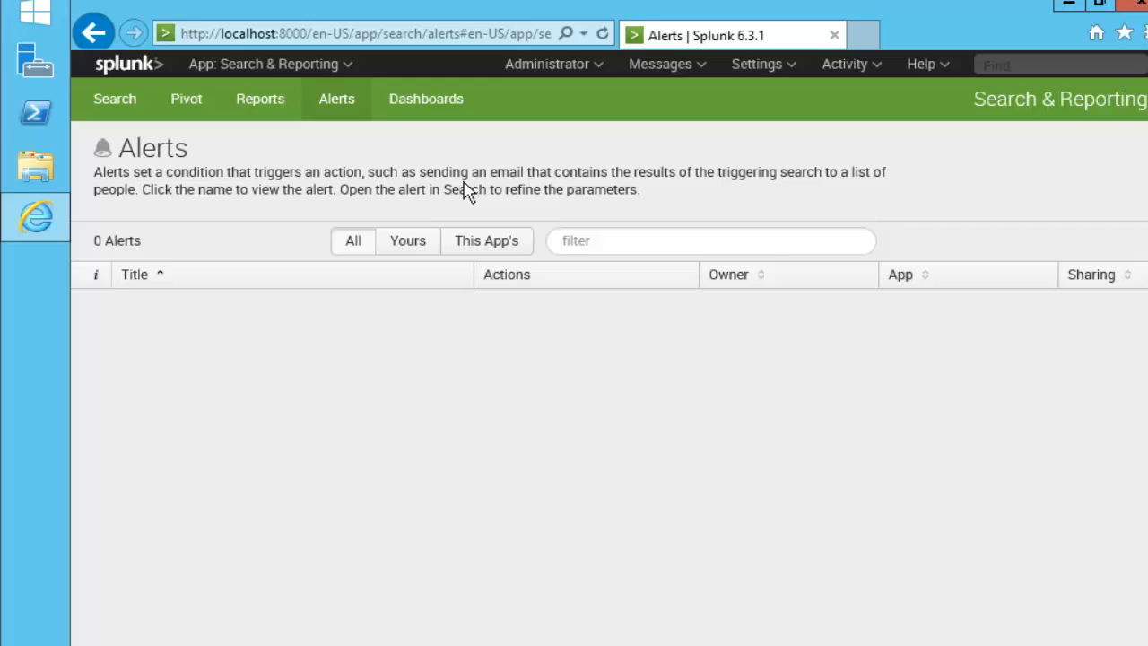
pyautogui.moveTo(426, 99)
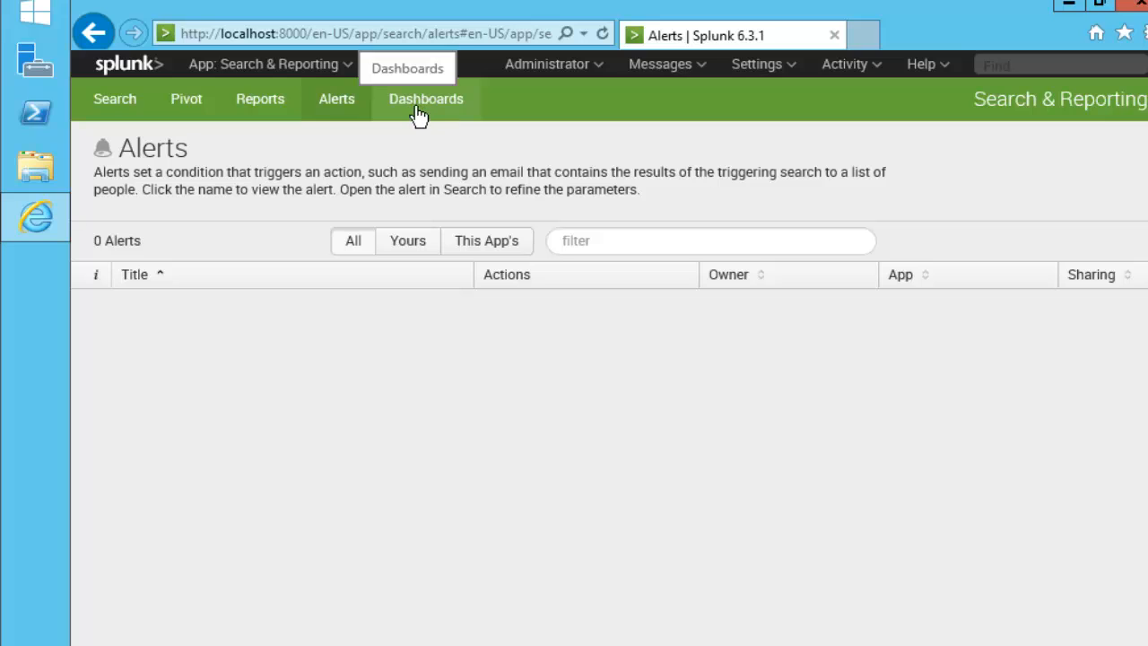
pyautogui.click(426, 99)
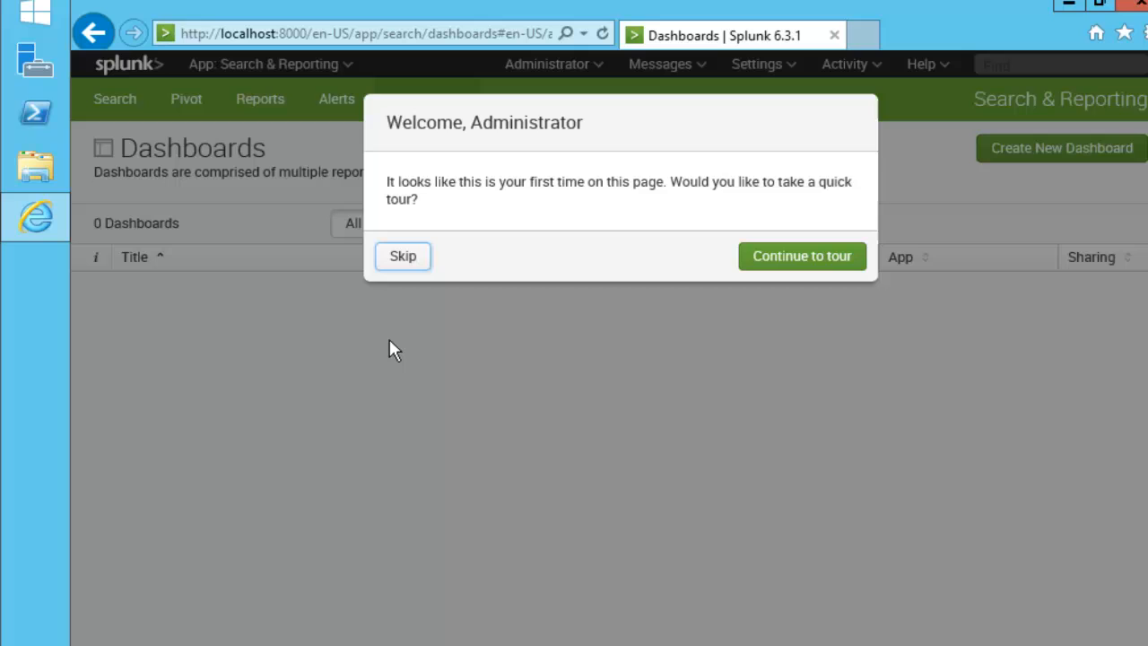
pyautogui.click(402, 256)
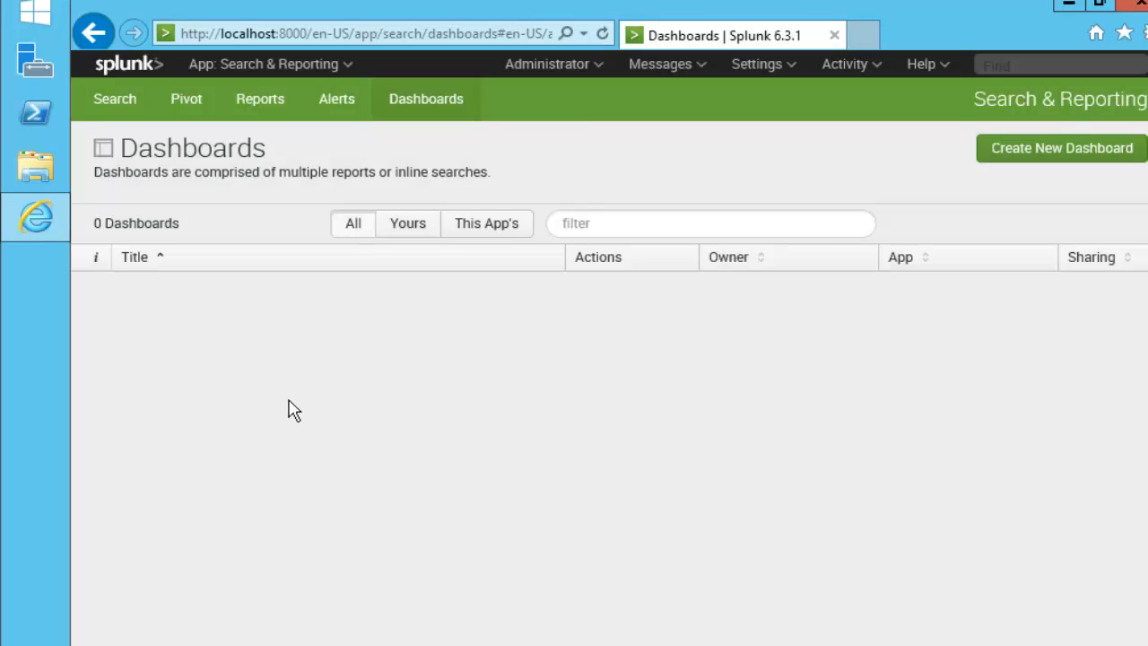
pyautogui.moveTo(750, 248)
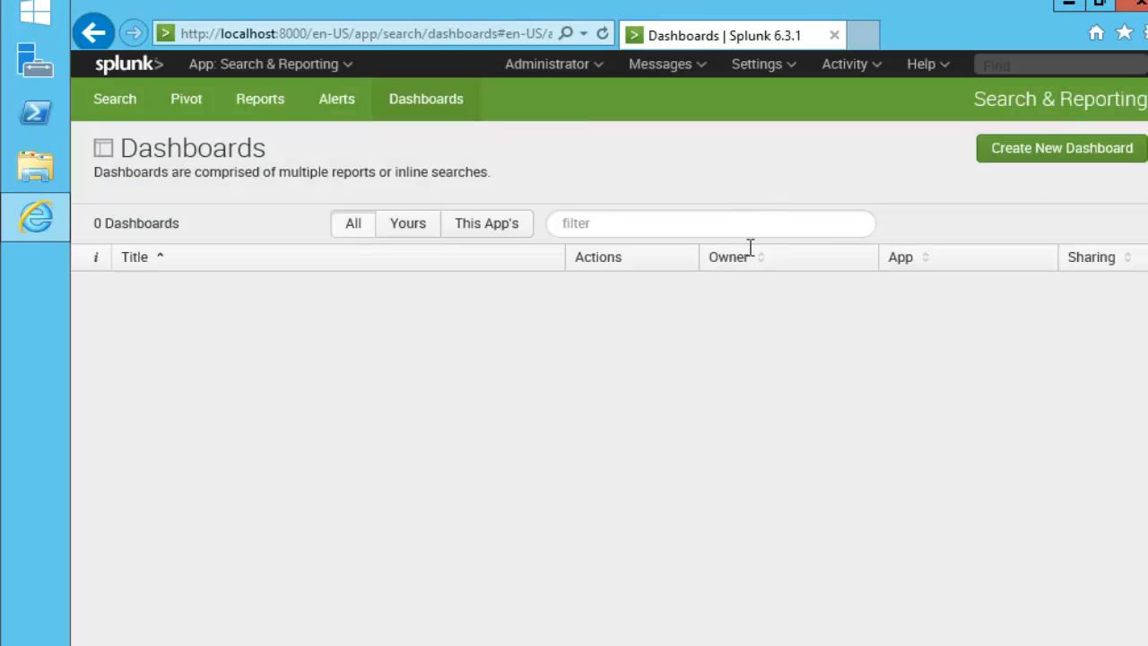
pyautogui.moveTo(576, 146)
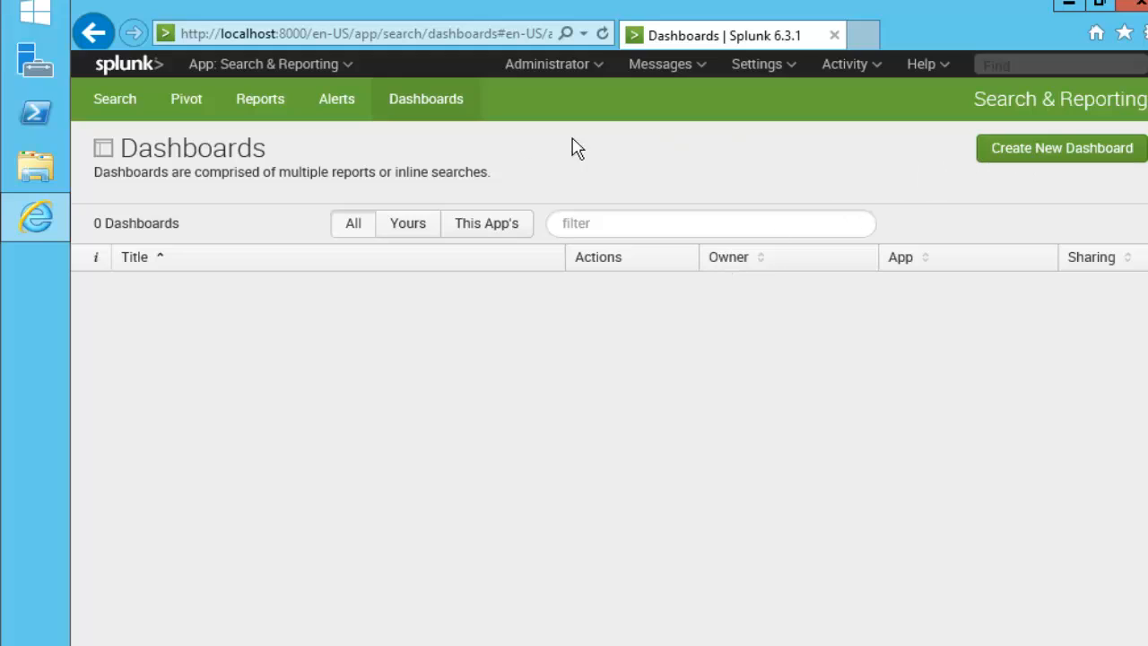
pyautogui.moveTo(535, 446)
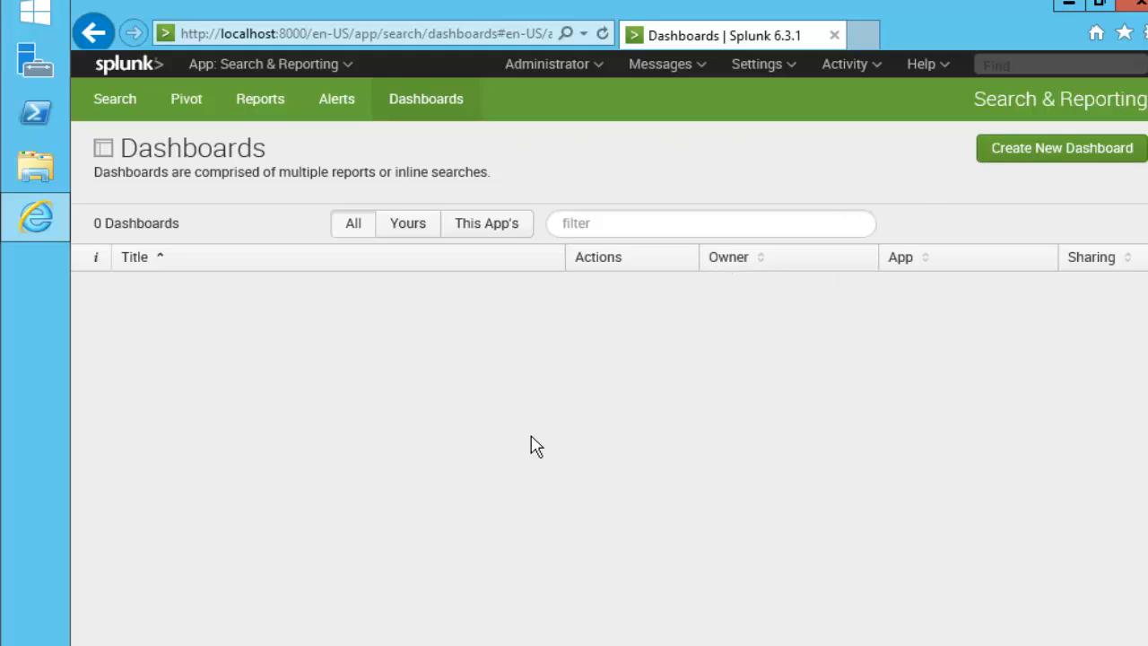
pyautogui.moveTo(218, 138)
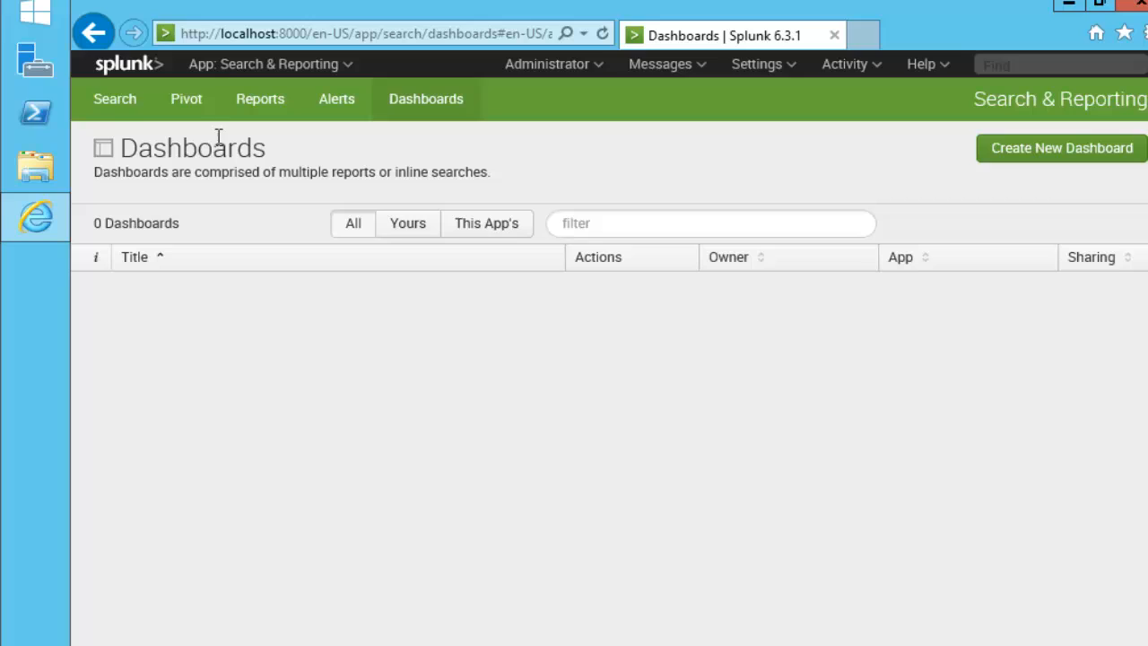
pyautogui.moveTo(666, 64)
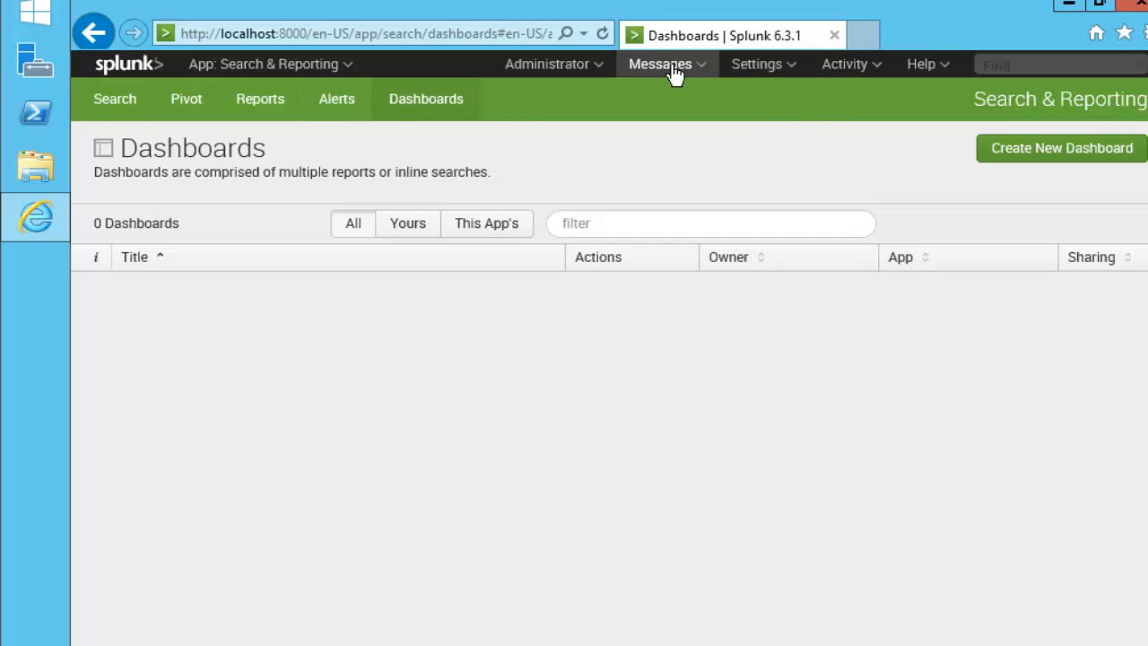
pyautogui.click(548, 63)
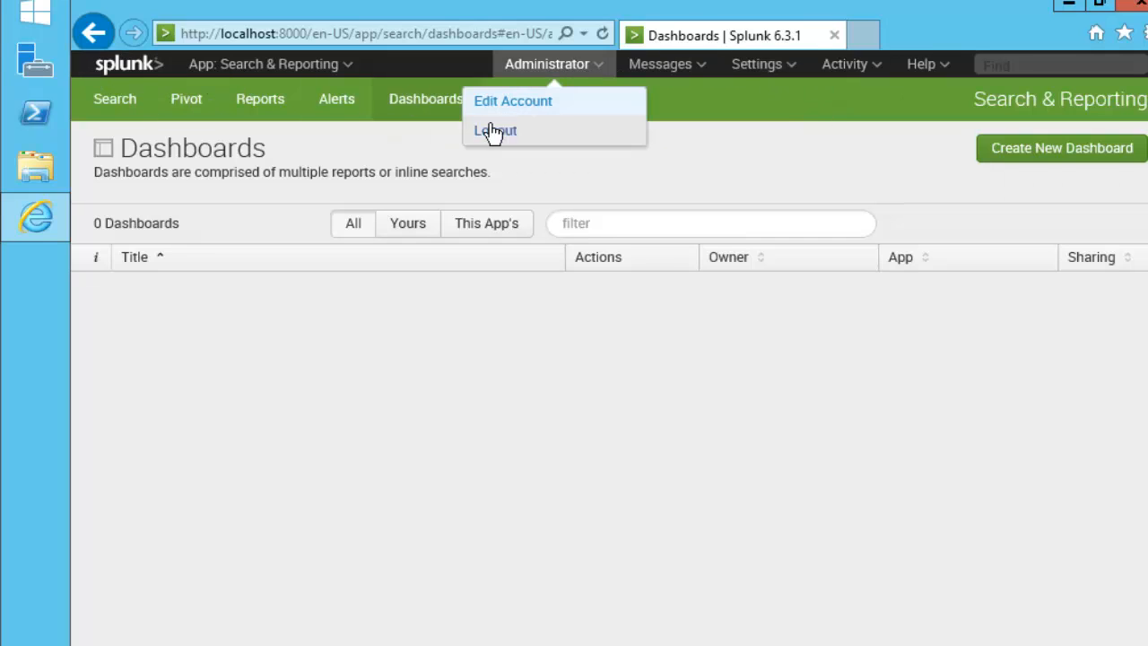
pyautogui.click(660, 64)
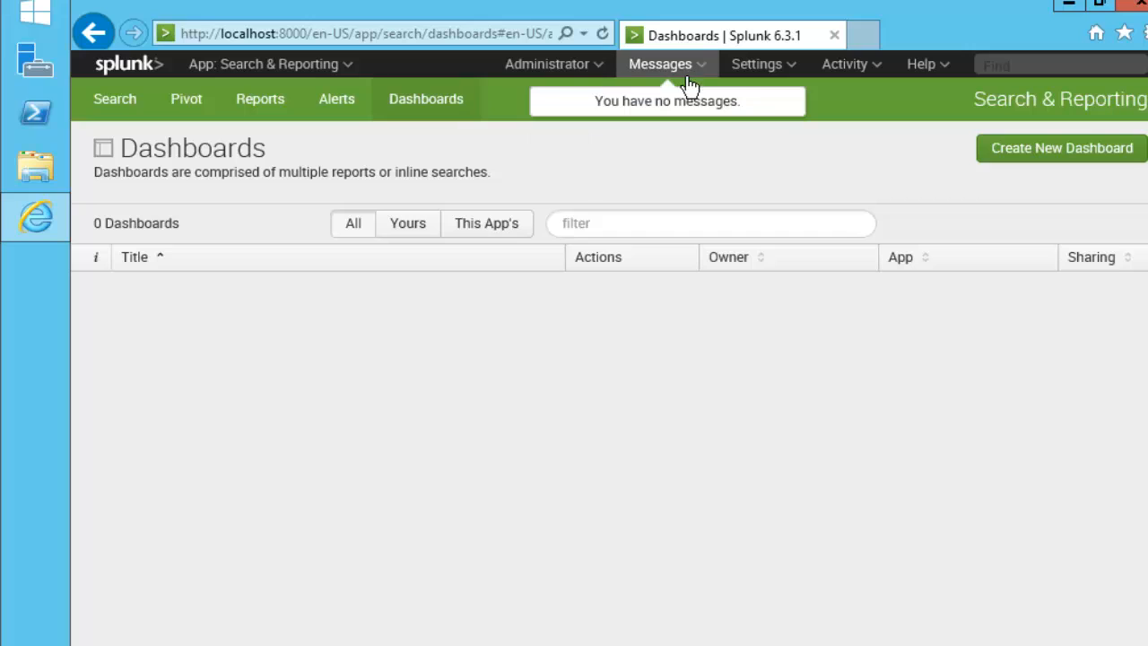
pyautogui.click(756, 64)
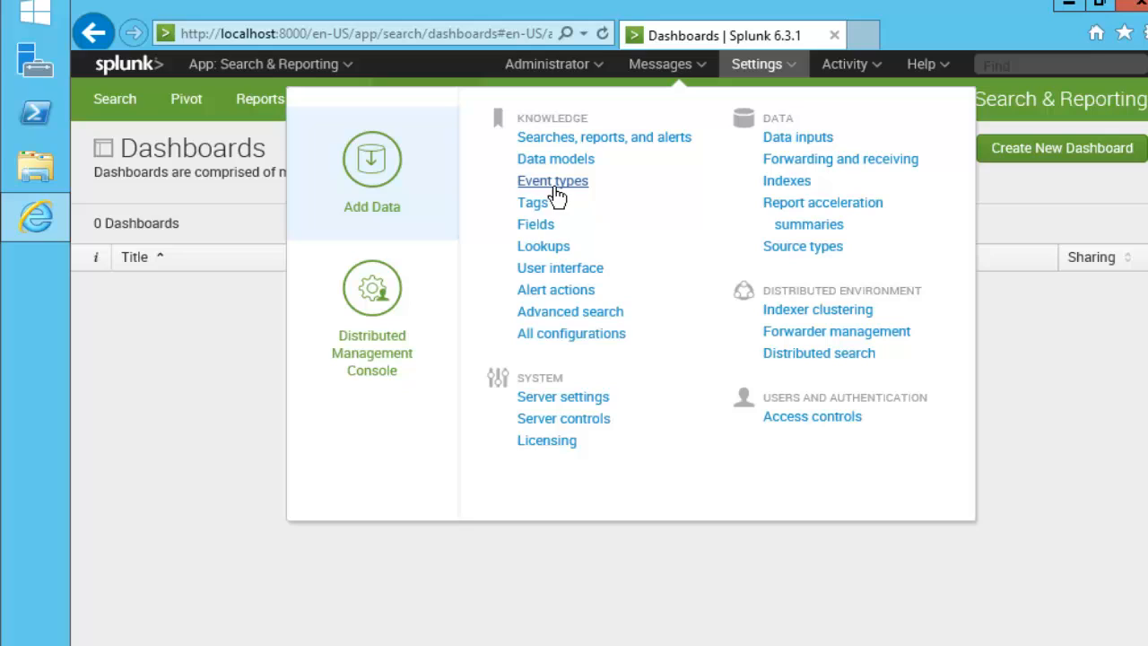
pyautogui.moveTo(572, 251)
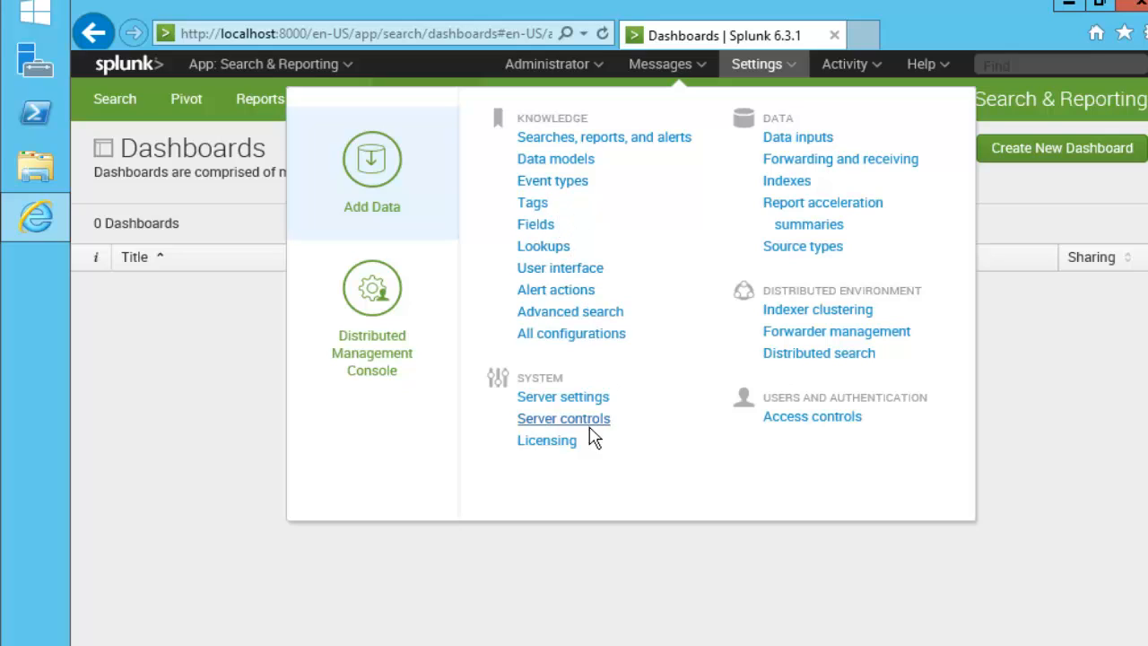
pyautogui.moveTo(655, 302)
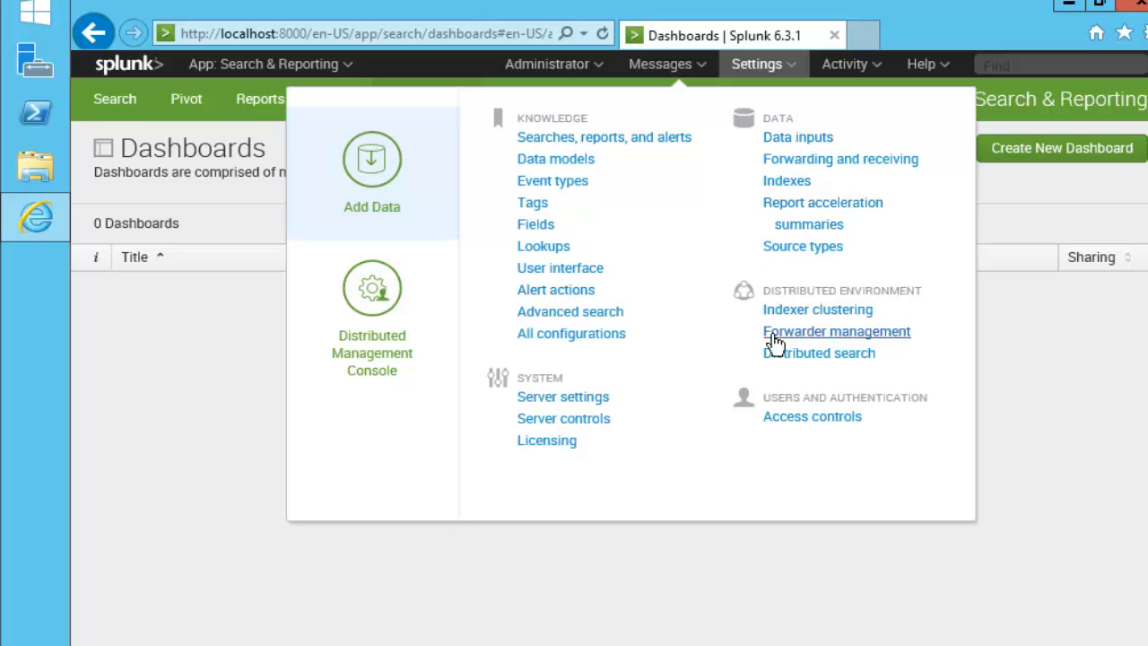
pyautogui.moveTo(912, 149)
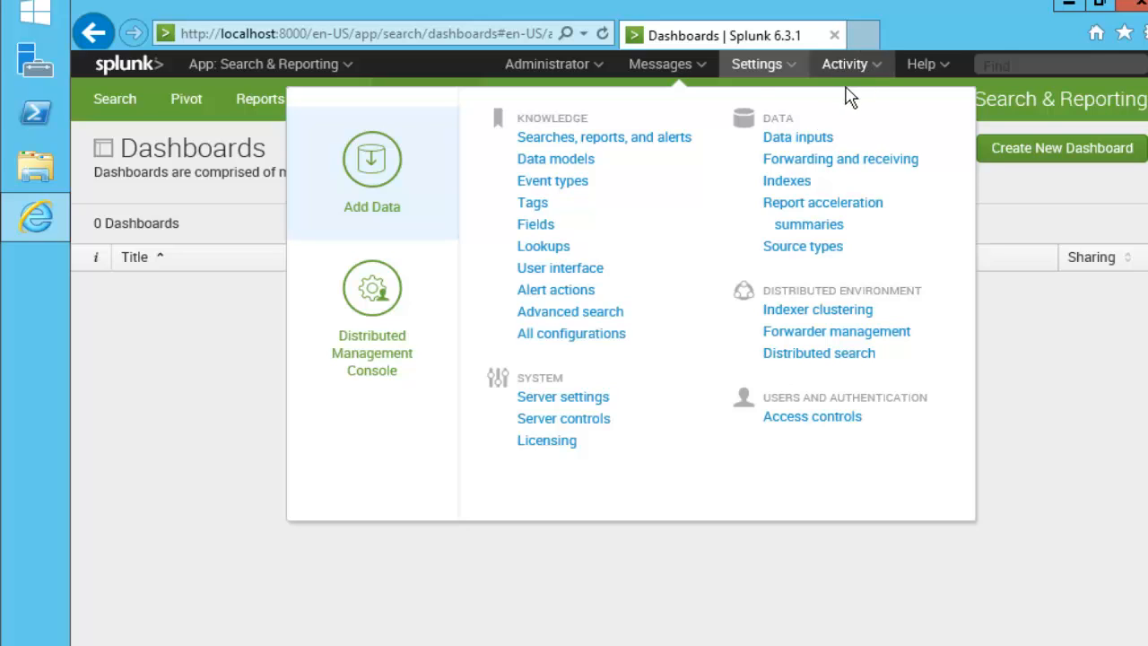
pyautogui.click(844, 64)
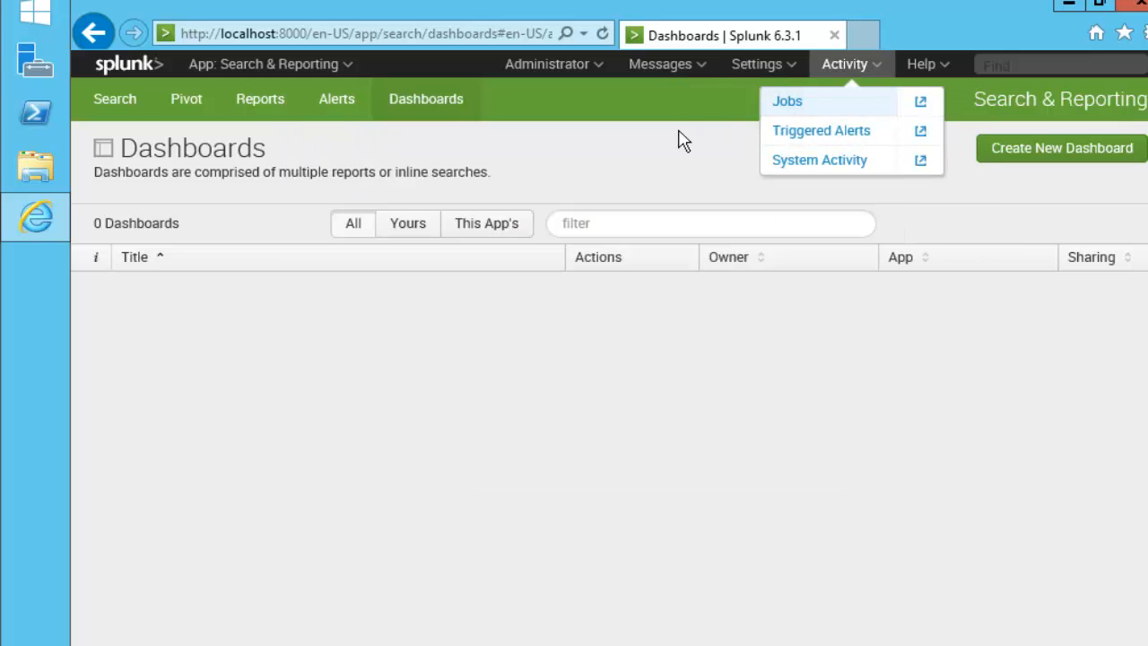
pyautogui.click(920, 64)
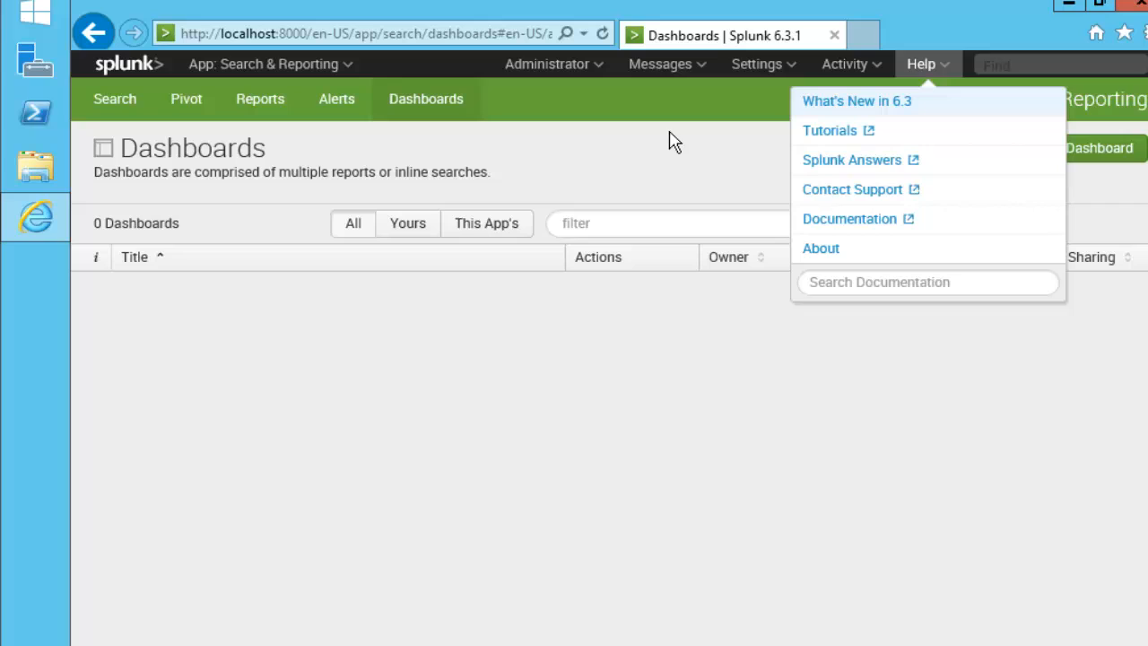
pyautogui.moveTo(650, 108)
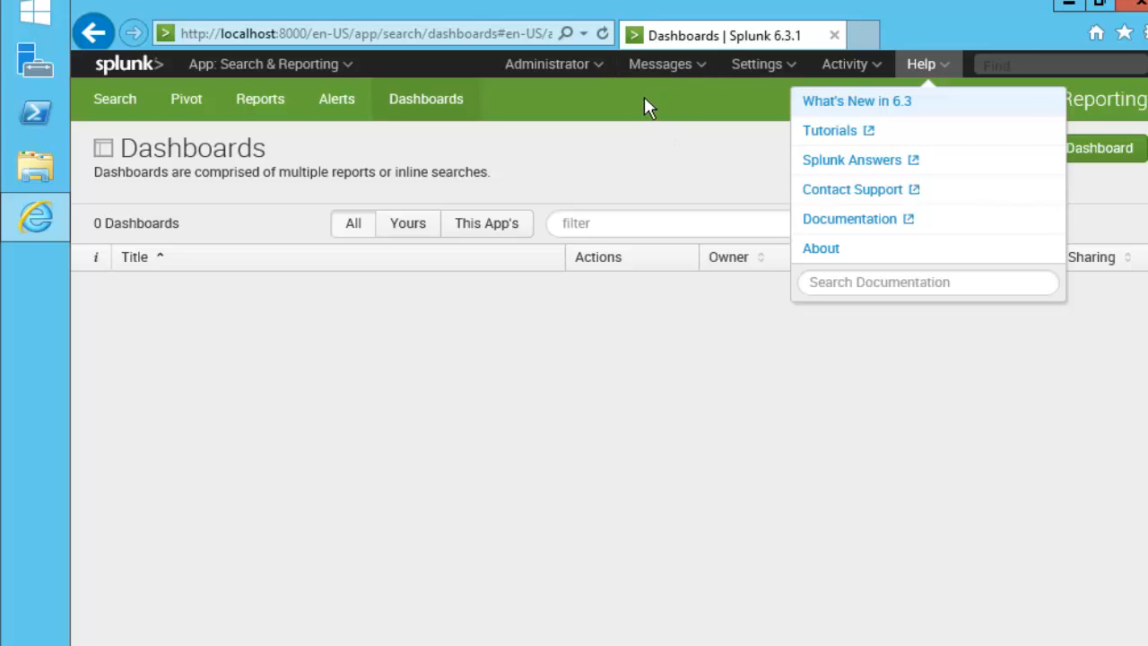
pyautogui.click(609, 106)
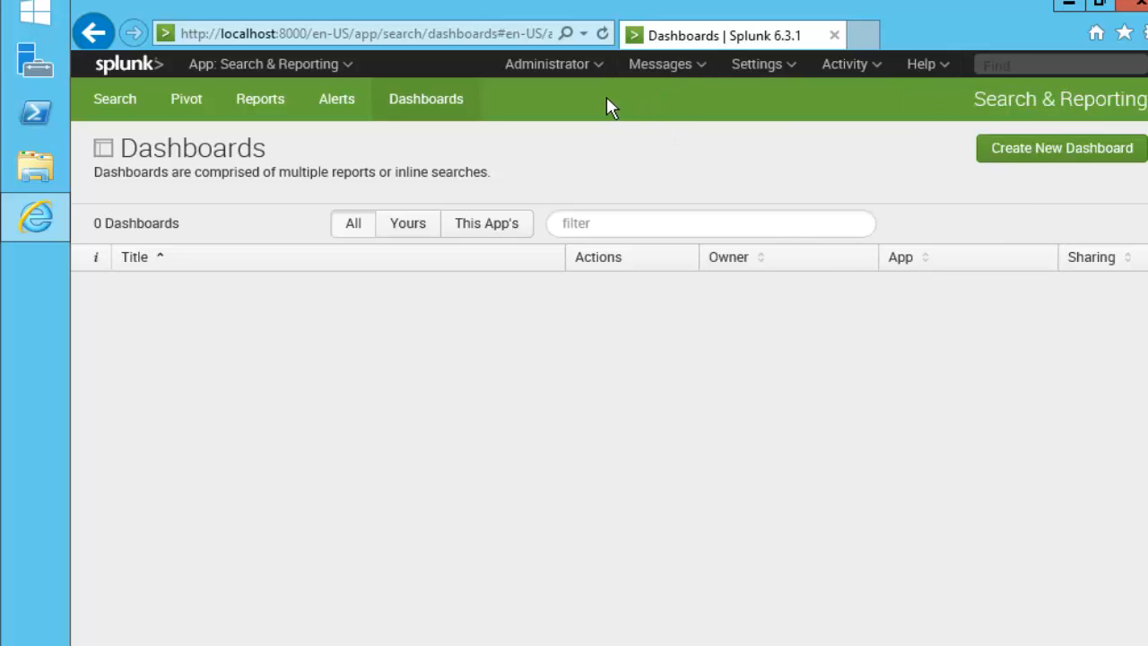
pyautogui.moveTo(608, 106)
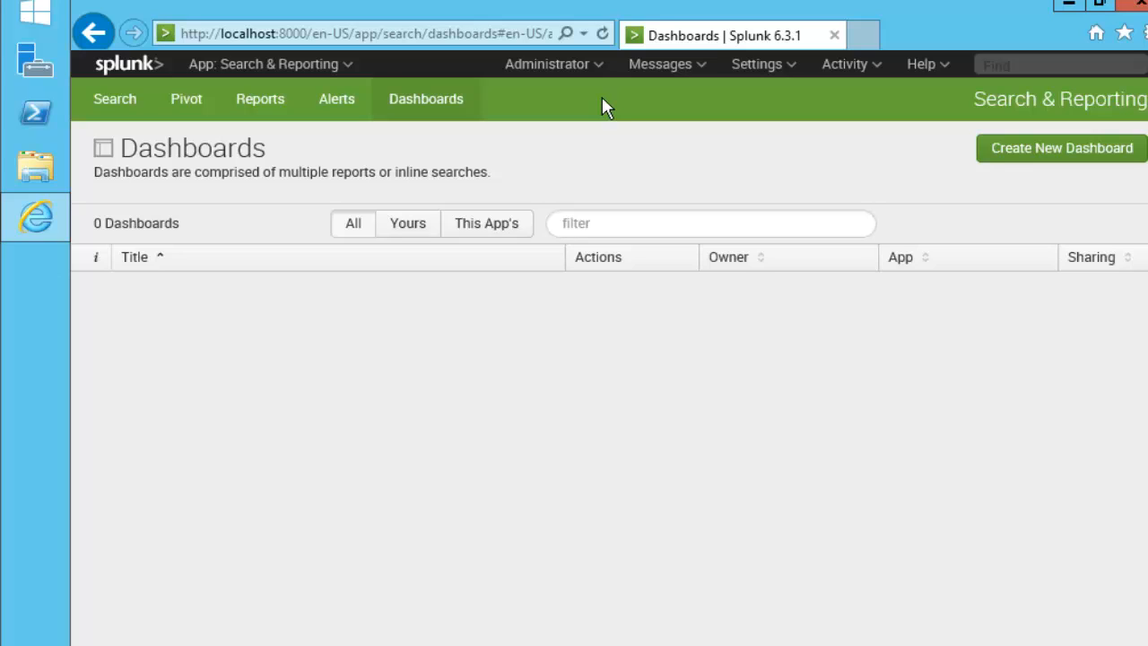
pyautogui.moveTo(622, 117)
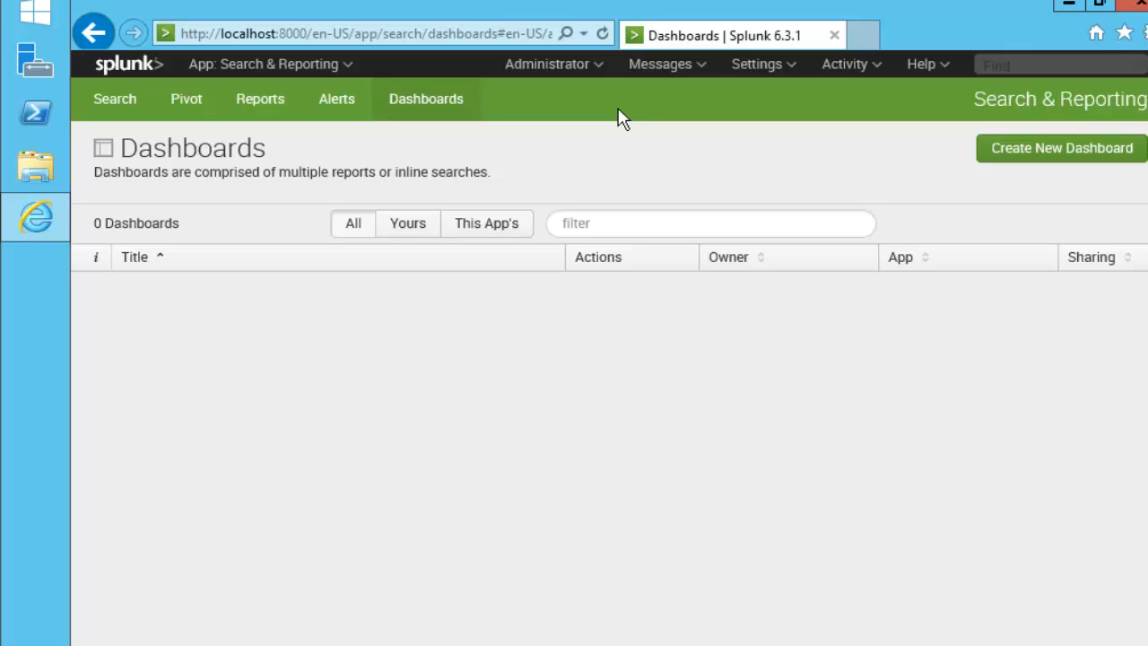
pyautogui.moveTo(488, 136)
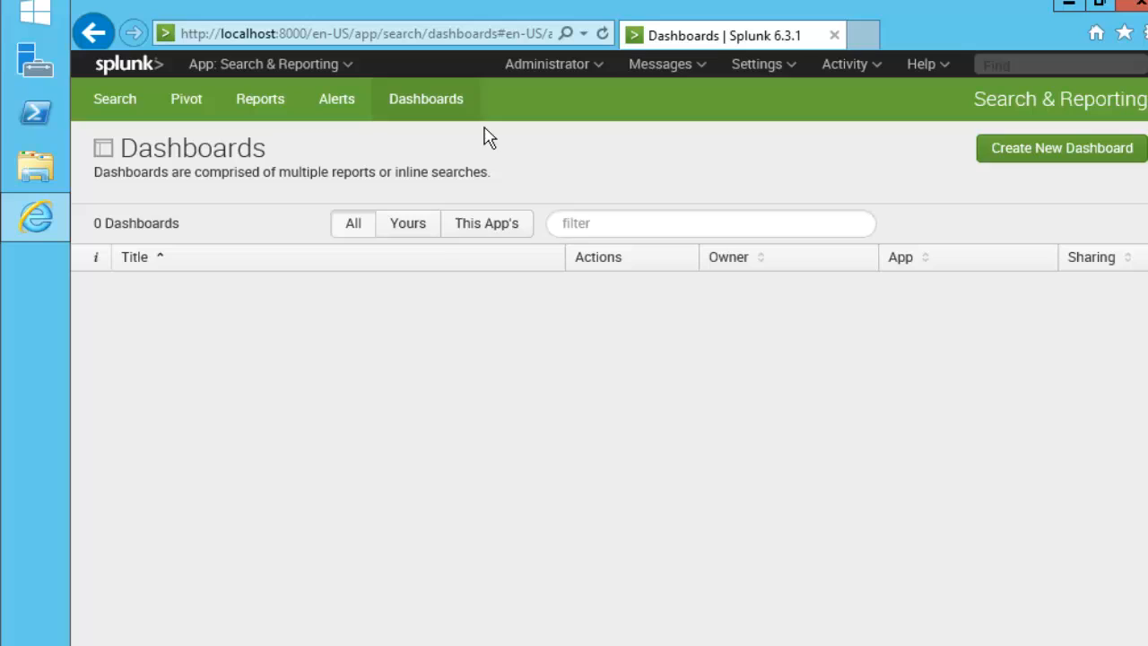
pyautogui.moveTo(475, 115)
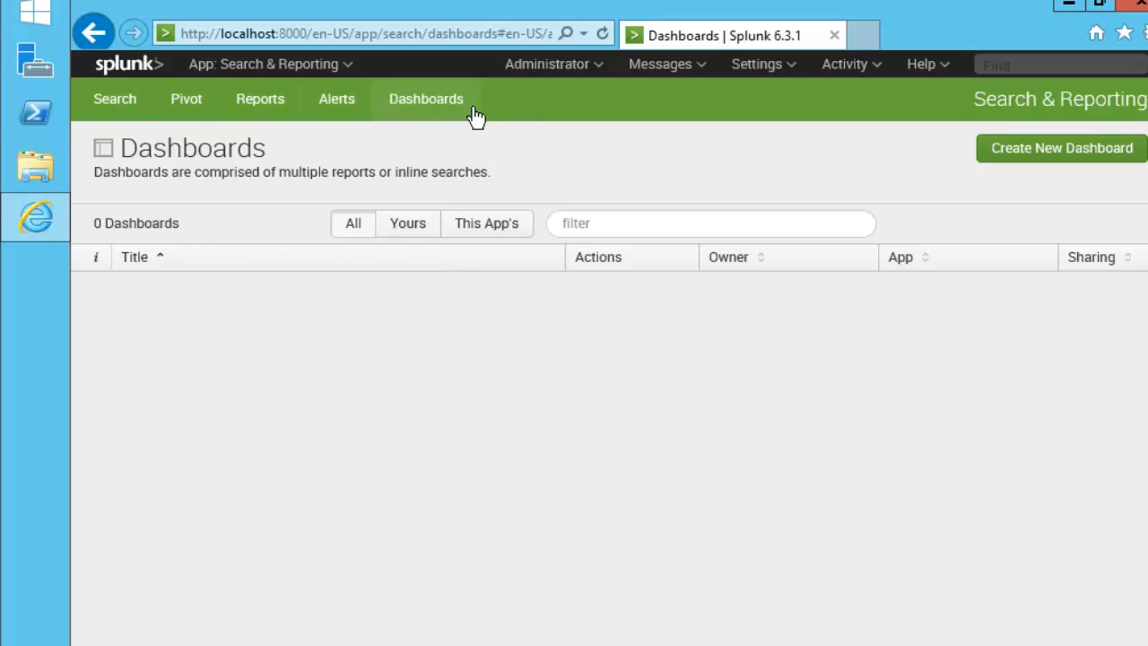
pyautogui.moveTo(115, 108)
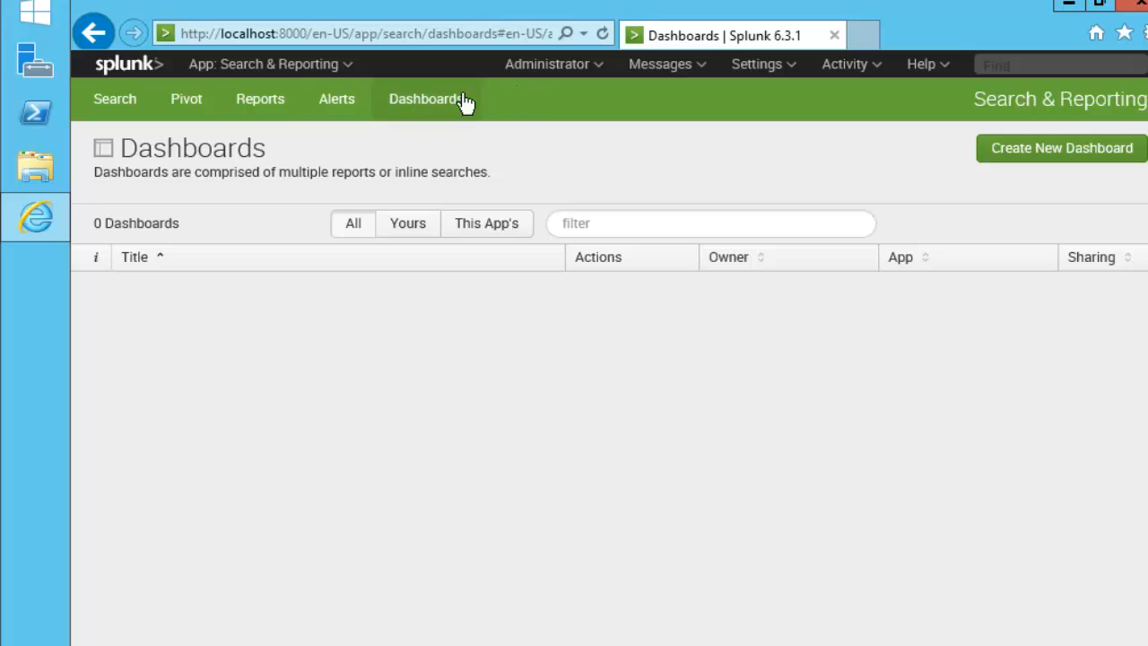
pyautogui.moveTo(204, 95)
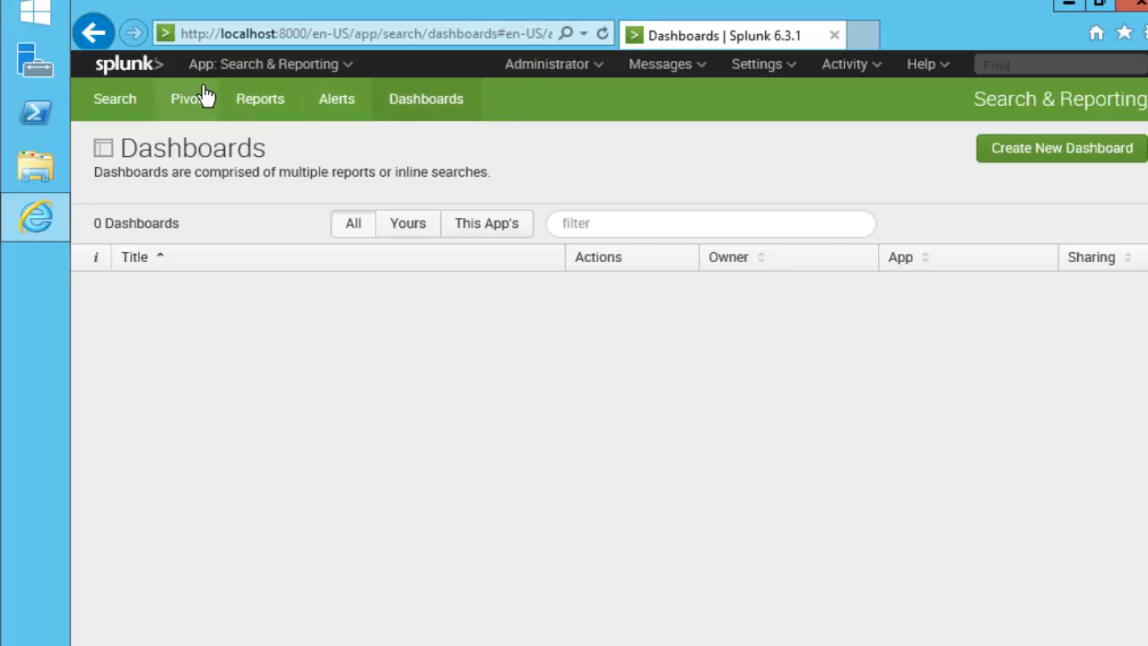
# - Switch from Reports to the empty Alerts page and back to the five reports
pyautogui.click(259, 99)
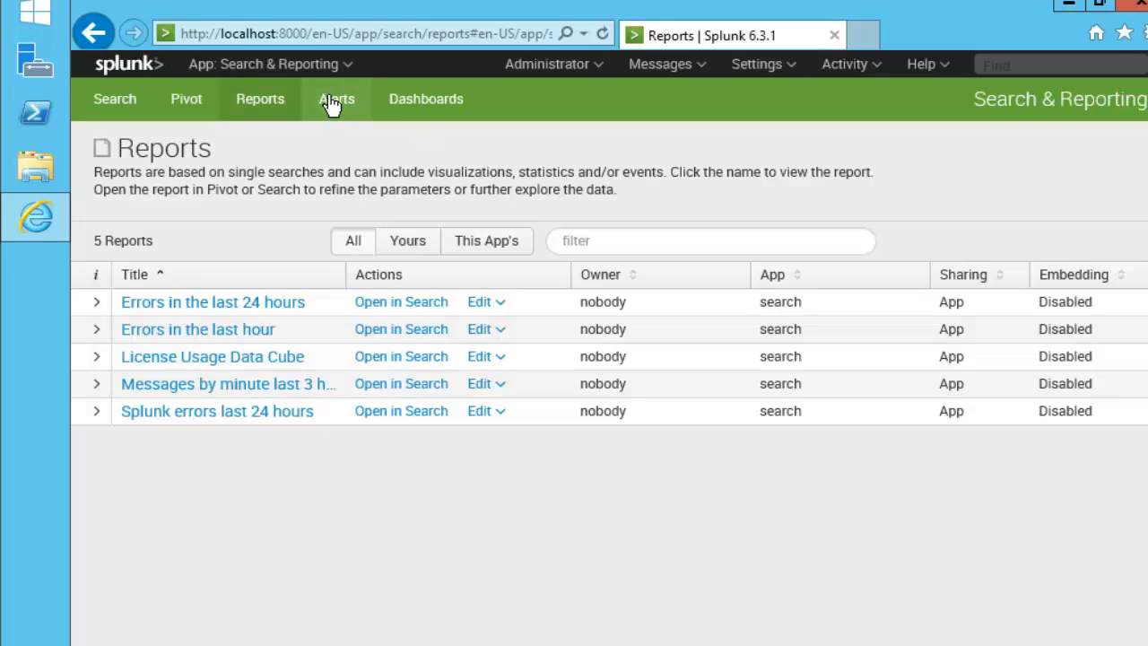
pyautogui.click(336, 98)
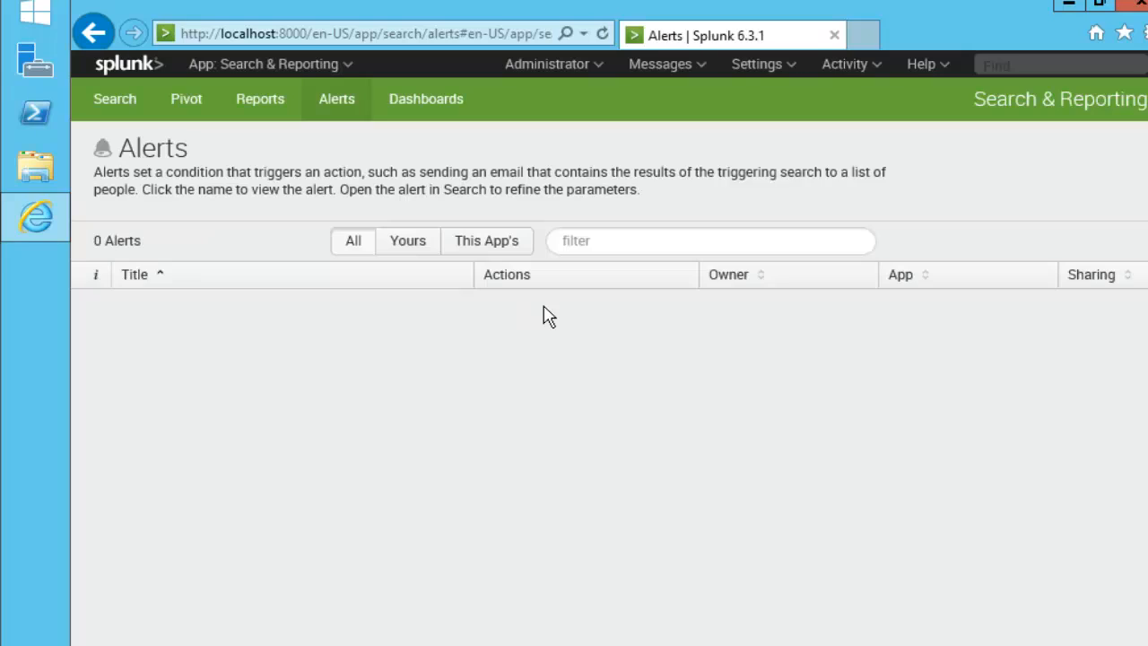
pyautogui.moveTo(260, 99)
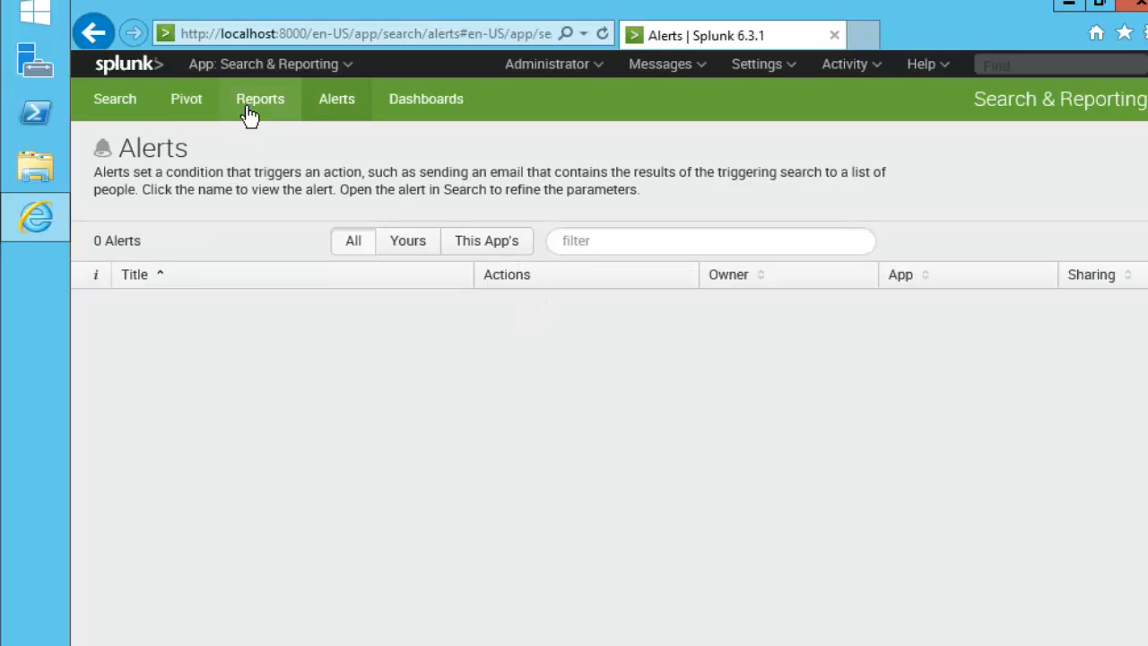
pyautogui.click(260, 98)
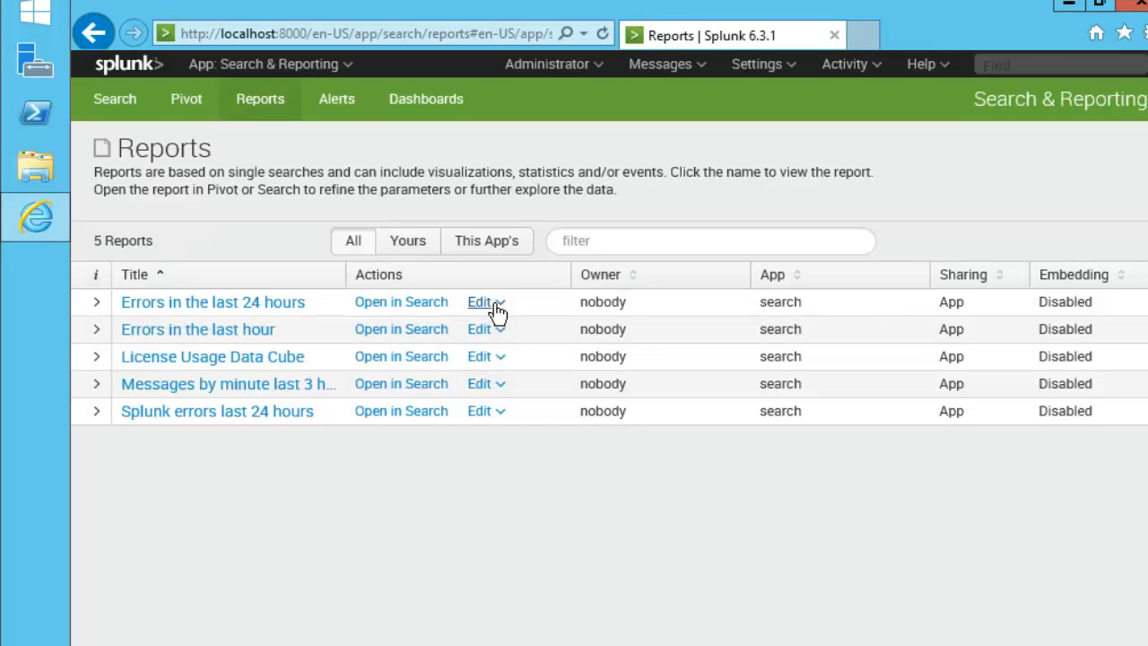
pyautogui.moveTo(498, 218)
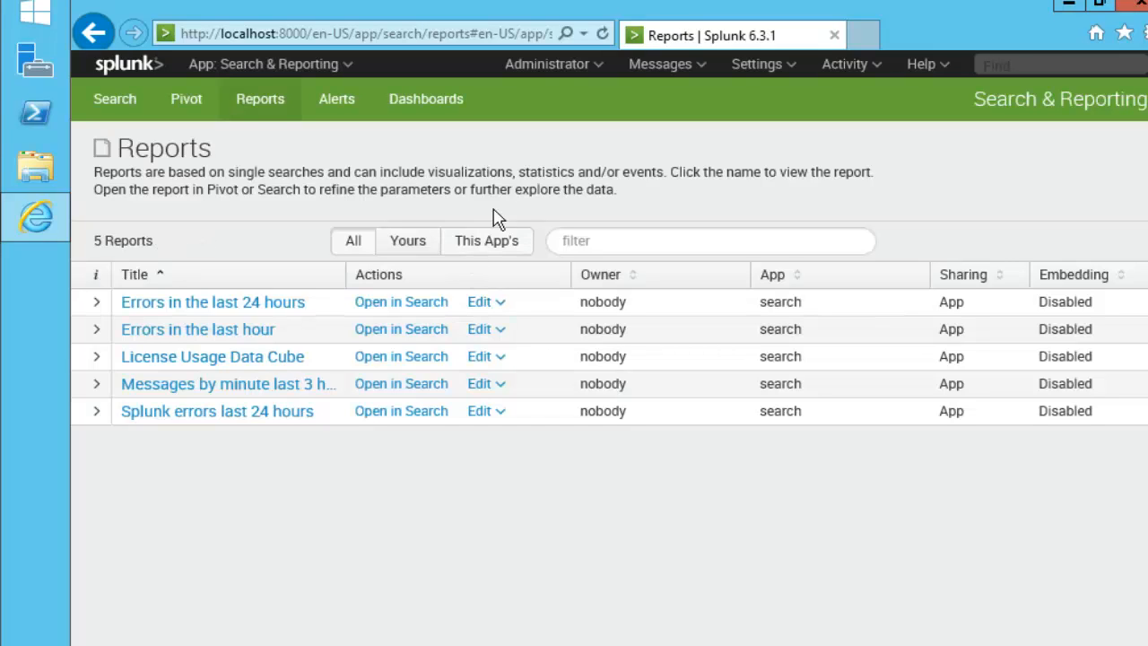
pyautogui.moveTo(547, 152)
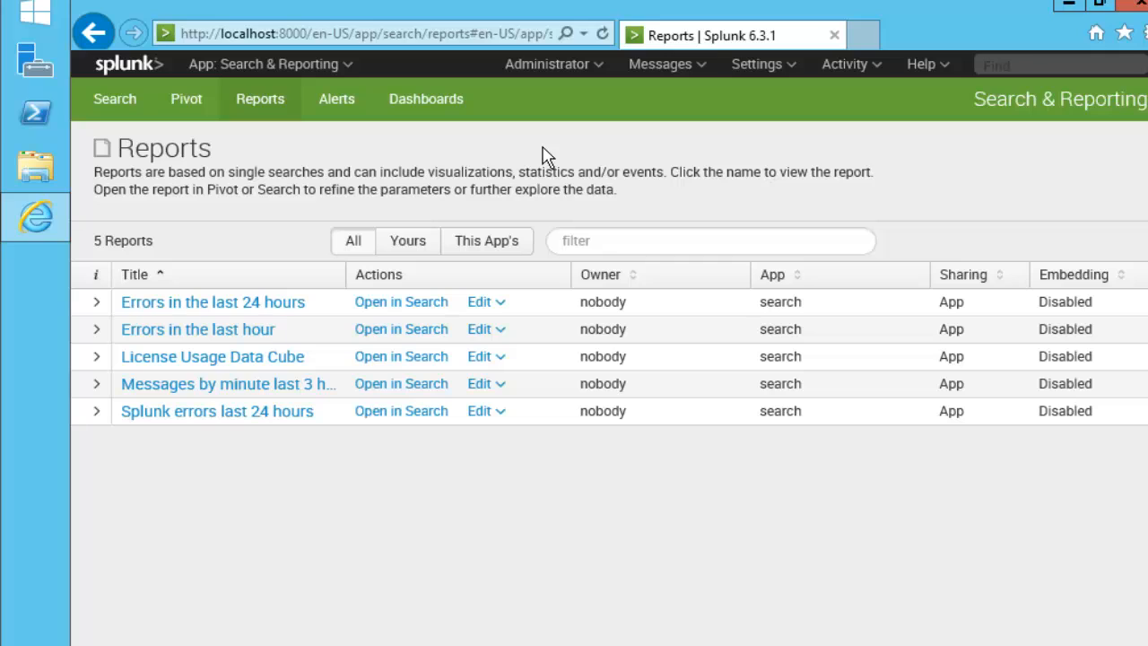
pyautogui.moveTo(735, 191)
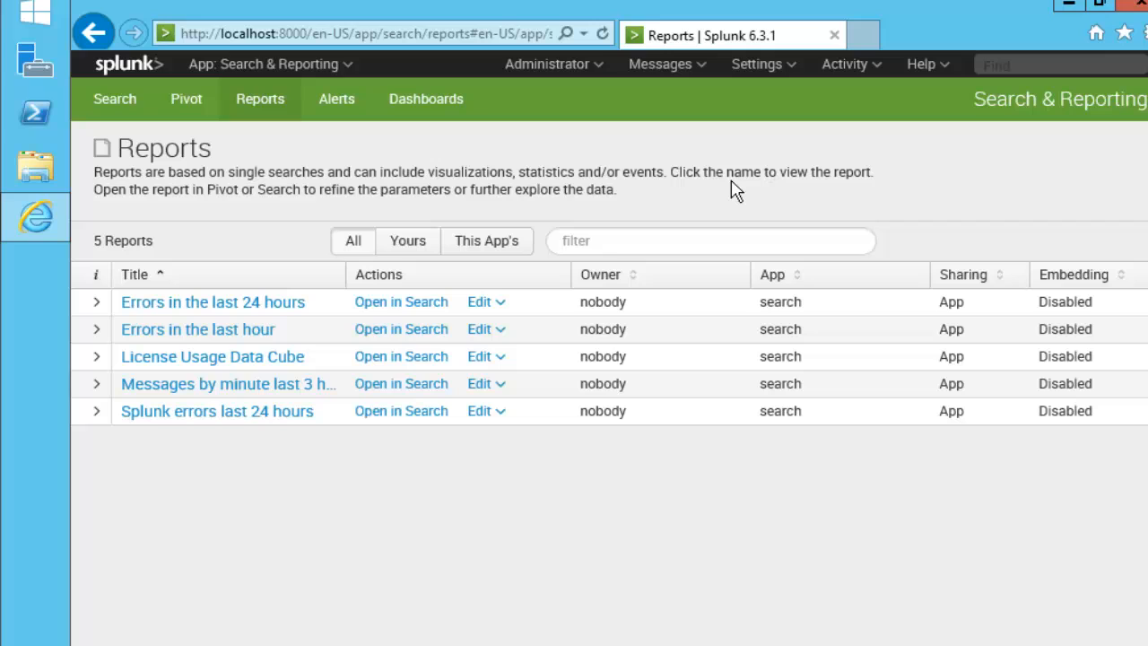
pyautogui.moveTo(766, 484)
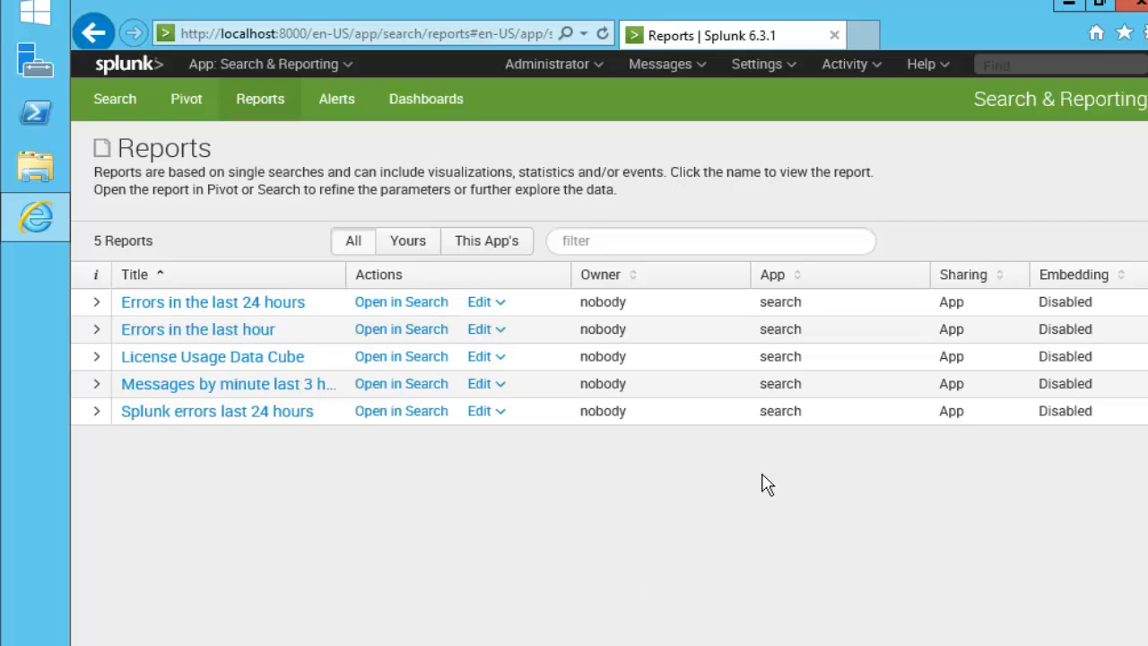
pyautogui.moveTo(176, 218)
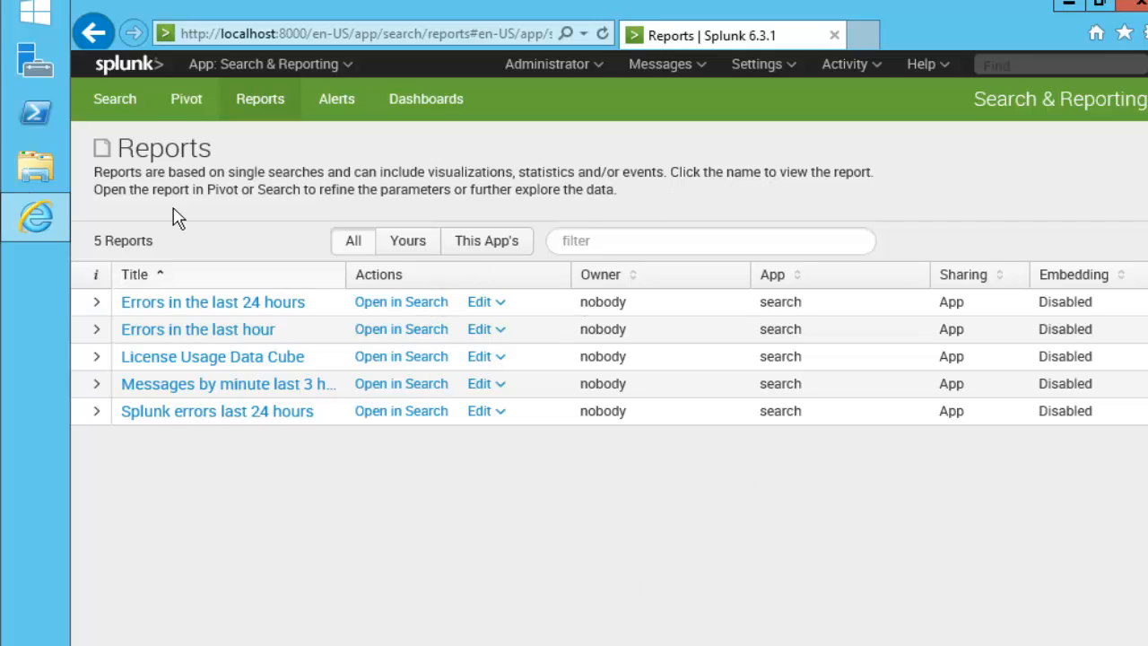
pyautogui.moveTo(545, 145)
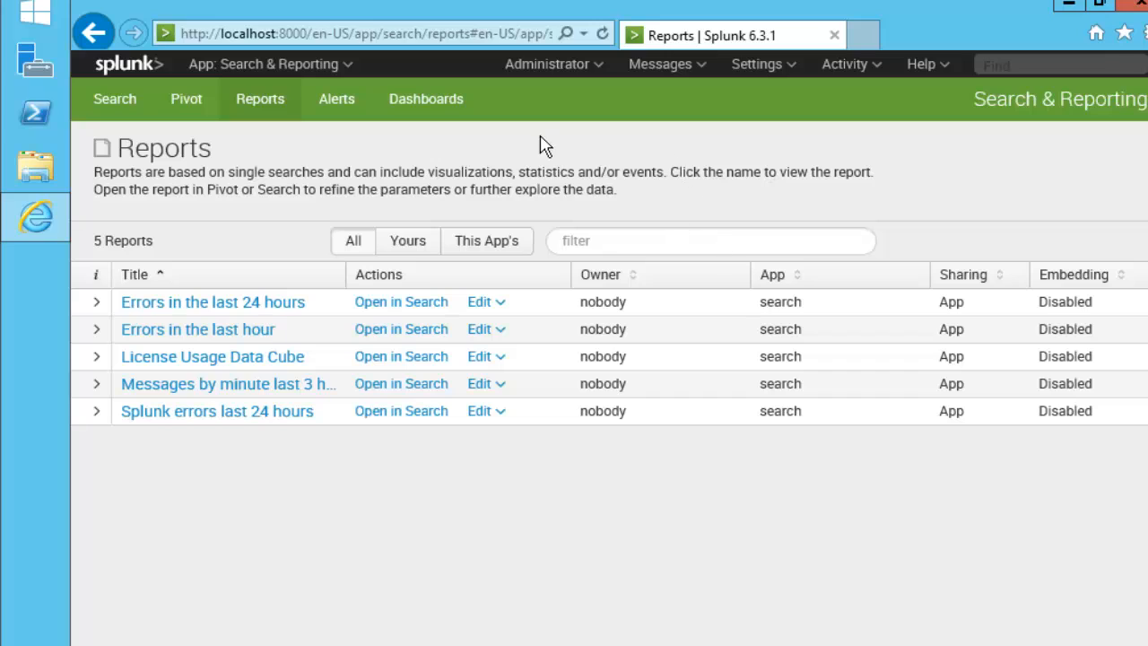
pyautogui.moveTo(638, 133)
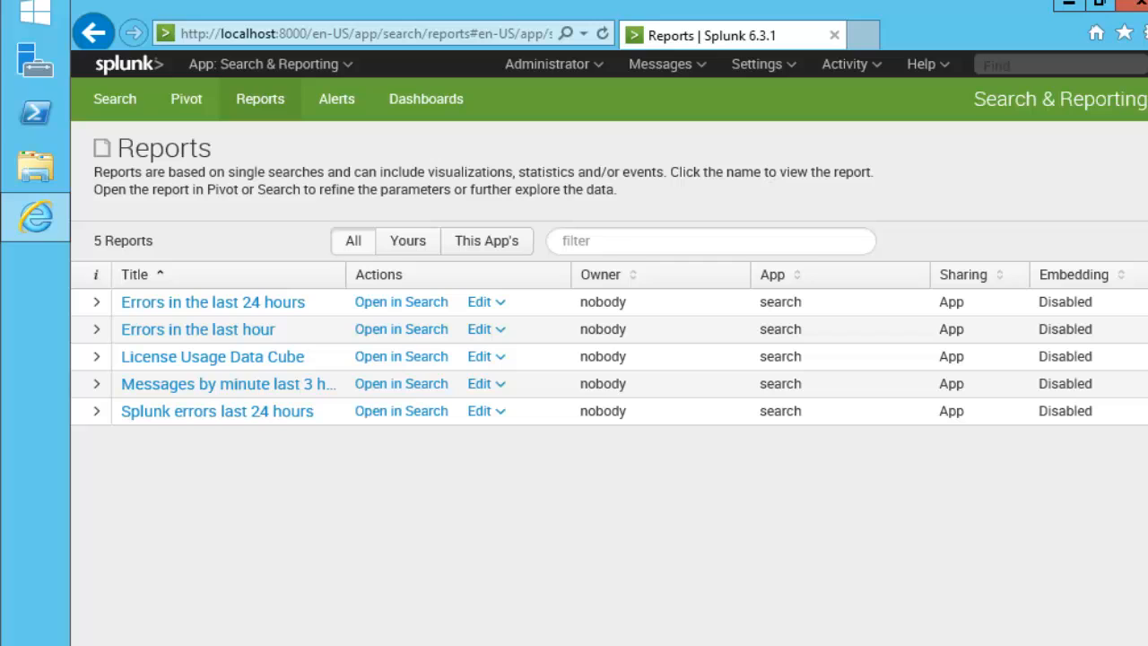
pyautogui.moveTo(522, 256)
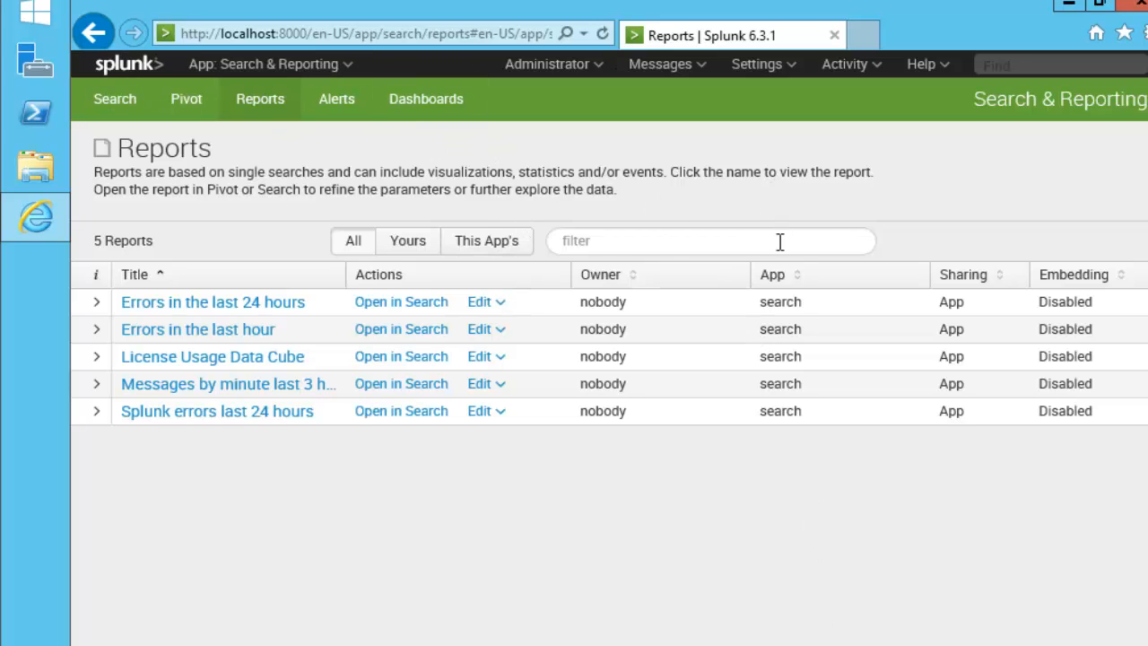
pyautogui.moveTo(739, 556)
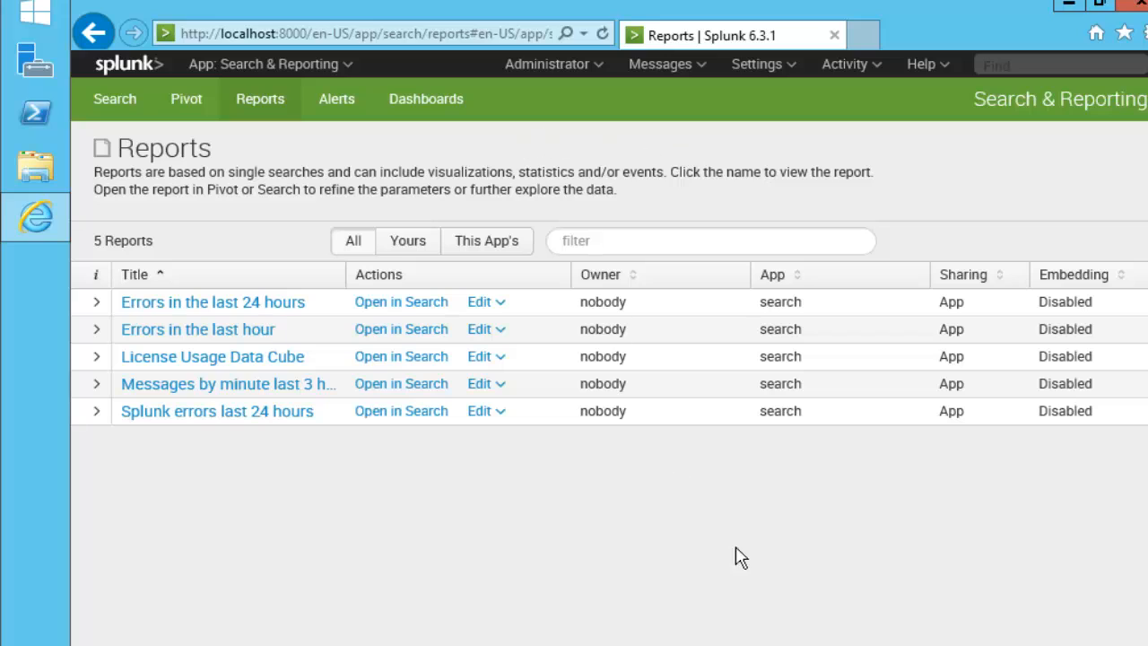